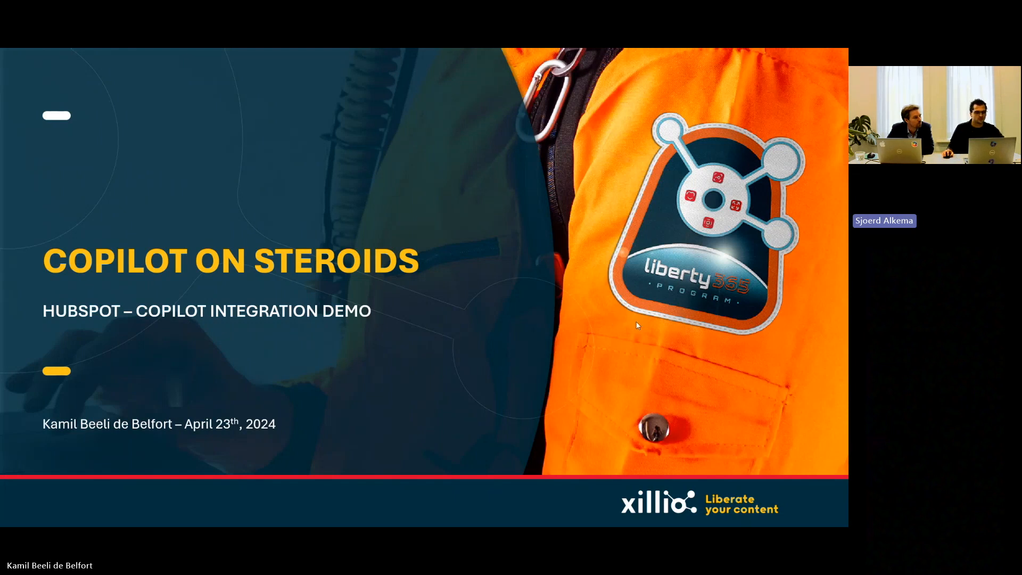
{"action": "mouse_move", "coordinate": [127, 267]}
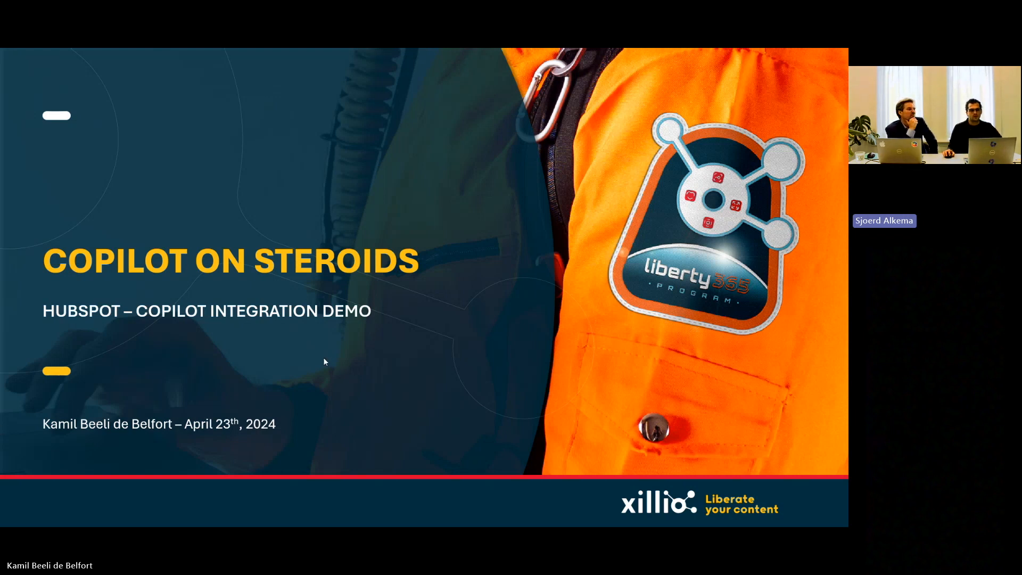
{"action": "mouse_move", "coordinate": [291, 336]}
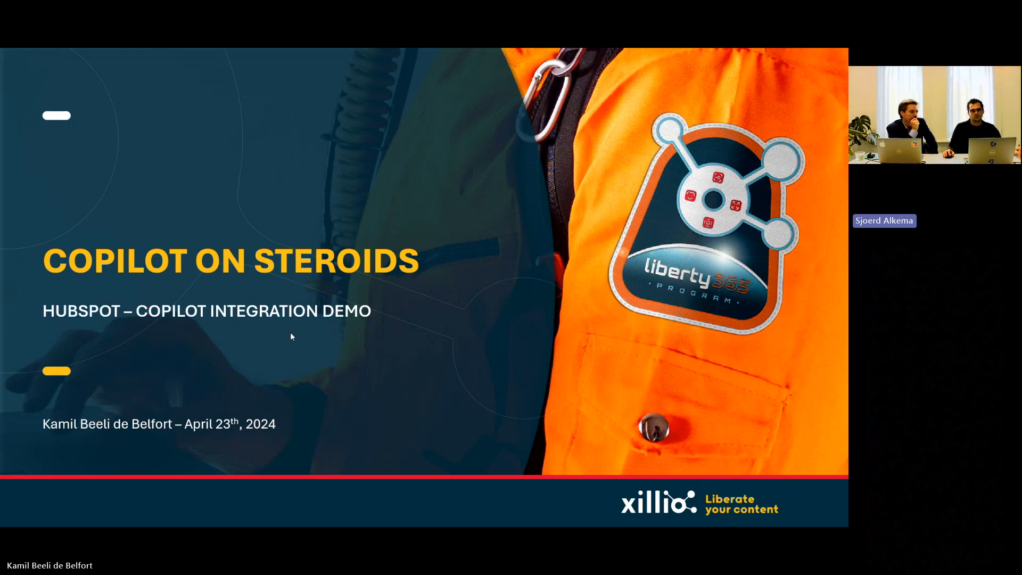
{"action": "mouse_move", "coordinate": [599, 259]}
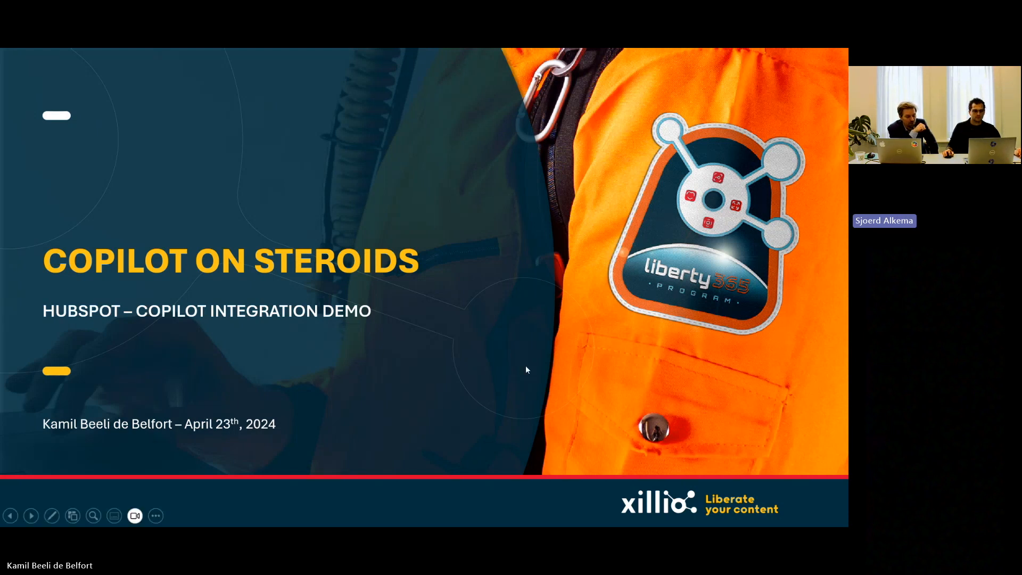
- Advance the slideshow from the Copilot on Steroids title slide to the Contents slide
{"action": "left_click", "coordinate": [31, 515]}
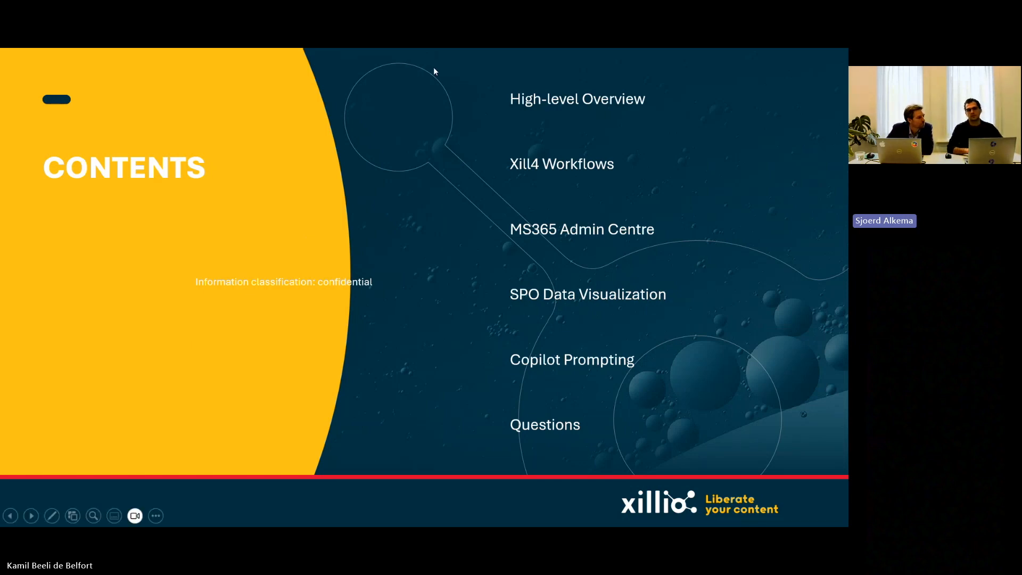
{"action": "mouse_move", "coordinate": [621, 156]}
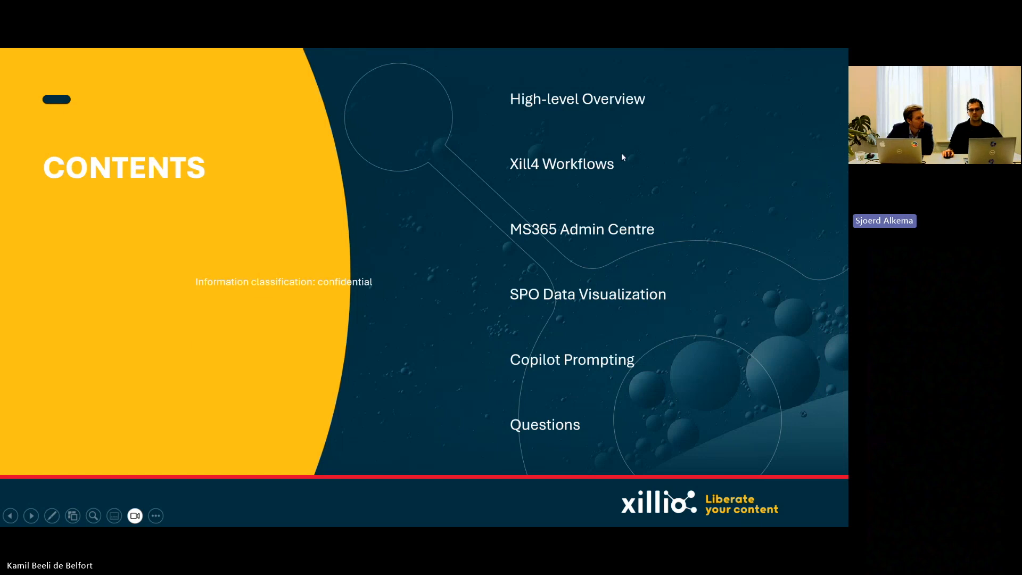
{"action": "mouse_move", "coordinate": [528, 171]}
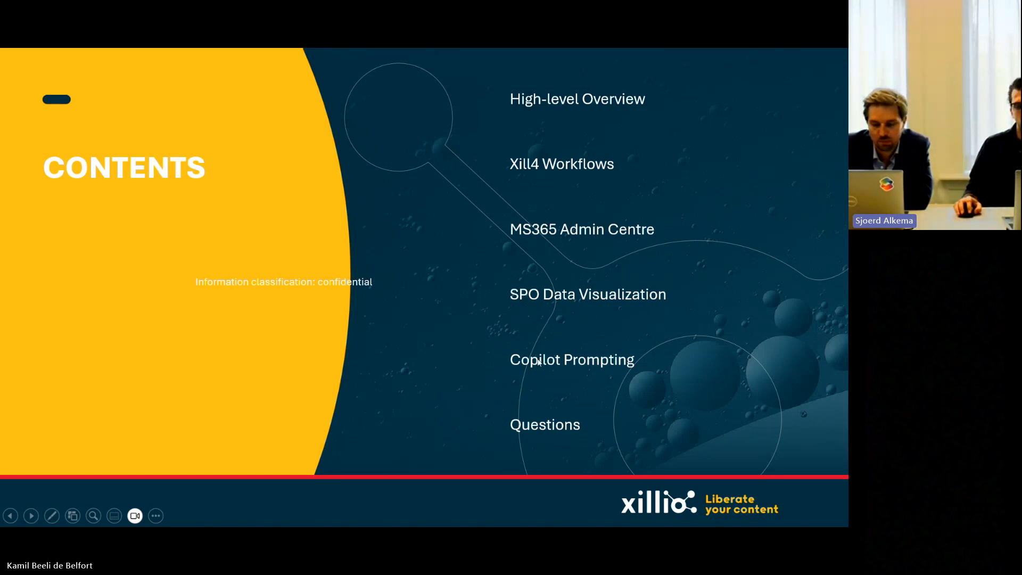
{"action": "mouse_move", "coordinate": [670, 346]}
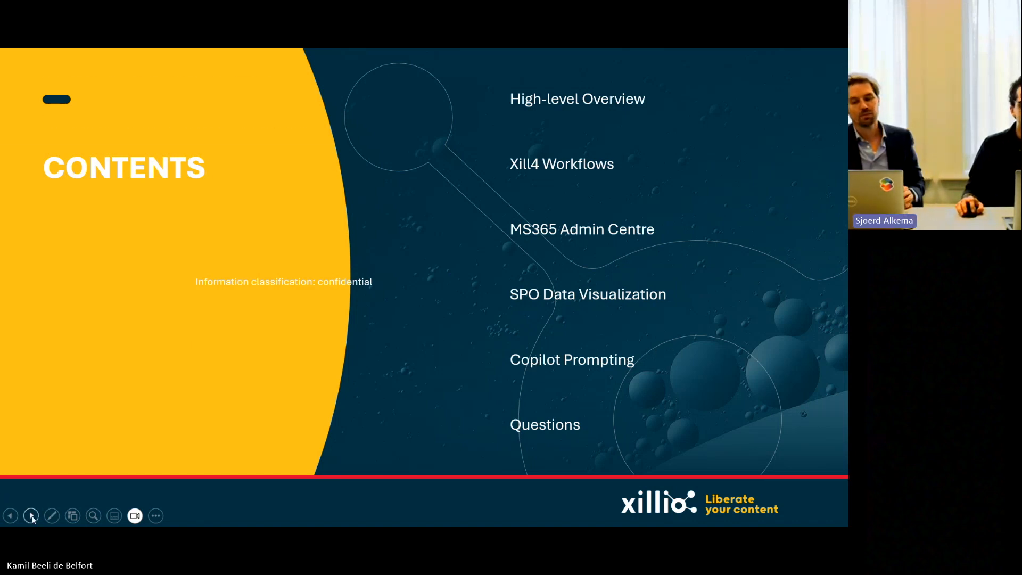
- Advance to slide 3, the High-Level Overview diagram of the Xill4 and Graph API integration
{"action": "left_click", "coordinate": [31, 515]}
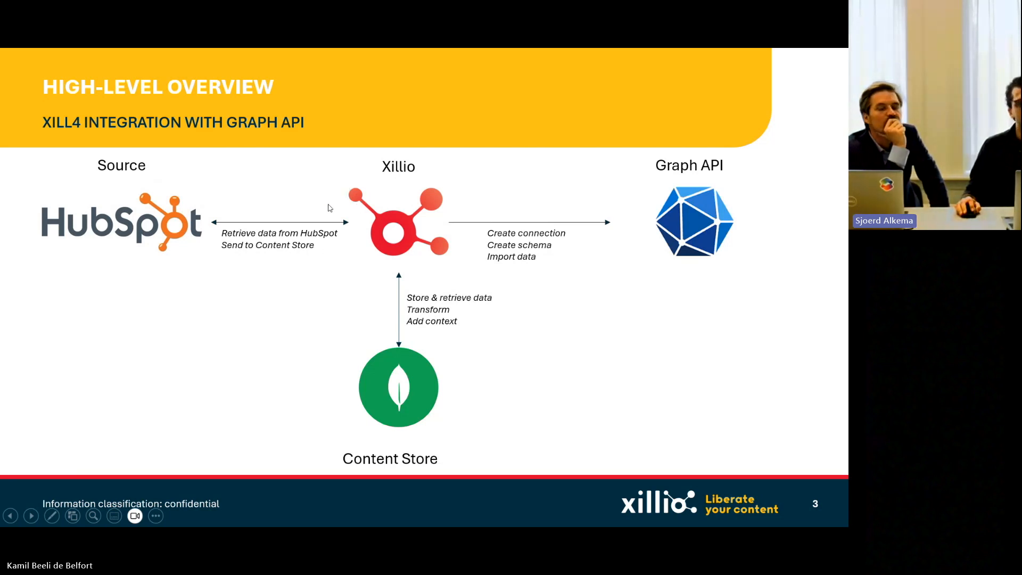
{"action": "mouse_move", "coordinate": [251, 277]}
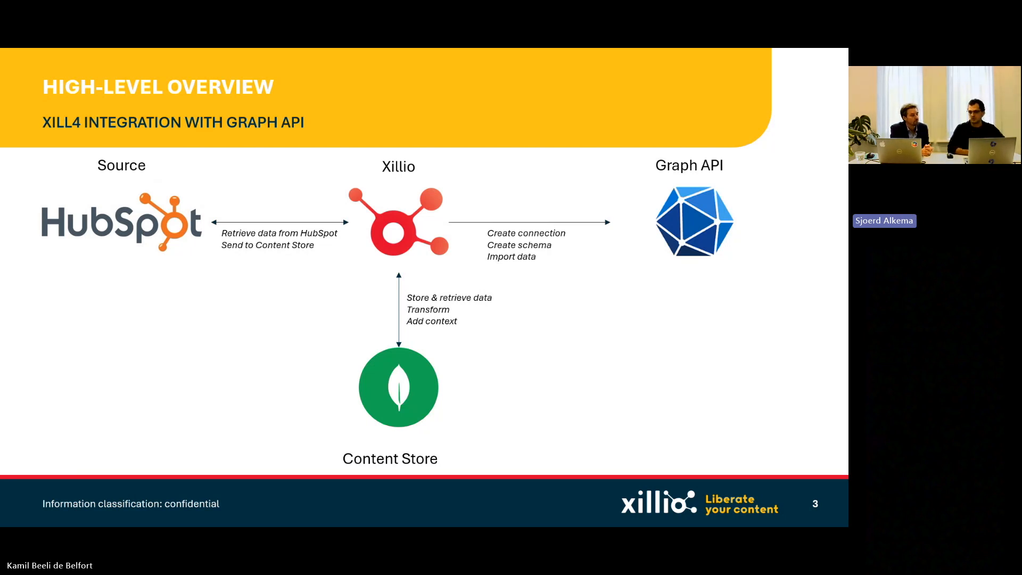
{"action": "mouse_move", "coordinate": [91, 484]}
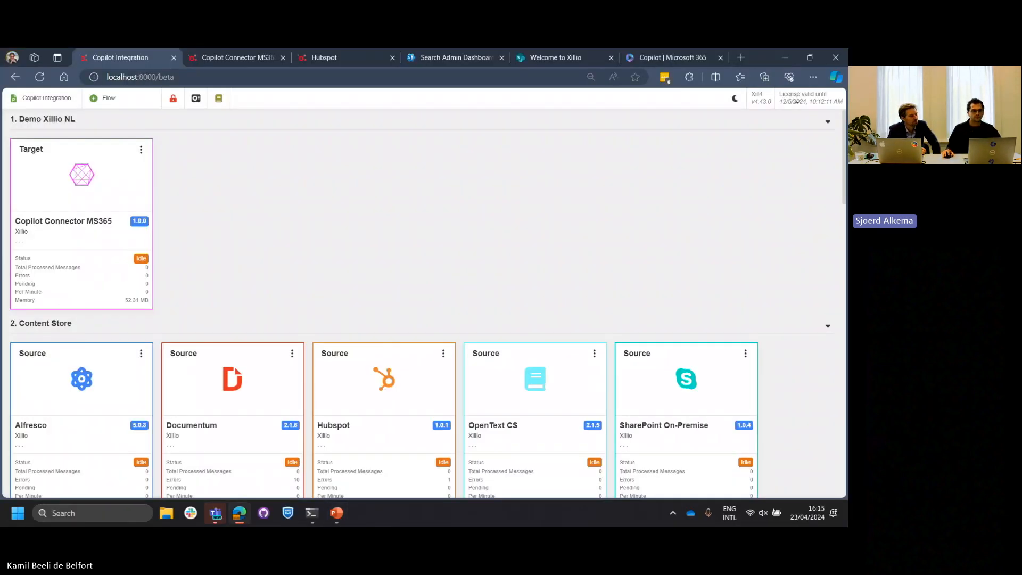
{"action": "mouse_move", "coordinate": [328, 197]}
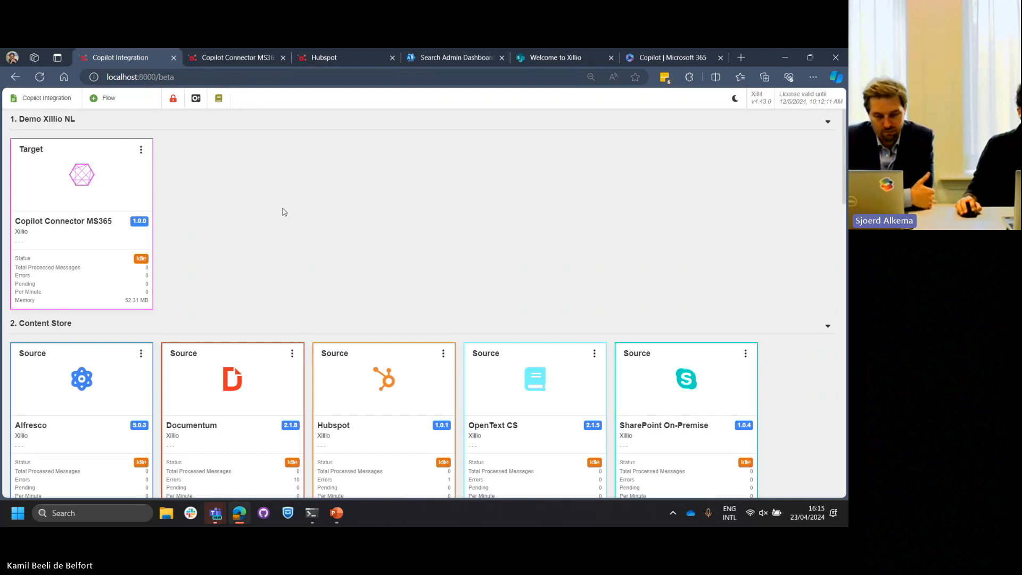
{"action": "mouse_move", "coordinate": [706, 385]}
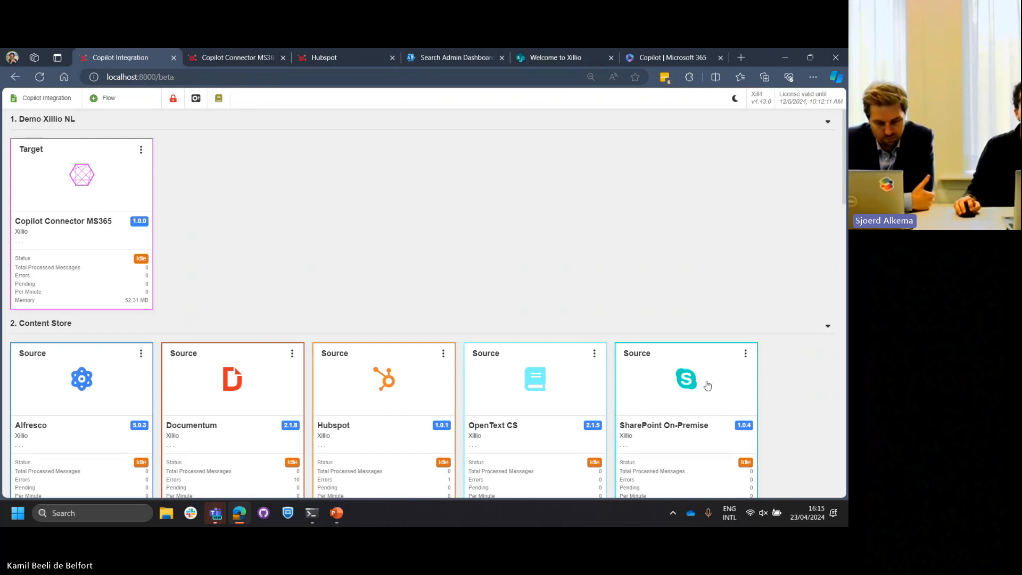
{"action": "mouse_move", "coordinate": [128, 193]}
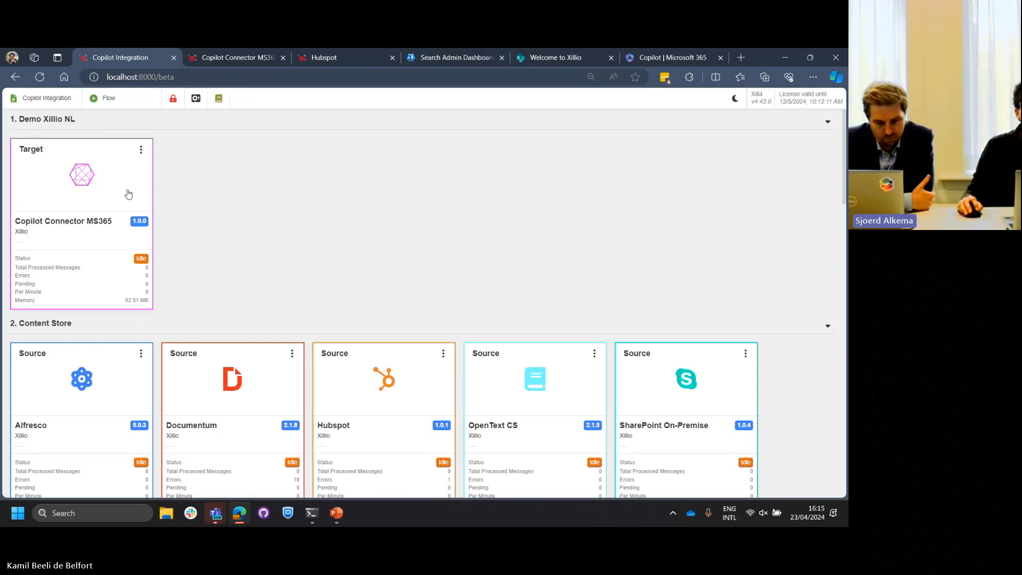
{"action": "mouse_move", "coordinate": [134, 247]}
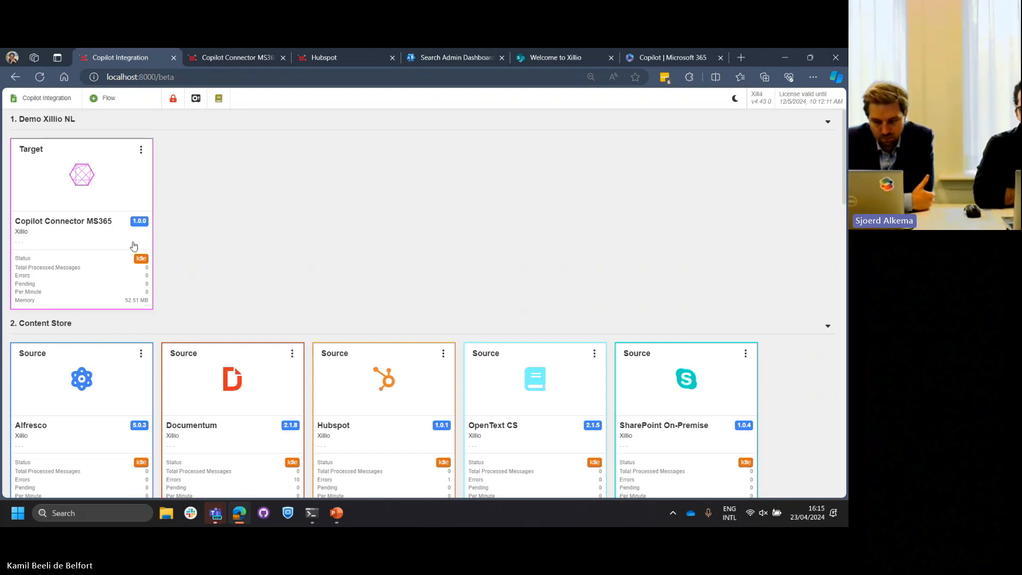
{"action": "mouse_move", "coordinate": [93, 407]}
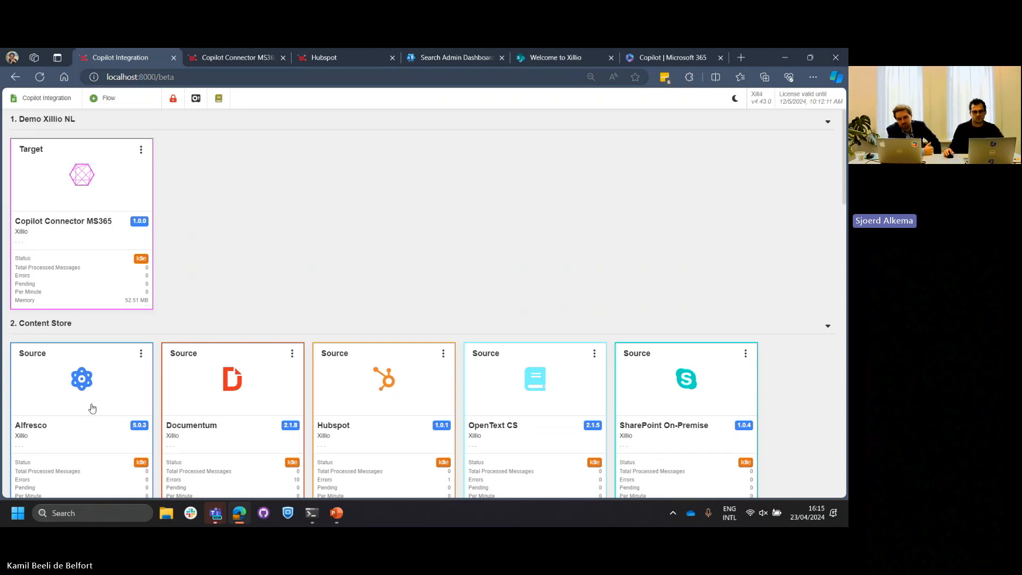
{"action": "mouse_move", "coordinate": [108, 416]}
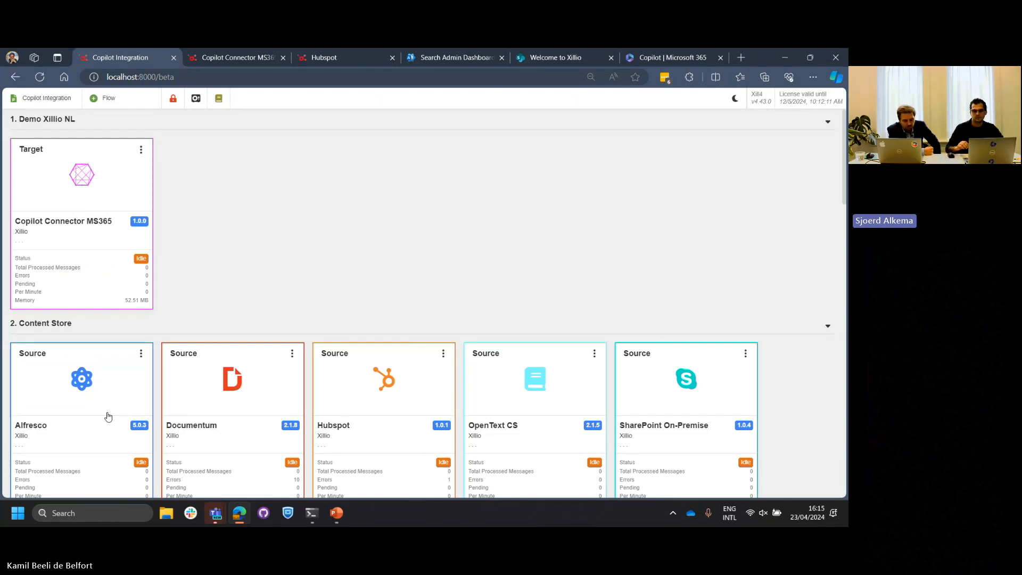
{"action": "mouse_move", "coordinate": [337, 252]}
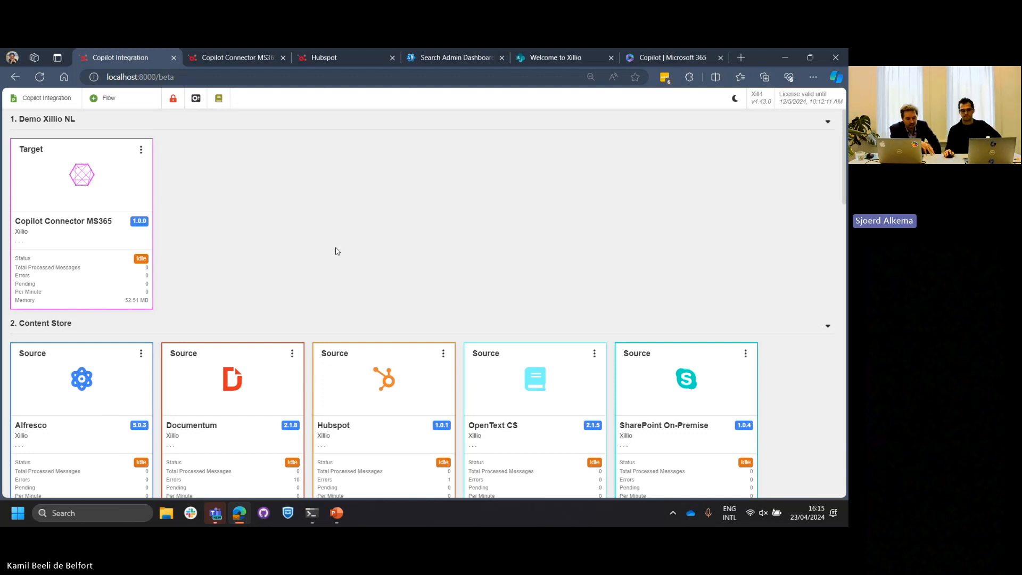
{"action": "mouse_move", "coordinate": [359, 277]}
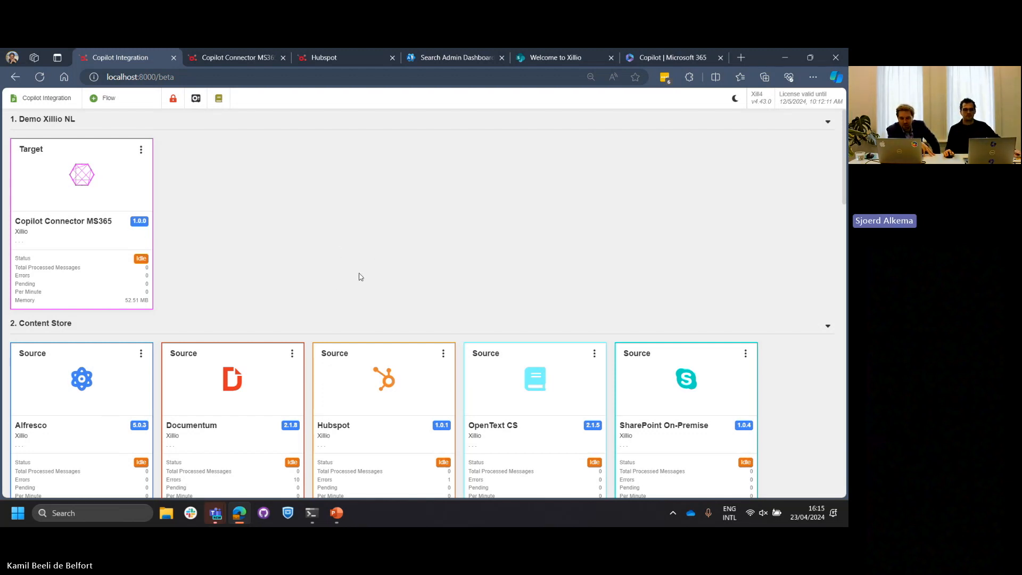
{"action": "mouse_move", "coordinate": [679, 287]}
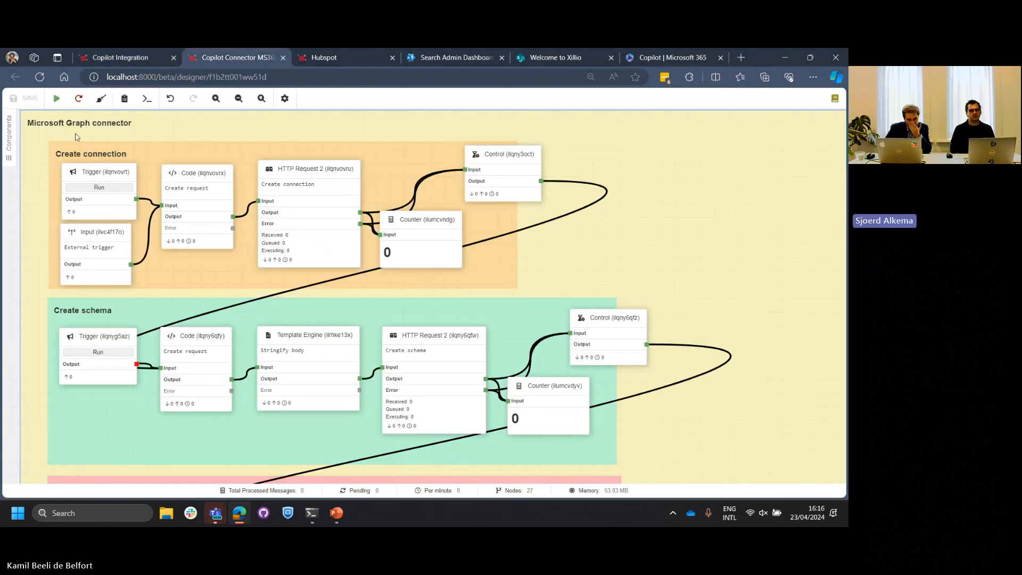
{"action": "mouse_move", "coordinate": [321, 176]}
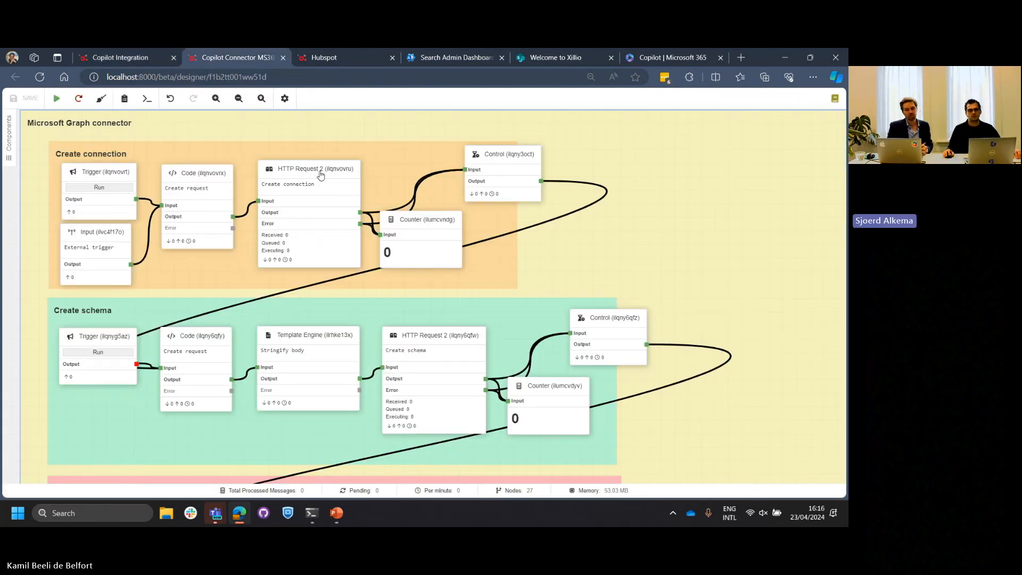
{"action": "mouse_move", "coordinate": [482, 169]}
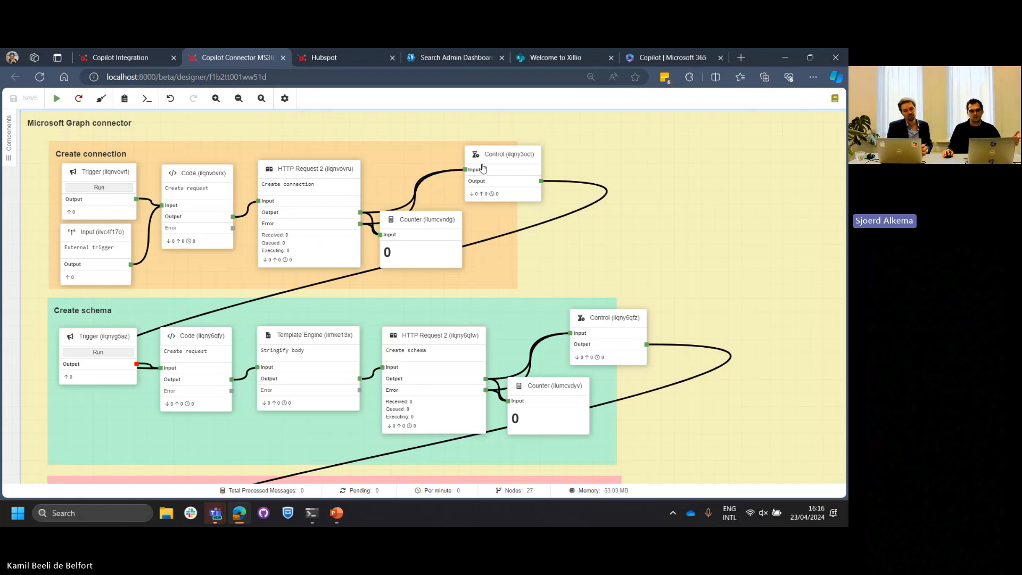
{"action": "mouse_move", "coordinate": [150, 335]}
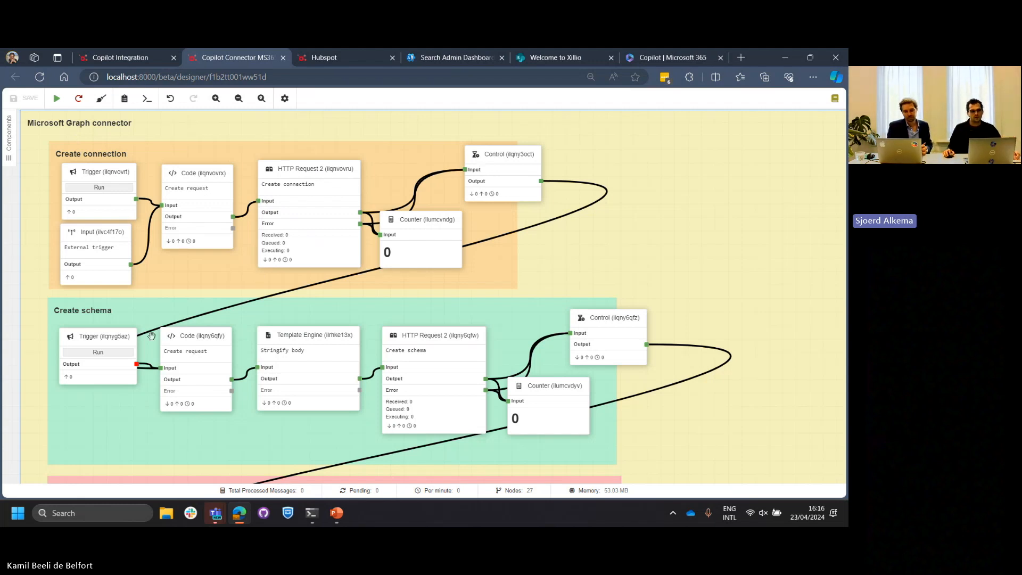
{"action": "mouse_move", "coordinate": [164, 302]}
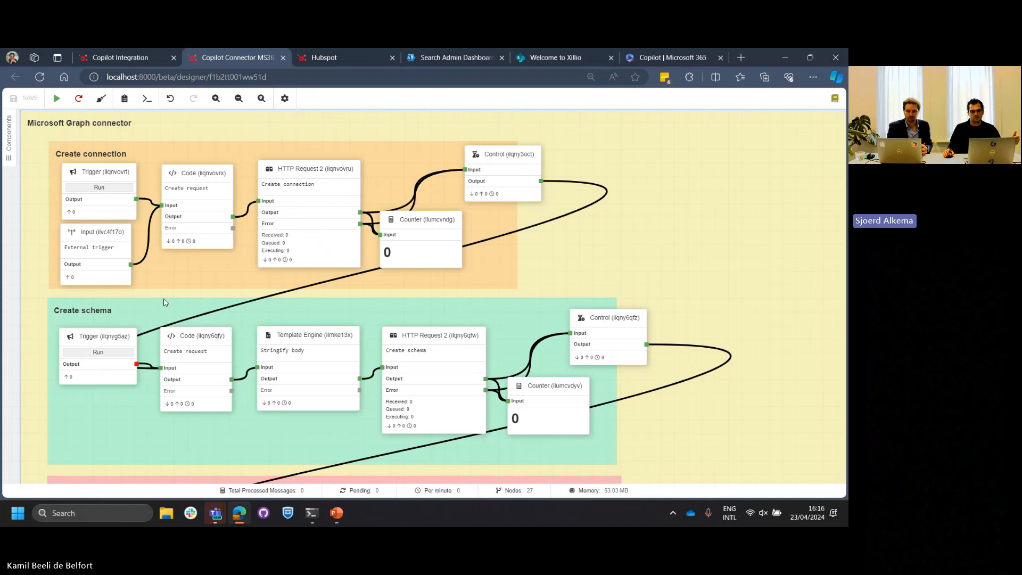
- Collapse the Components sidebar so the Copilot Connector MS365 flow fills the canvas
{"action": "scroll", "scroll_direction": "down", "scroll_amount": 3}
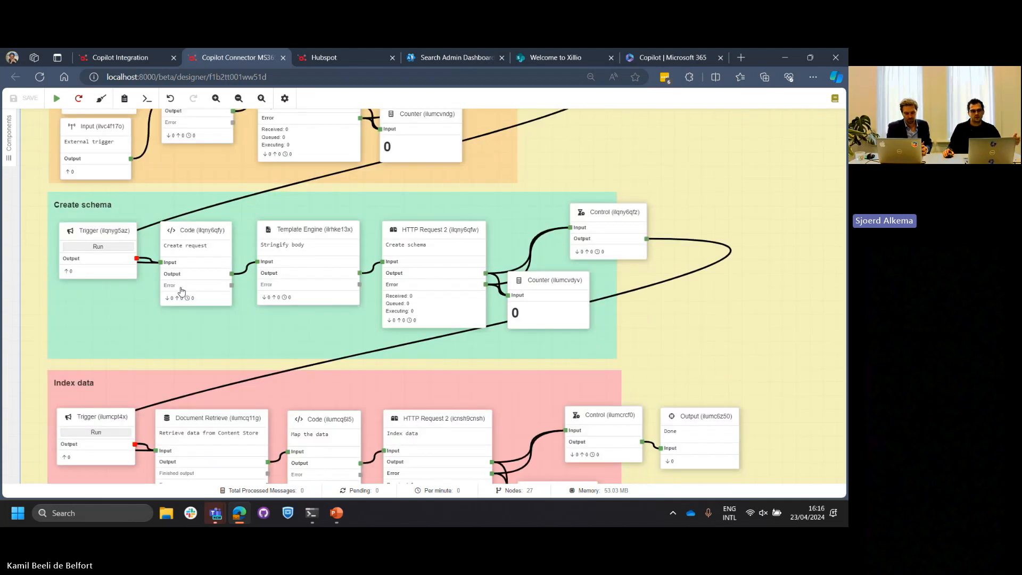
{"action": "scroll", "scroll_direction": "down", "scroll_amount": 3}
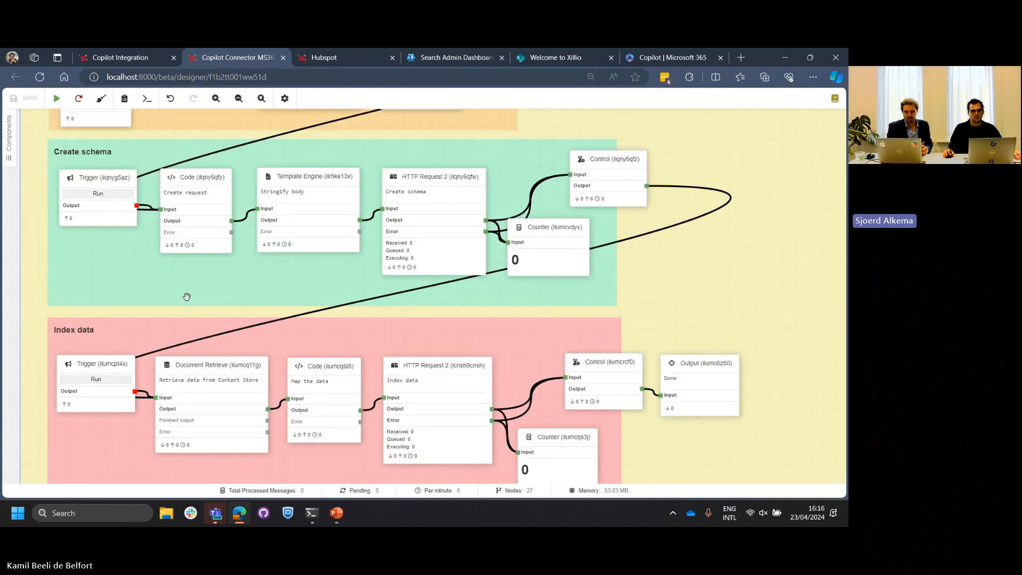
{"action": "mouse_move", "coordinate": [190, 344]}
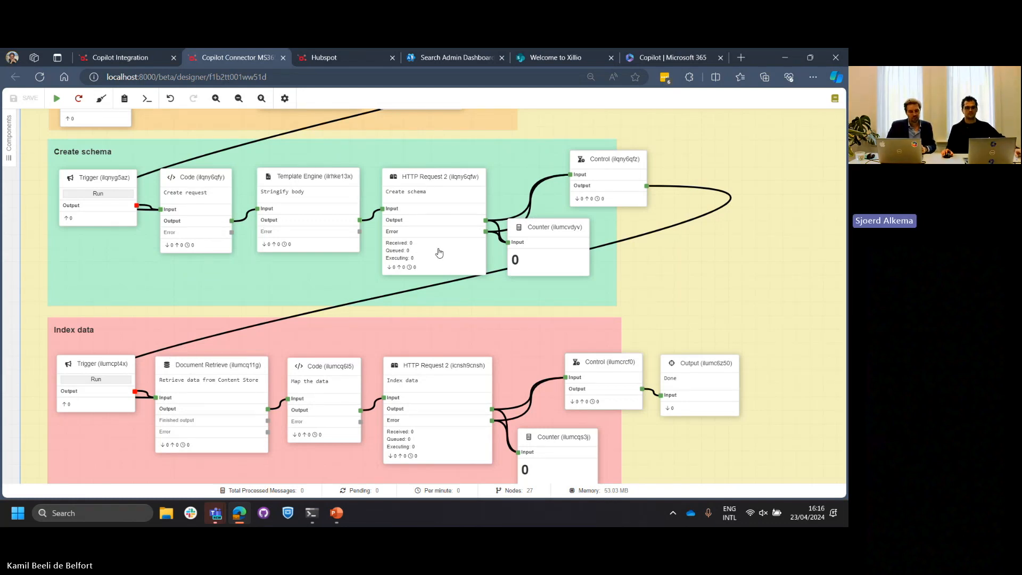
{"action": "scroll", "scroll_direction": "up", "scroll_amount": 3}
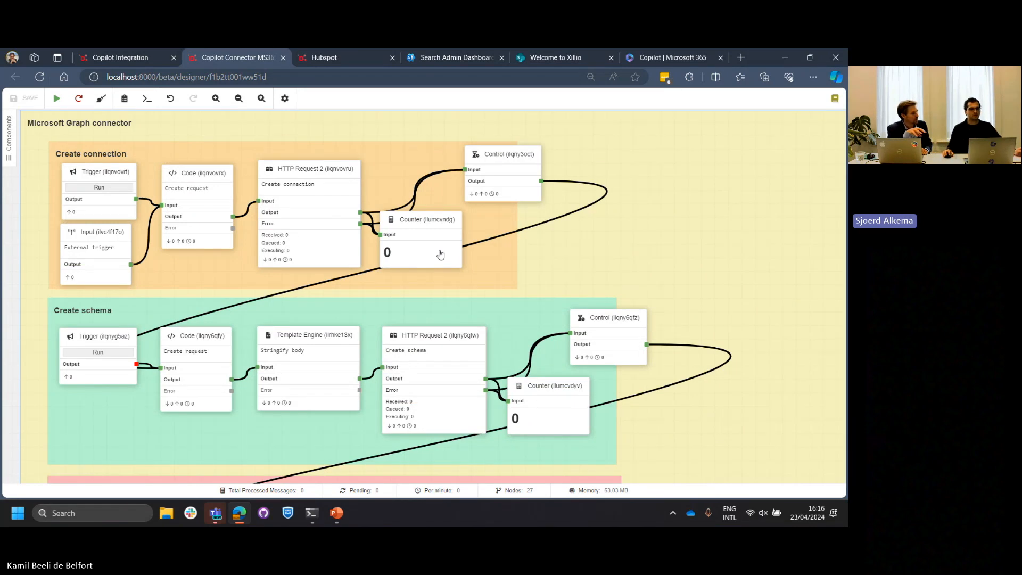
{"action": "left_click", "coordinate": [8, 130]}
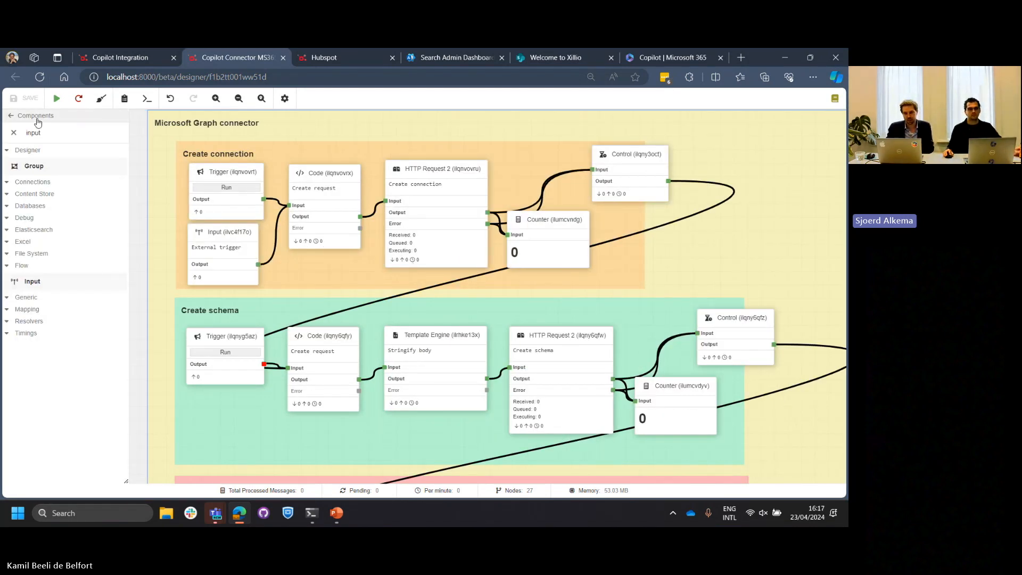
{"action": "left_click", "coordinate": [11, 115]}
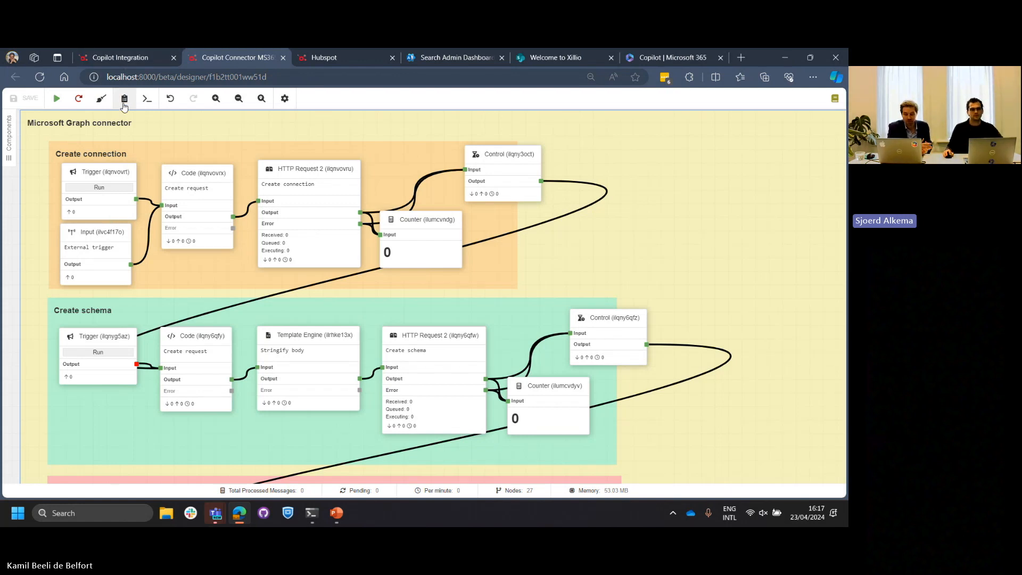
{"action": "mouse_move", "coordinate": [123, 97]}
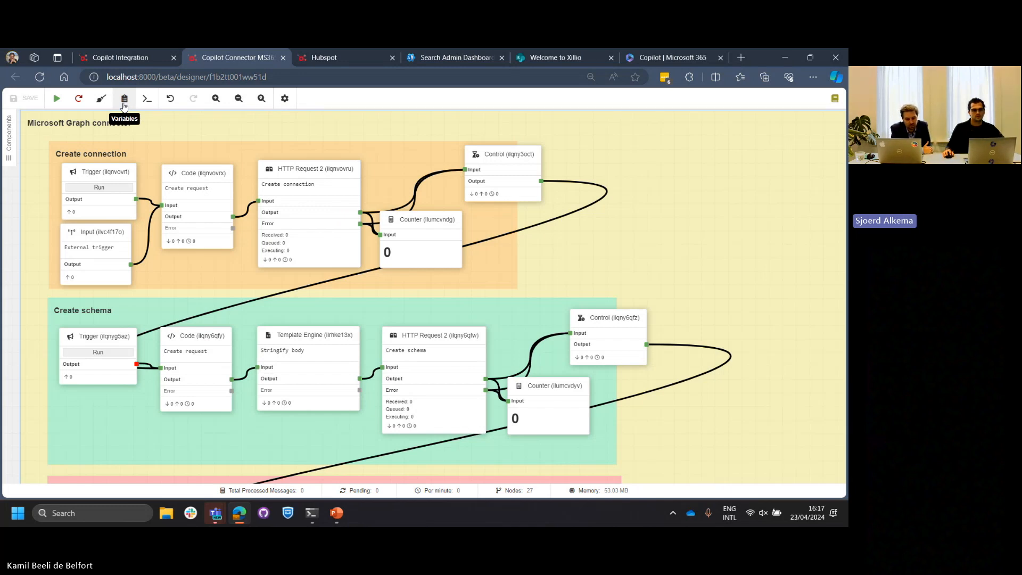
- Show the flow's Variables window with connection ID CopilotConnector and name CopilotConnection
{"action": "left_click", "coordinate": [123, 98]}
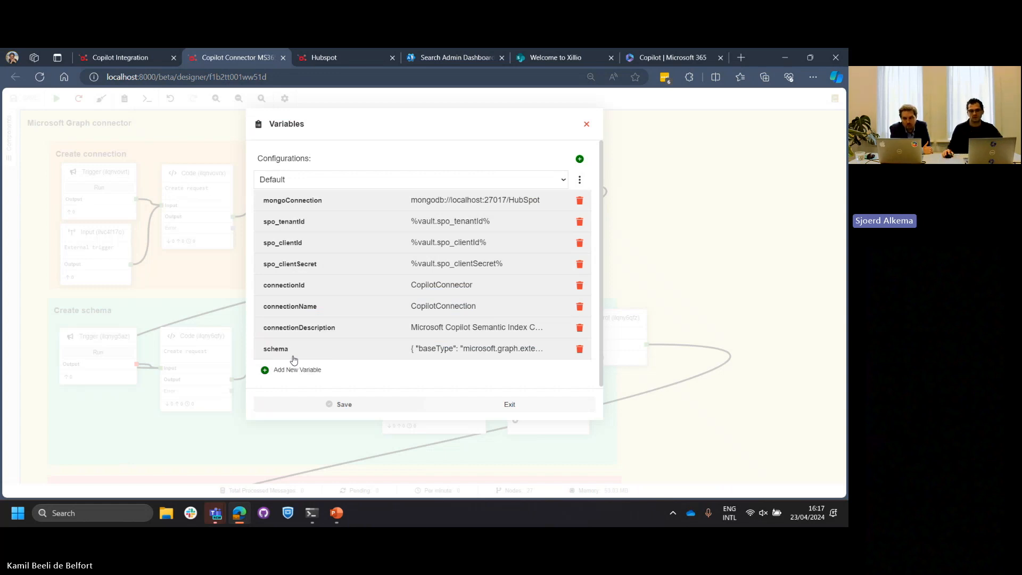
{"action": "mouse_move", "coordinate": [445, 298]}
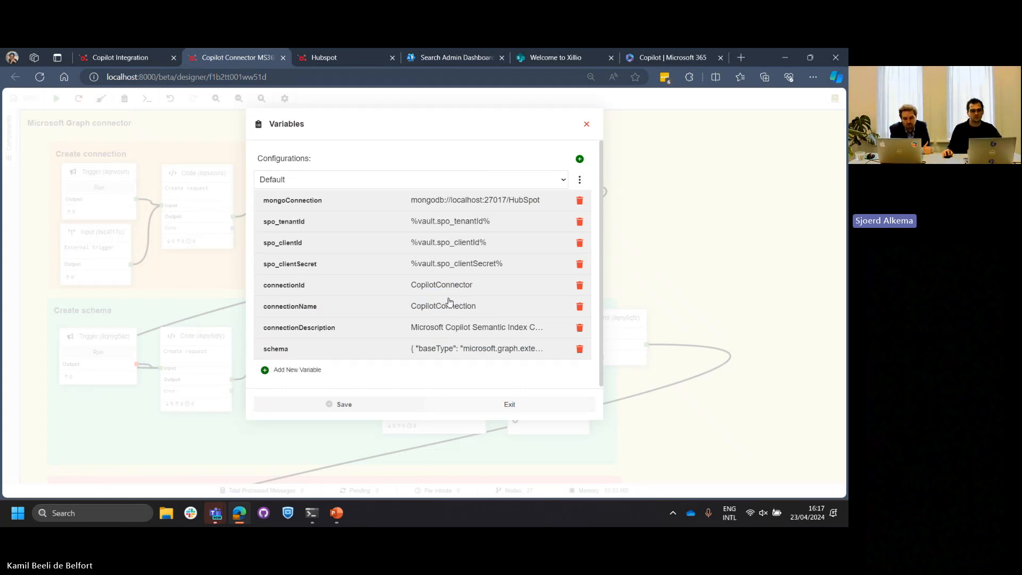
{"action": "mouse_move", "coordinate": [485, 277]}
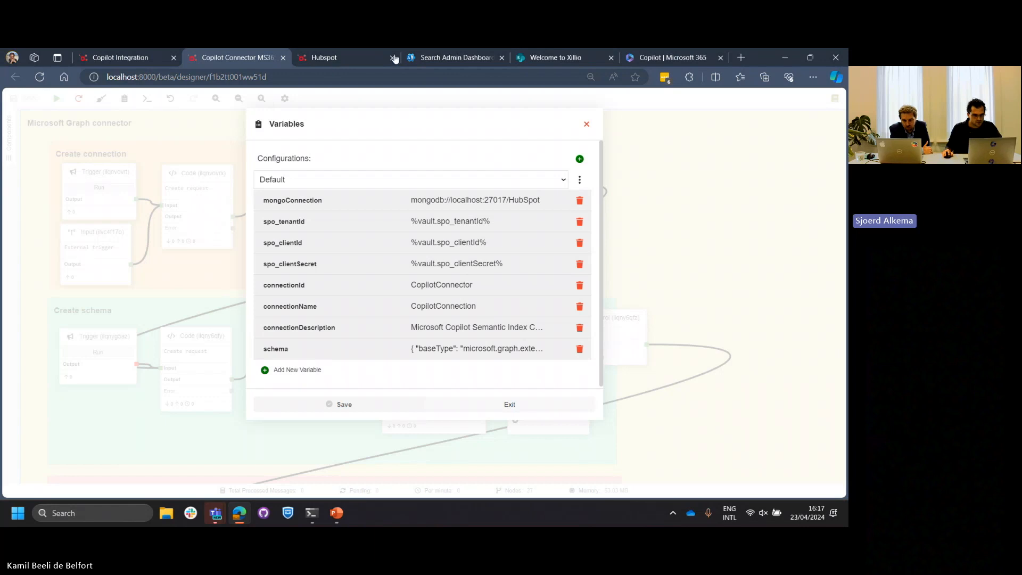
{"action": "mouse_move", "coordinate": [837, 58]}
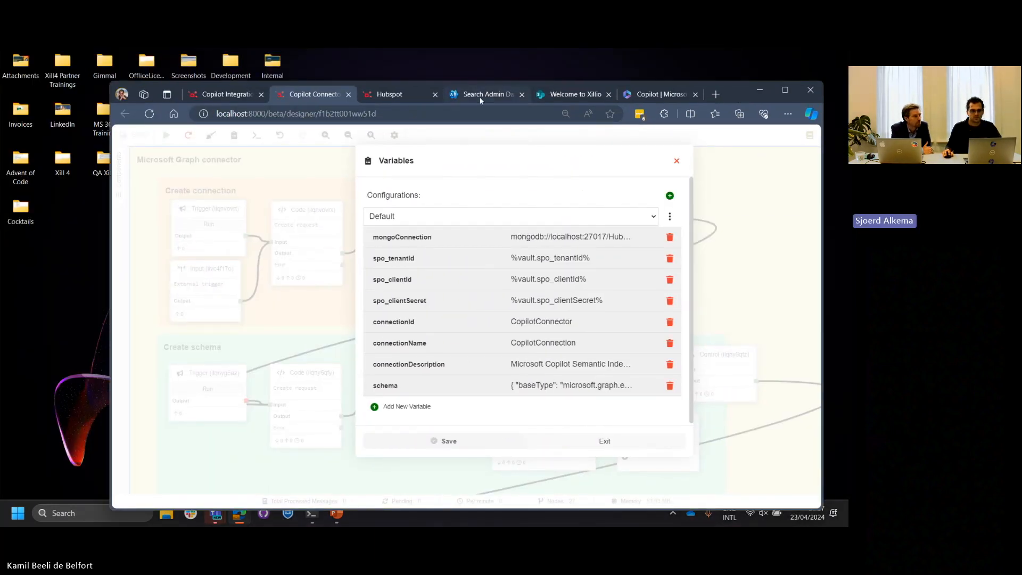
- Show Search & intelligence Data sources and inspect the CopilotConnection entry listed as Ready
{"action": "left_click", "coordinate": [485, 94]}
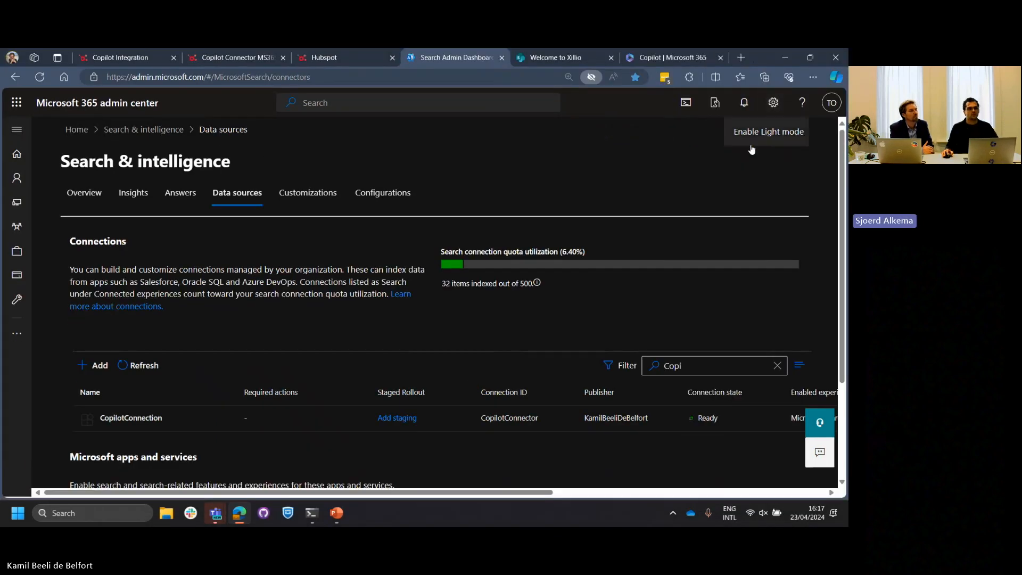
{"action": "mouse_move", "coordinate": [773, 131]}
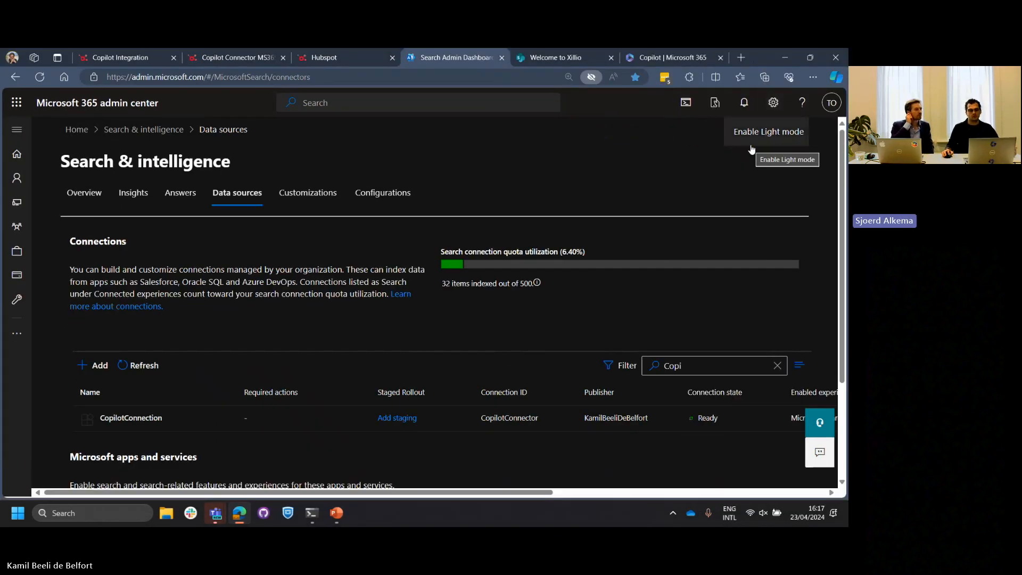
{"action": "mouse_move", "coordinate": [205, 151]}
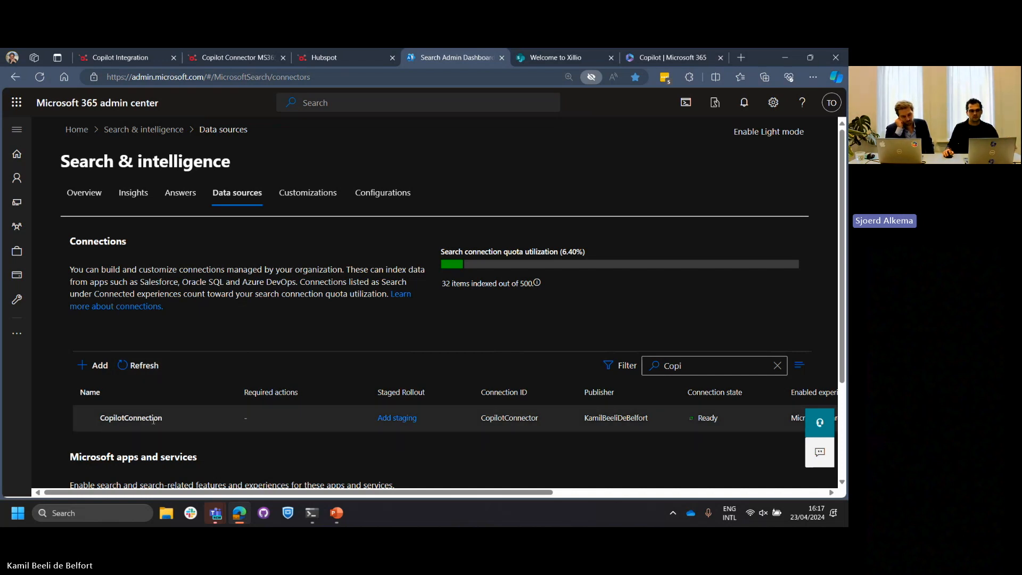
{"action": "left_click", "coordinate": [130, 417]}
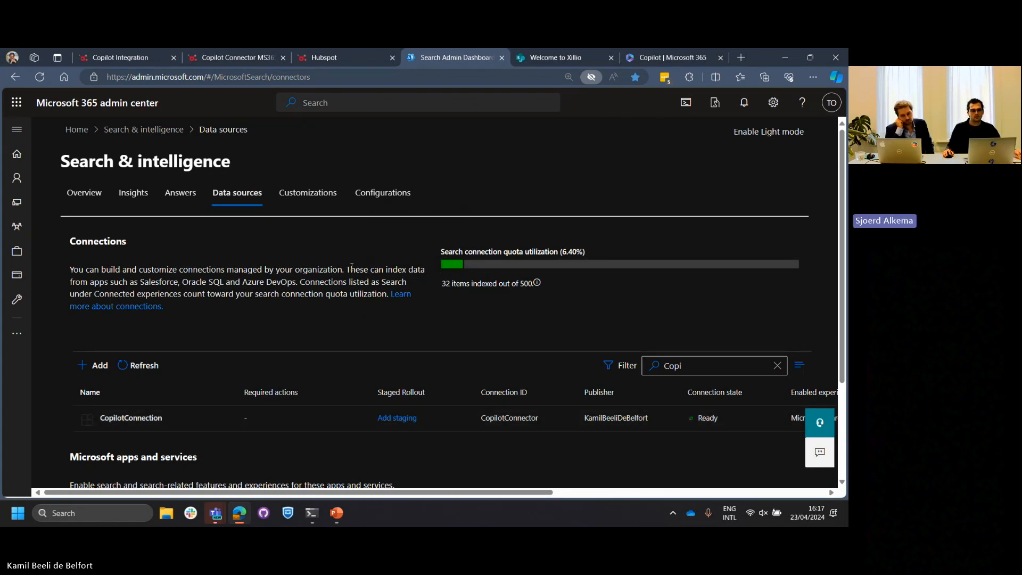
{"action": "mouse_move", "coordinate": [359, 257]}
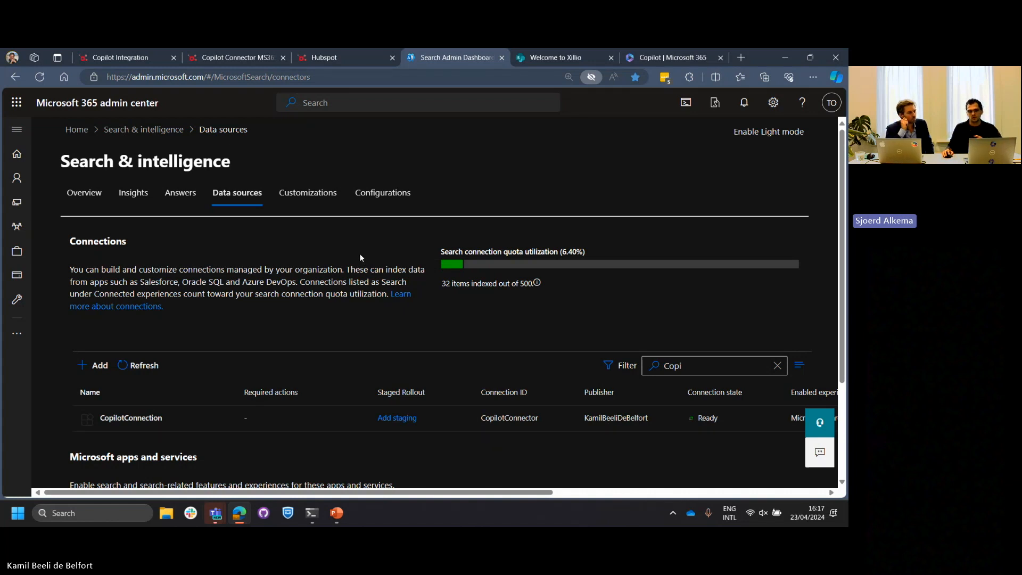
{"action": "mouse_move", "coordinate": [333, 218]}
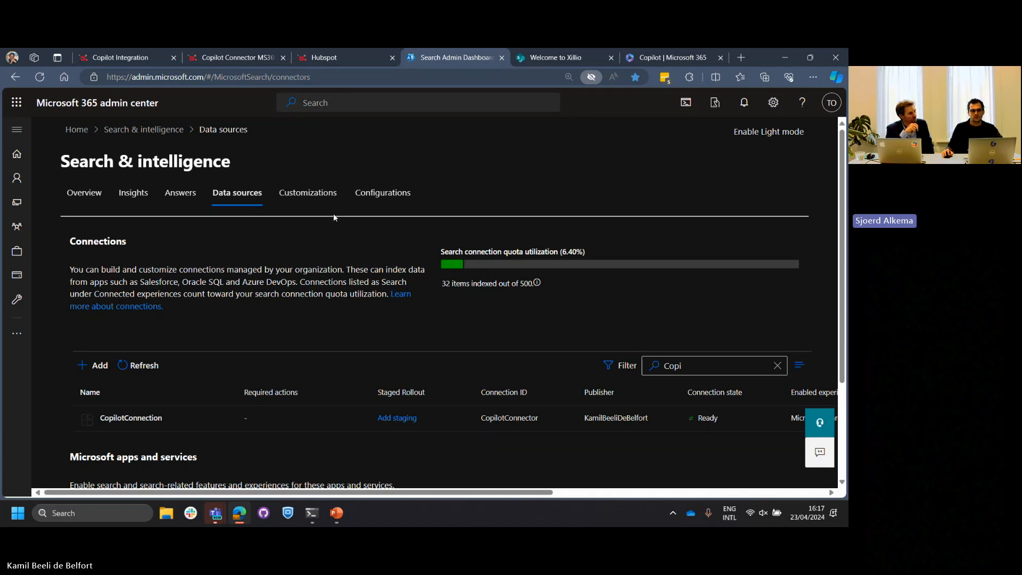
{"action": "mouse_move", "coordinate": [306, 193]}
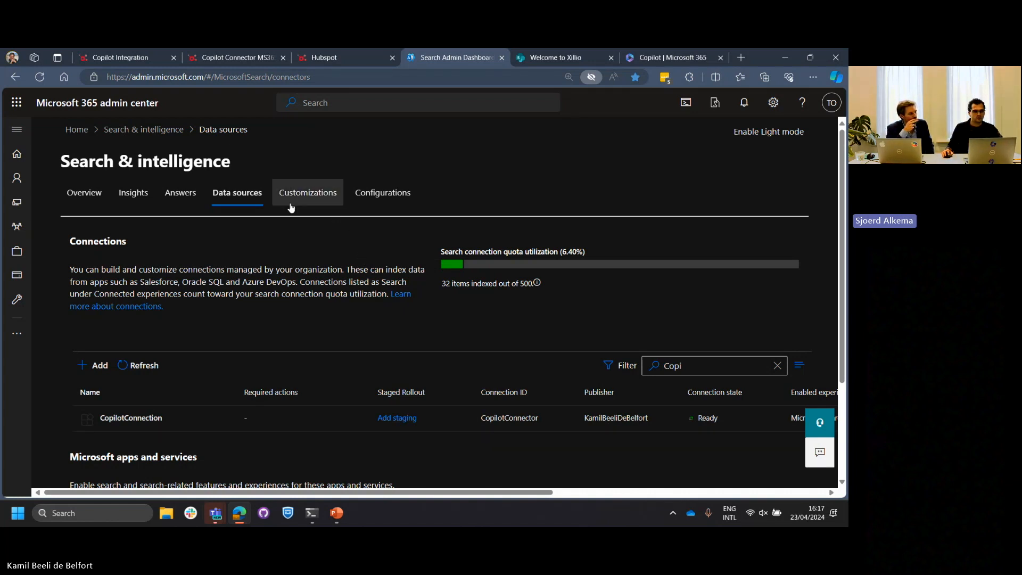
- Review Verticals and Result types under Customizations, return to Data sources, then back to the connector flow
{"action": "left_click", "coordinate": [307, 193]}
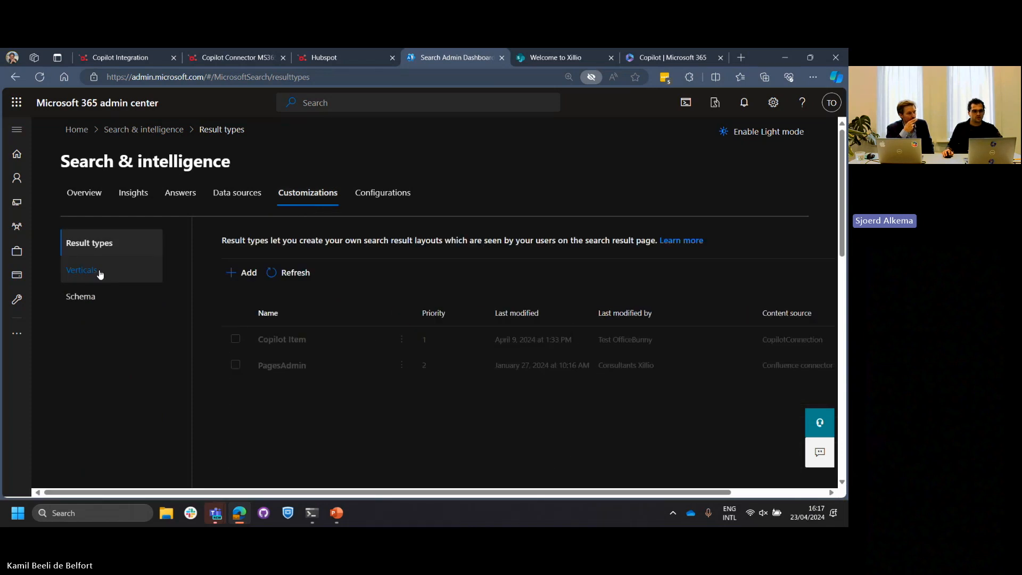
{"action": "left_click", "coordinate": [82, 269]}
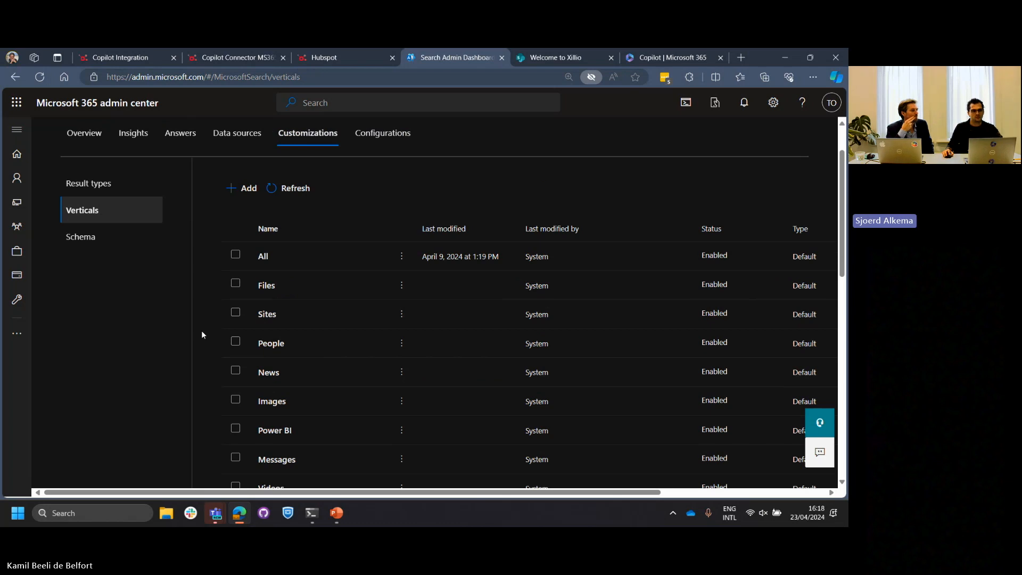
{"action": "left_click", "coordinate": [88, 183]}
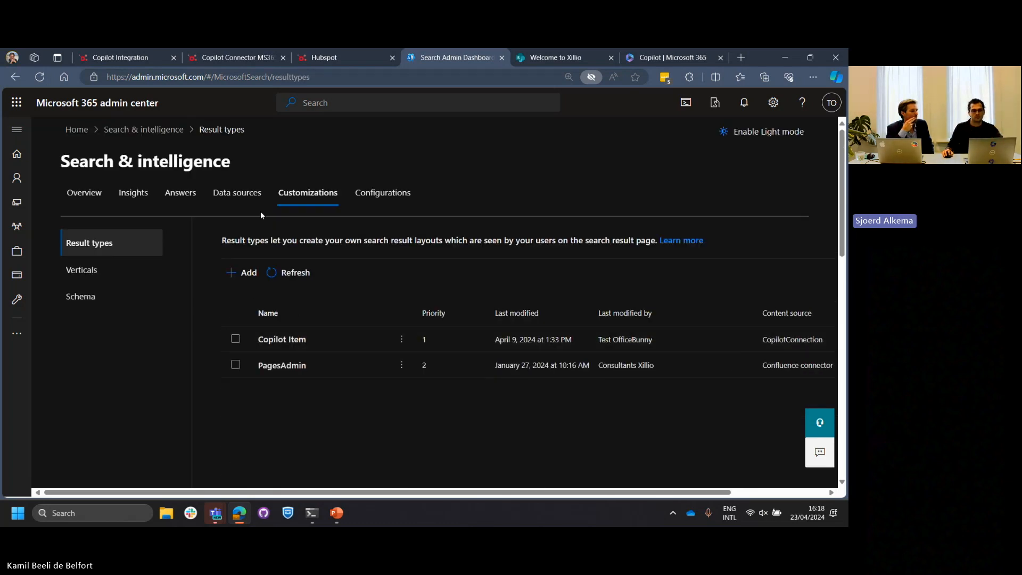
{"action": "left_click", "coordinate": [236, 192]}
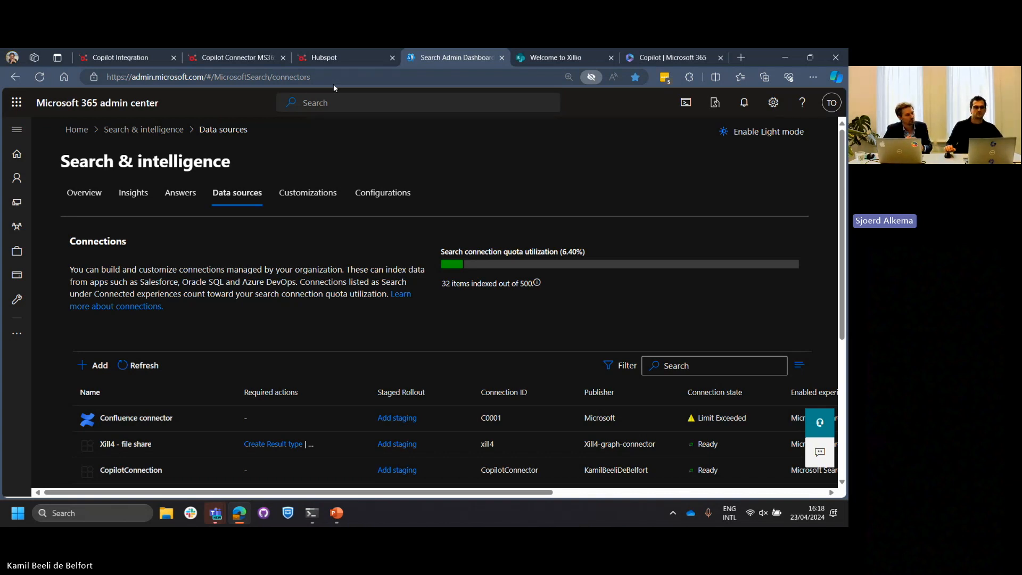
{"action": "left_click", "coordinate": [234, 57]}
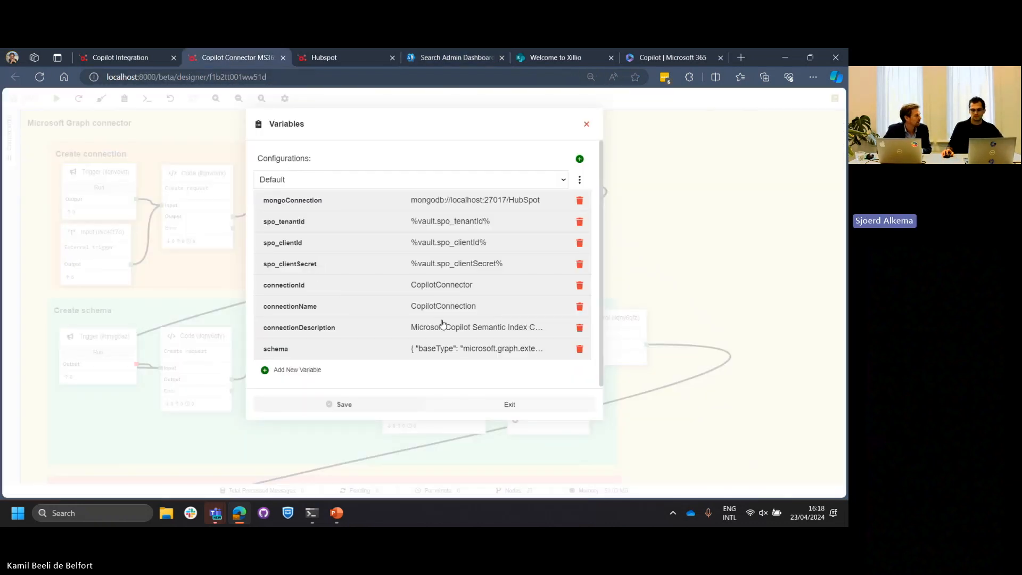
{"action": "mouse_move", "coordinate": [378, 354]}
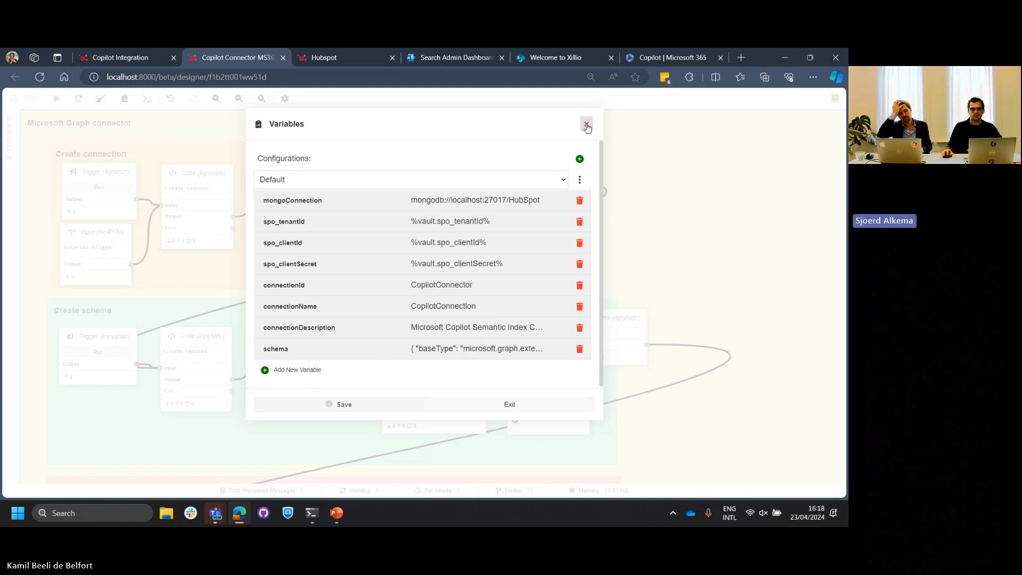
- Close the Variables window and move to the Welcome to Xillio SharePoint team site
{"action": "left_click", "coordinate": [585, 125]}
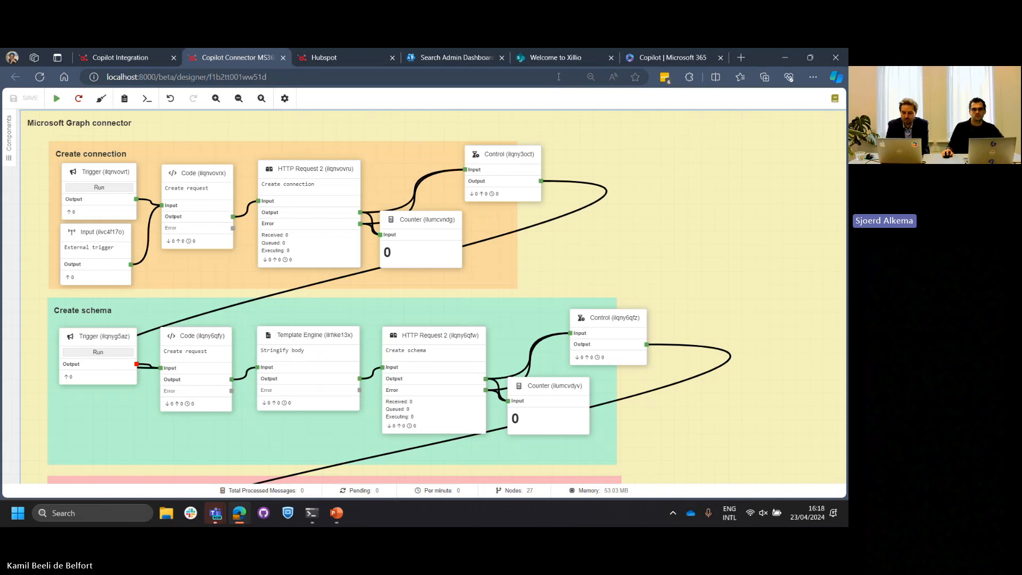
{"action": "mouse_move", "coordinate": [556, 57]}
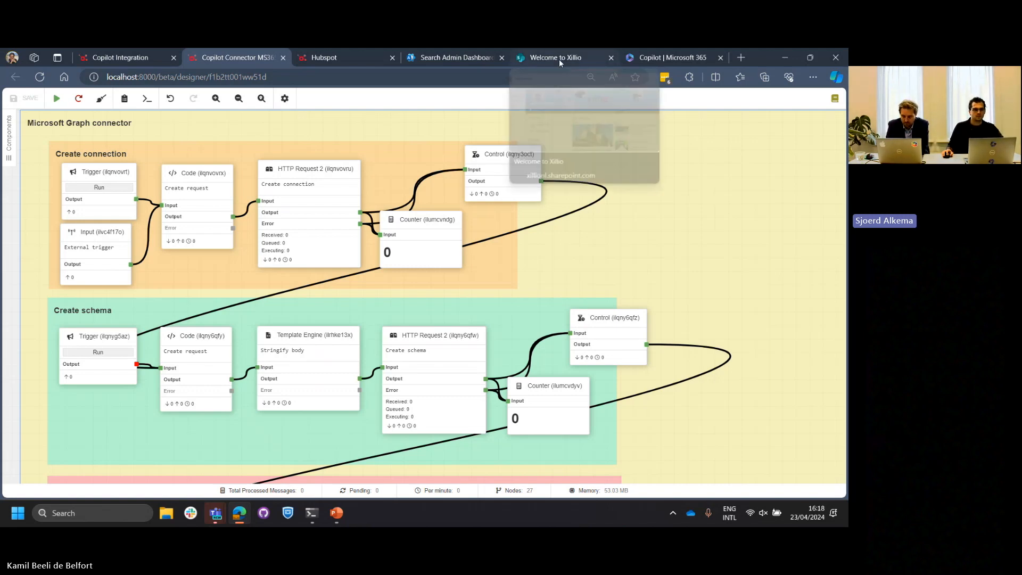
{"action": "left_click", "coordinate": [554, 58]}
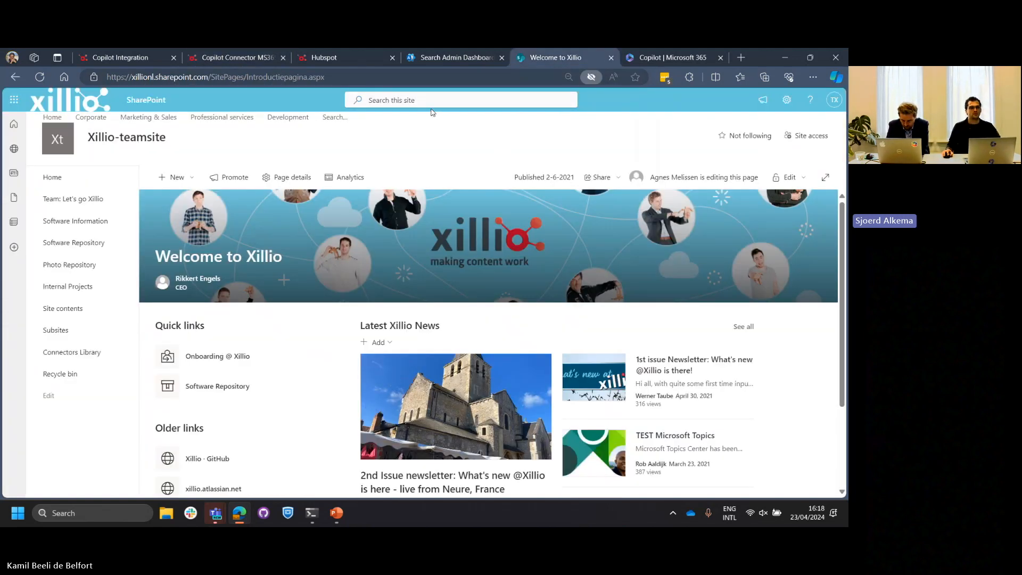
- Search SharePoint for 'HubSpot' across the organization and show the connector-indexed results category
{"action": "type", "text": "H"}
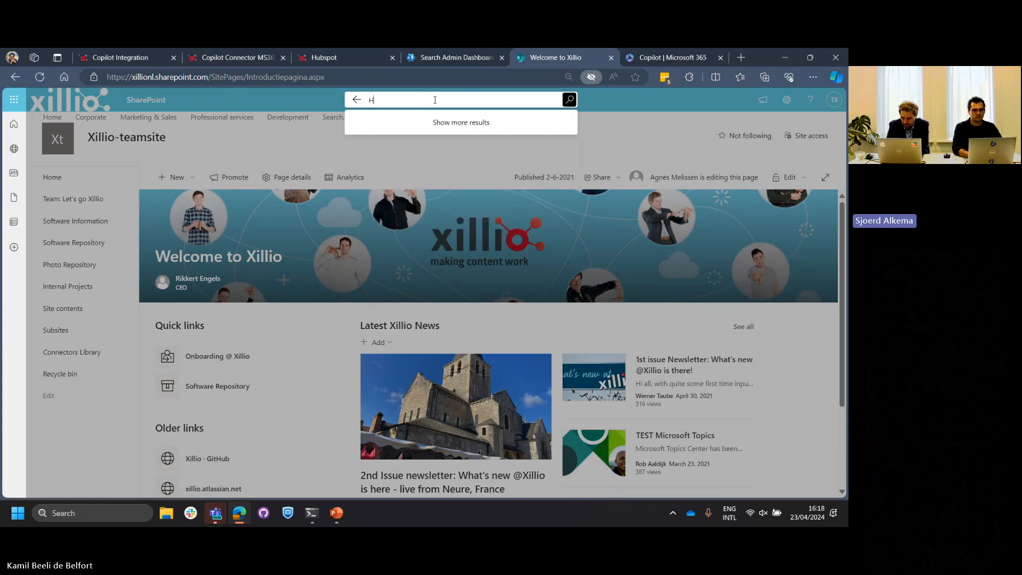
{"action": "type", "text": "HubSpot"}
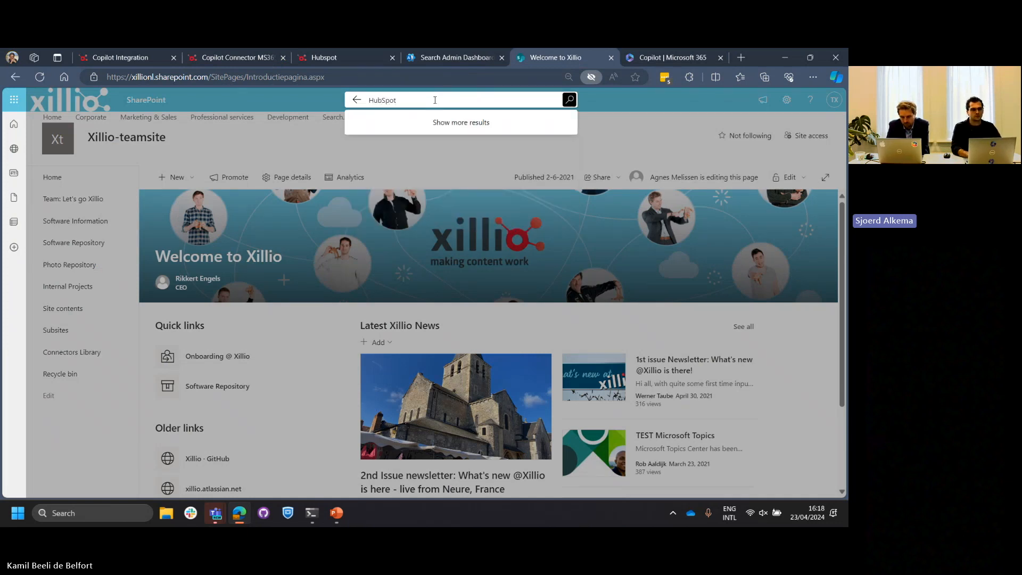
{"action": "left_click", "coordinate": [569, 100]}
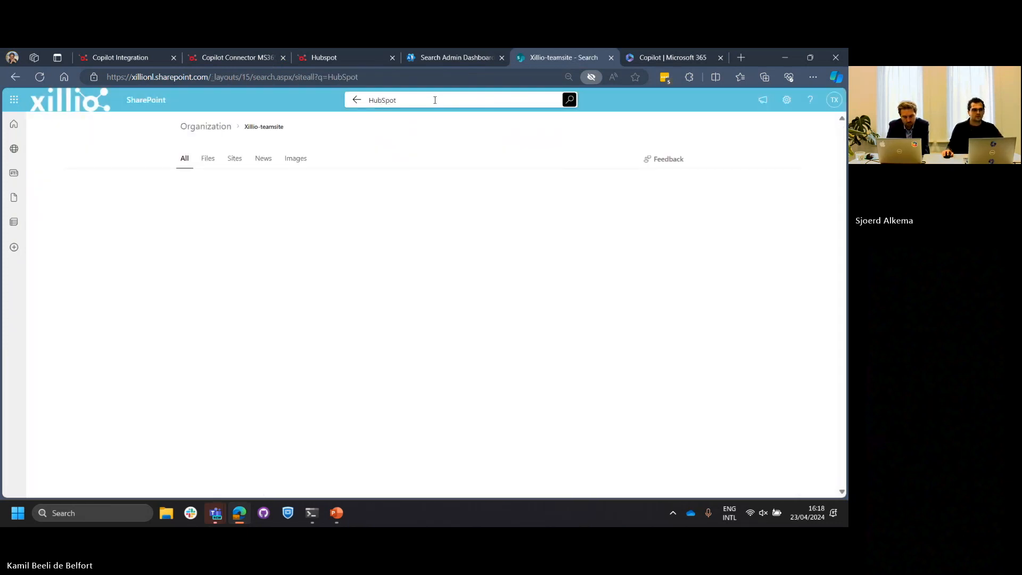
{"action": "left_click", "coordinate": [568, 99]}
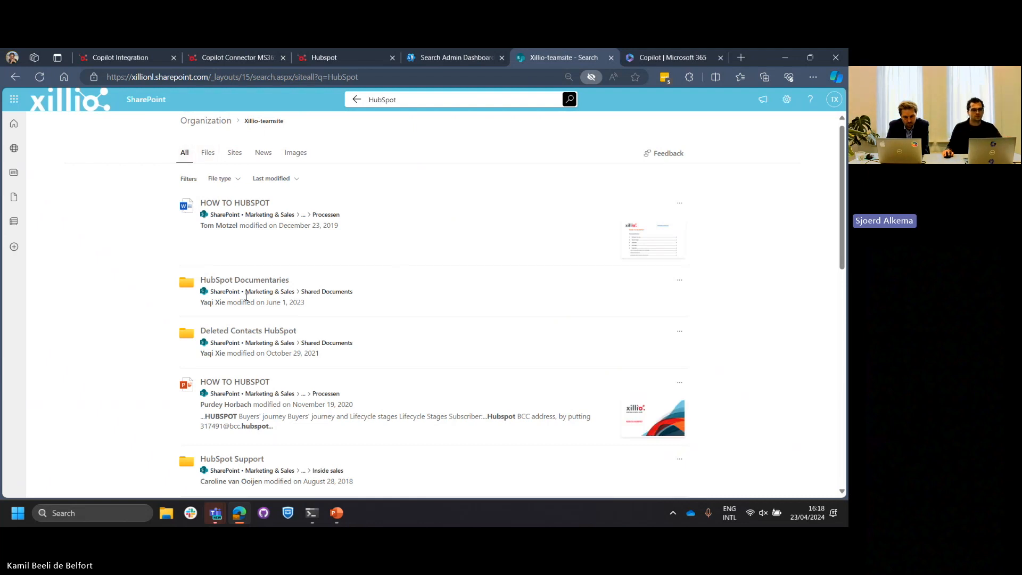
{"action": "mouse_move", "coordinate": [218, 234]}
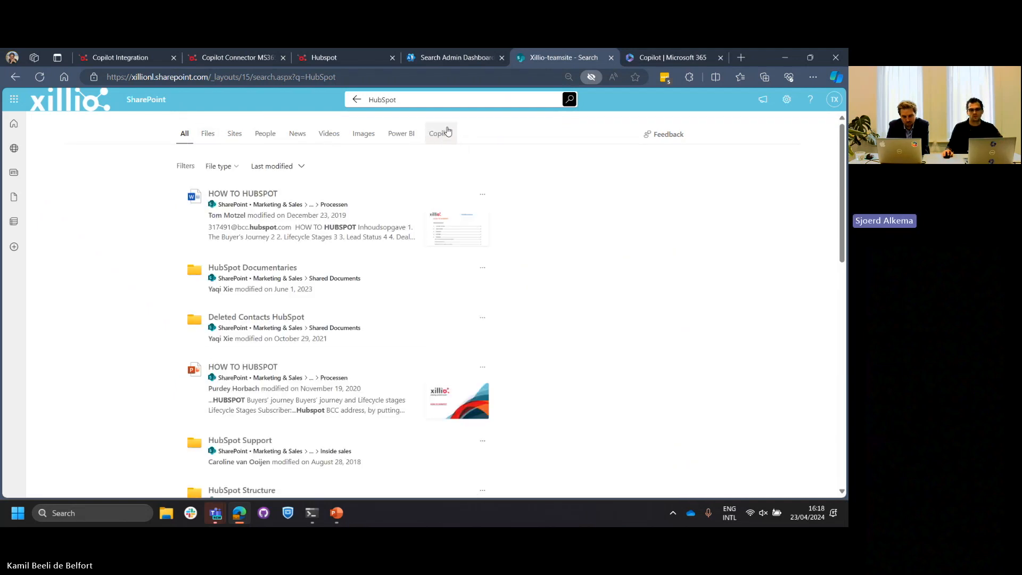
{"action": "left_click", "coordinate": [439, 134]}
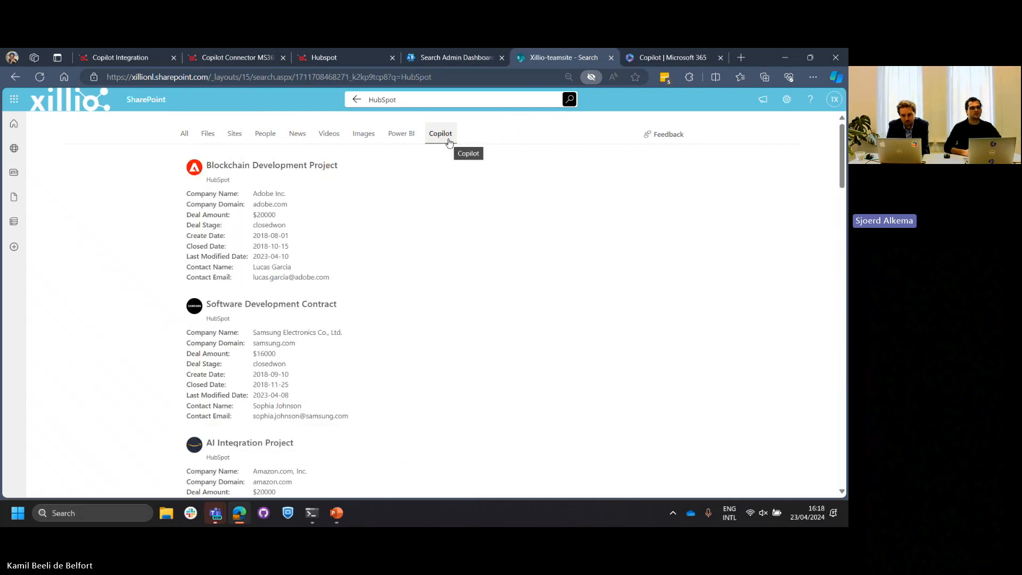
{"action": "mouse_move", "coordinate": [364, 202]}
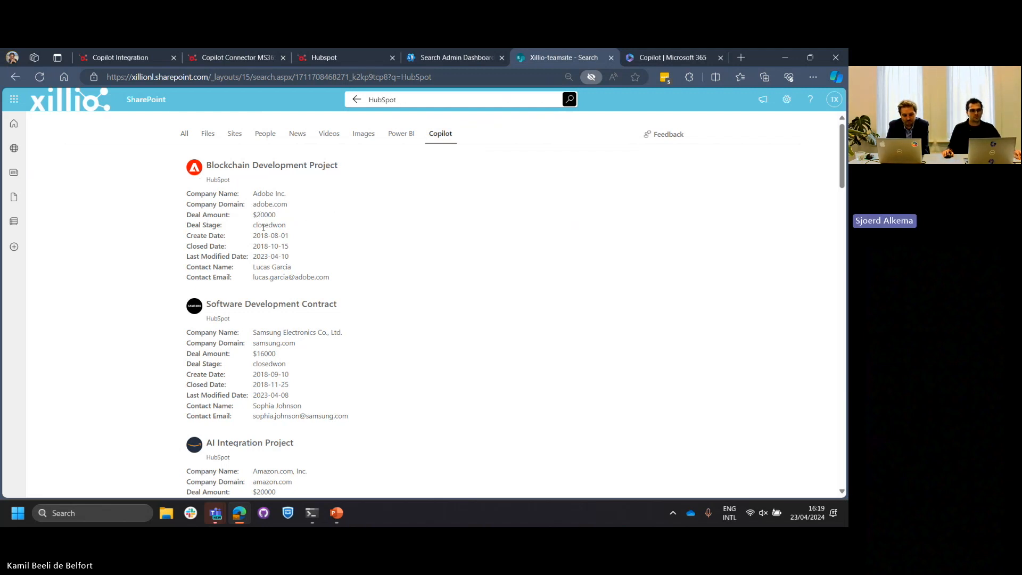
{"action": "scroll", "scroll_direction": "down", "scroll_amount": 3}
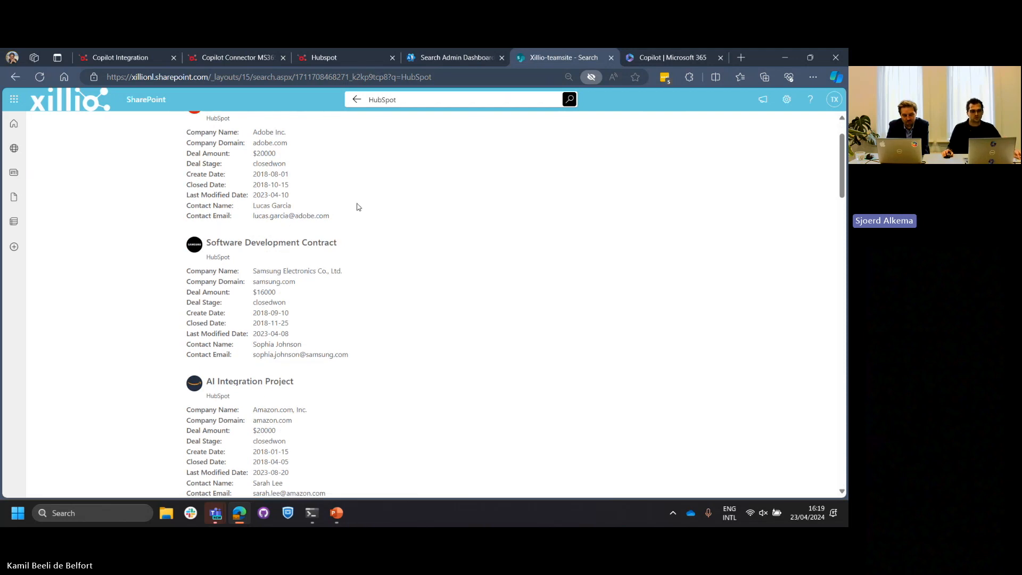
{"action": "scroll", "scroll_direction": "down", "scroll_amount": 3}
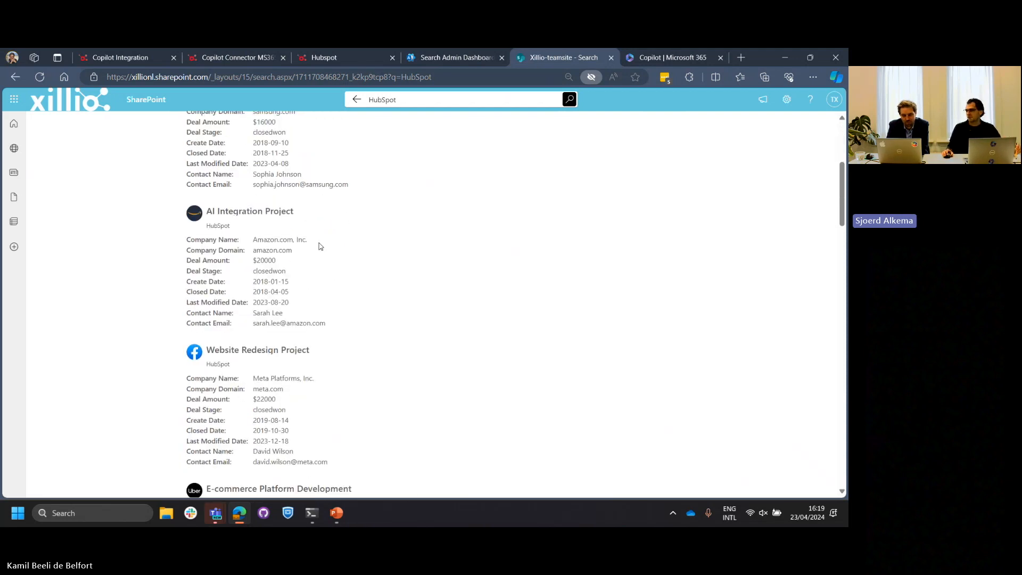
{"action": "scroll", "scroll_direction": "down", "scroll_amount": 3}
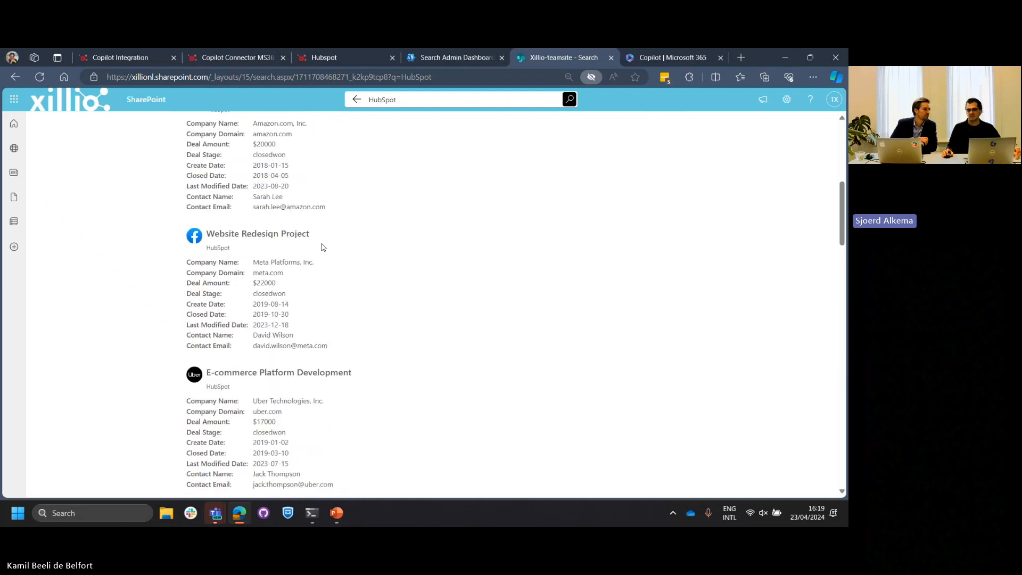
{"action": "scroll", "scroll_direction": "down", "scroll_amount": 3}
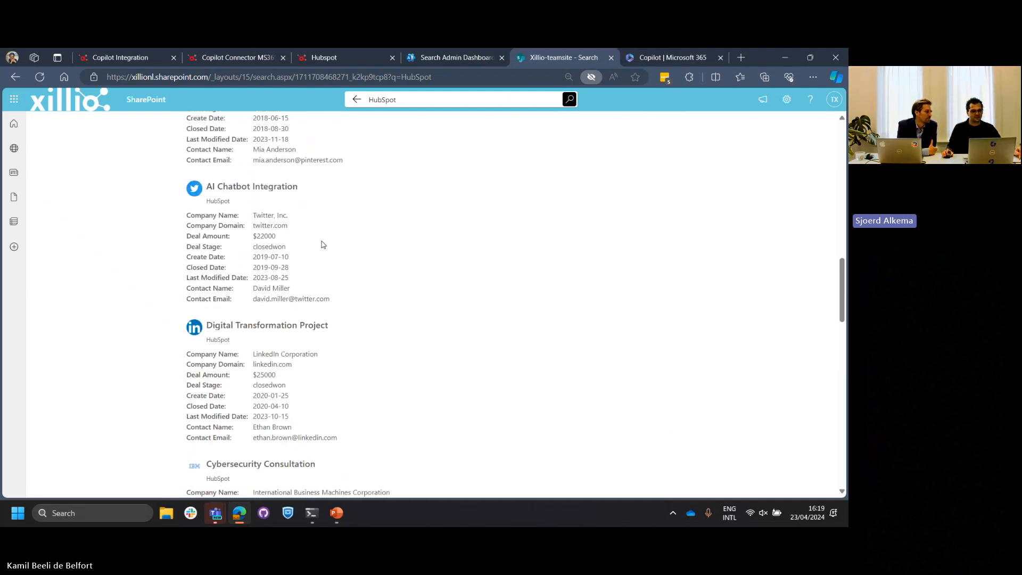
{"action": "scroll", "scroll_direction": "down", "scroll_amount": 3}
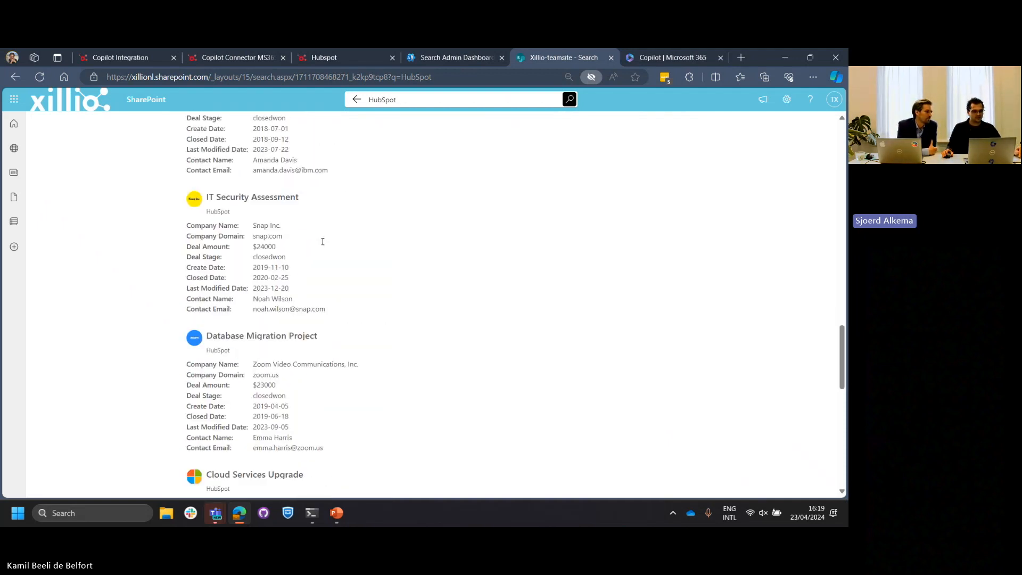
{"action": "scroll", "scroll_direction": "down", "scroll_amount": 3}
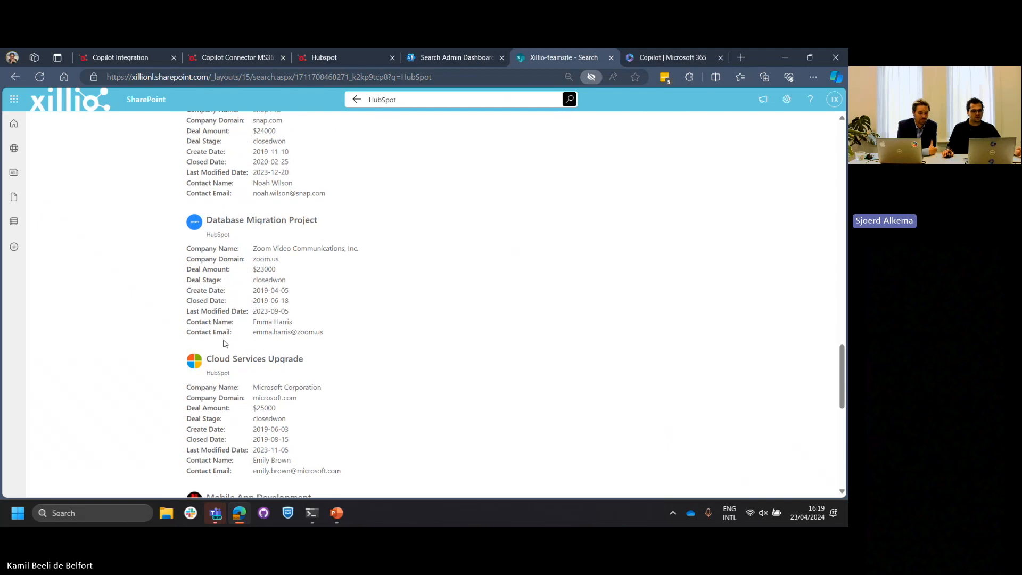
{"action": "scroll", "scroll_direction": "down", "scroll_amount": 3}
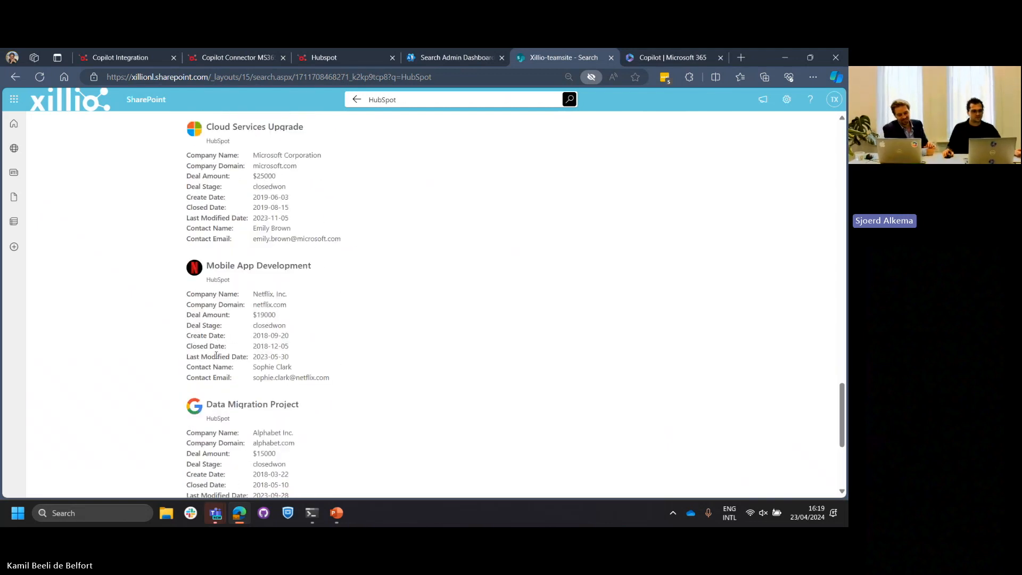
{"action": "scroll", "scroll_direction": "down", "scroll_amount": 3}
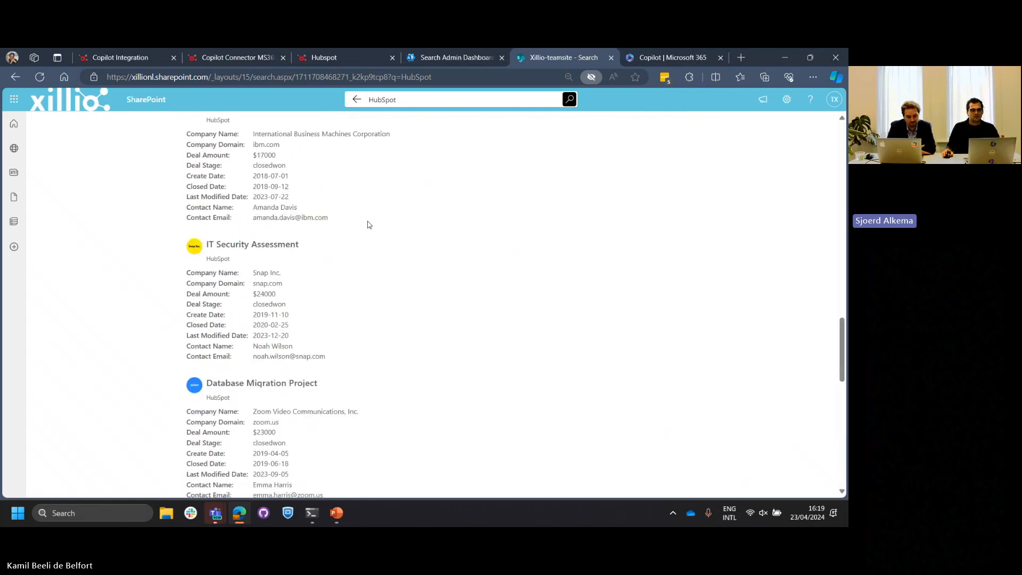
{"action": "left_click", "coordinate": [439, 134]}
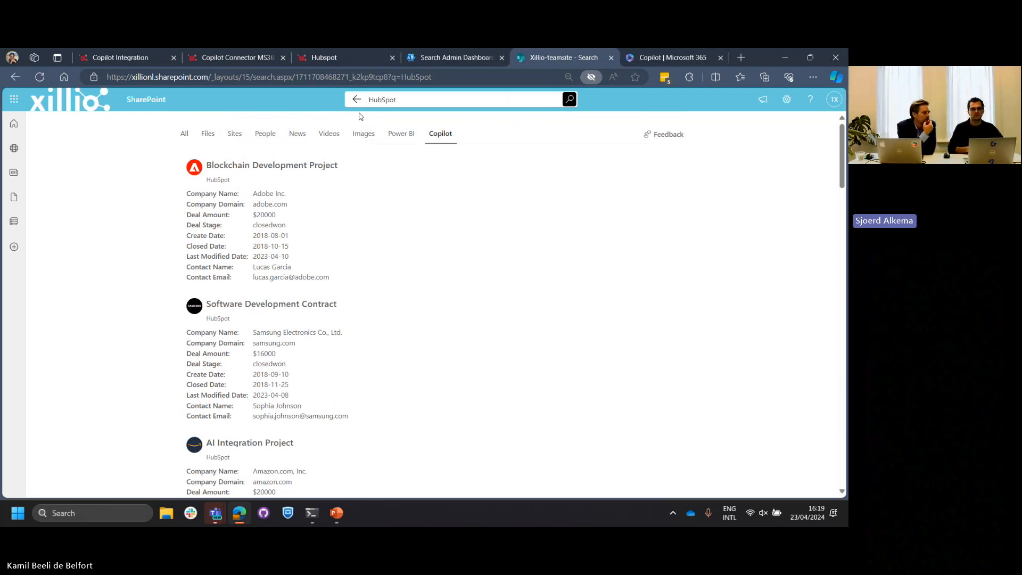
{"action": "mouse_move", "coordinate": [247, 287]}
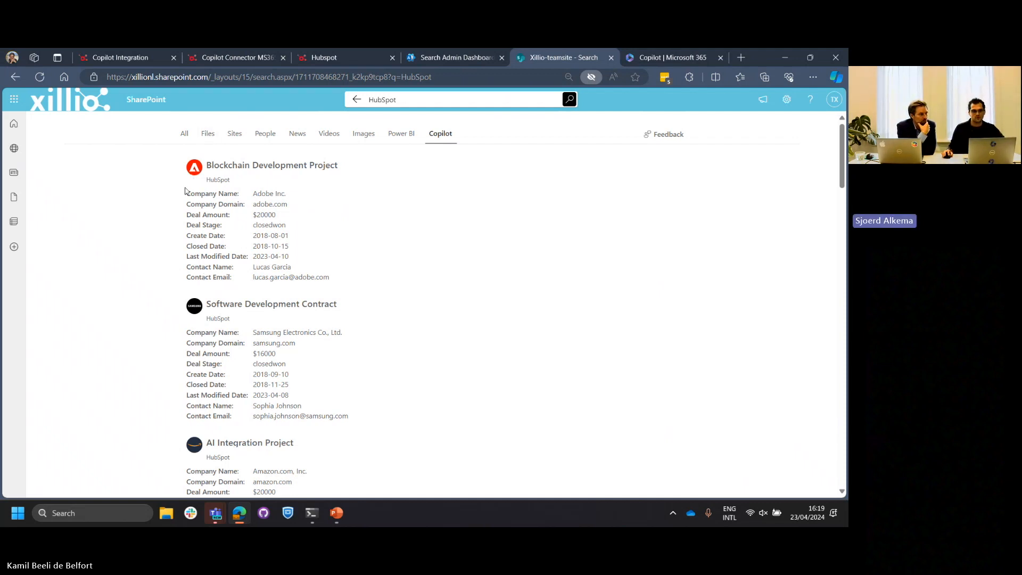
{"action": "mouse_move", "coordinate": [363, 180]}
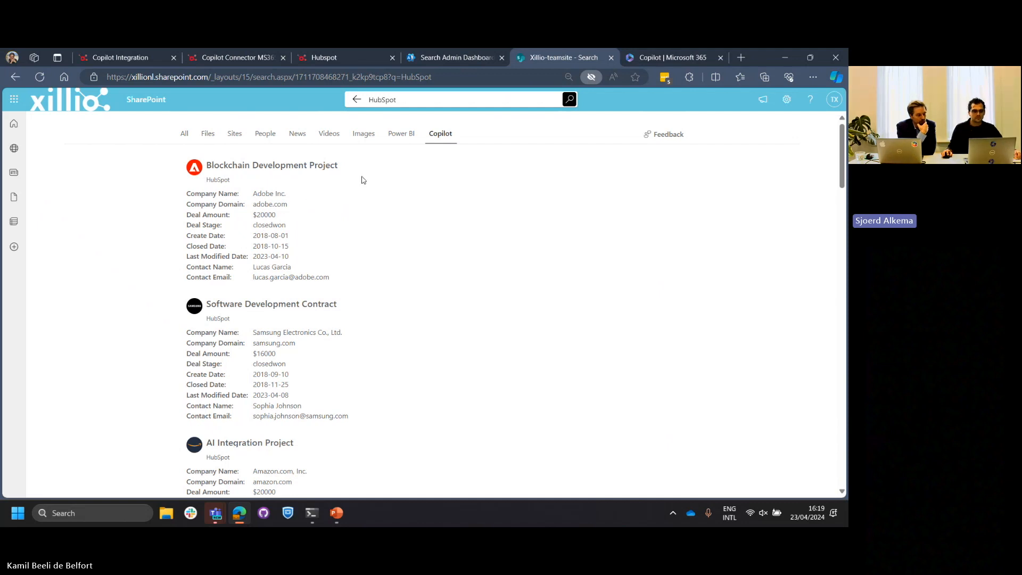
- Search for 'Apple' with All results, surfacing the Network Security Audit deal, then return to the HubSpot flow
{"action": "left_click", "coordinate": [457, 99]}
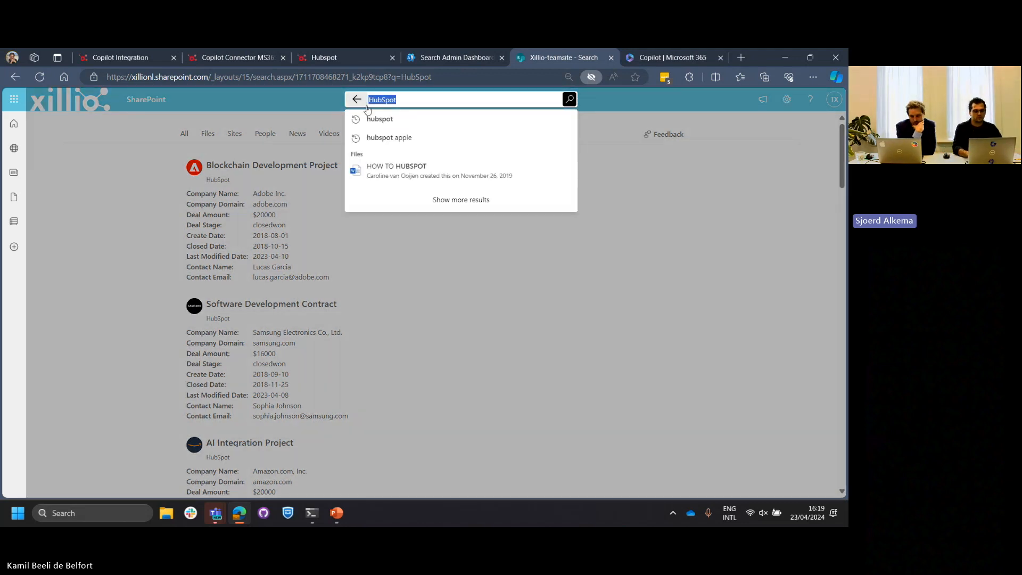
{"action": "type", "text": "Apple"}
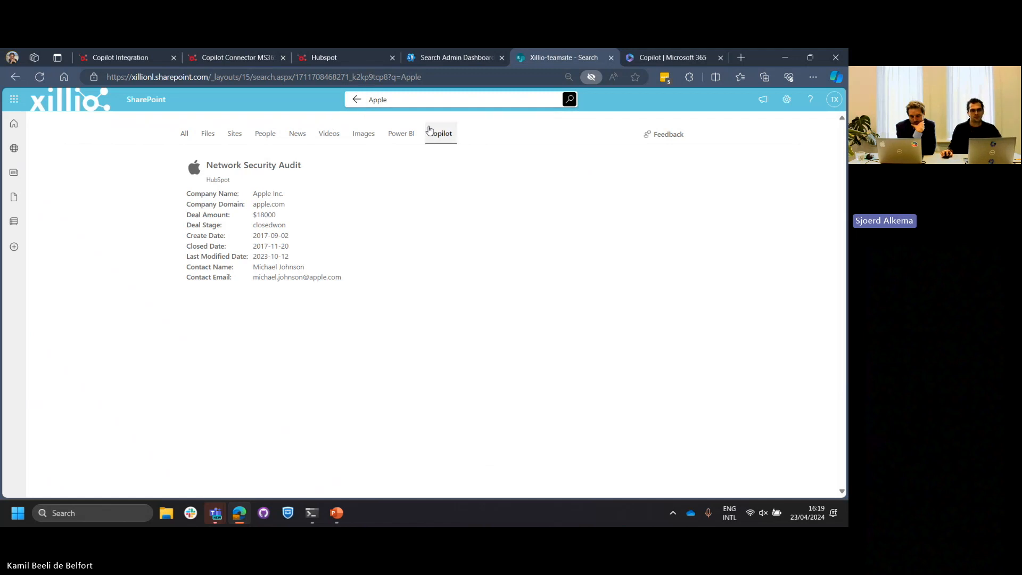
{"action": "left_click", "coordinate": [184, 133]}
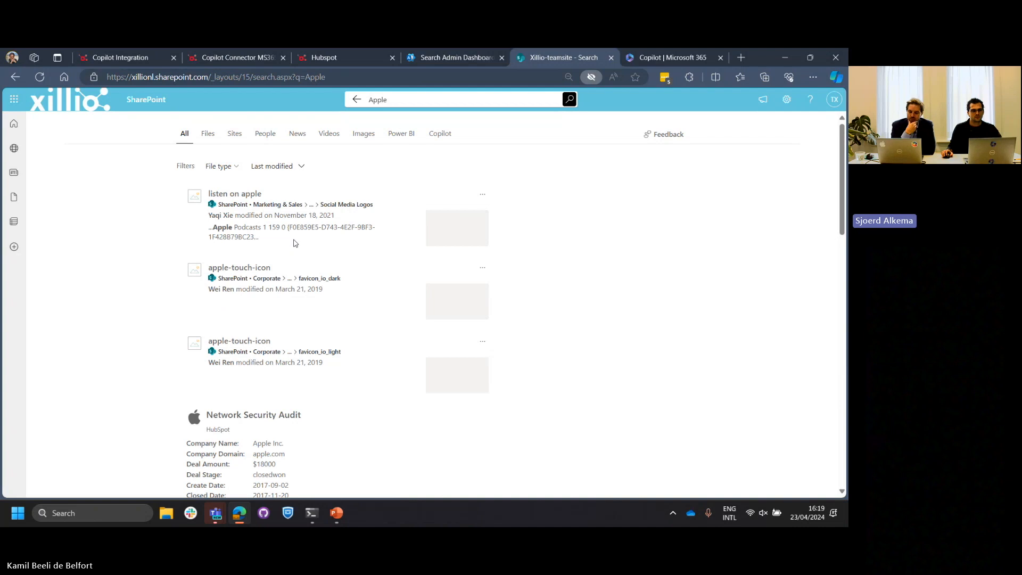
{"action": "scroll", "scroll_direction": "down", "scroll_amount": 3}
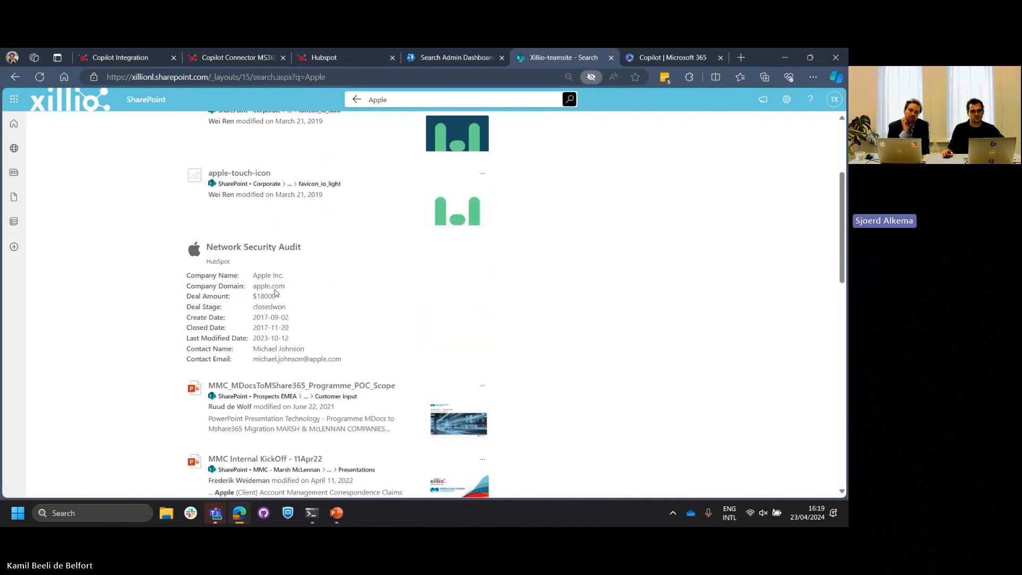
{"action": "scroll", "scroll_direction": "up", "scroll_amount": 3}
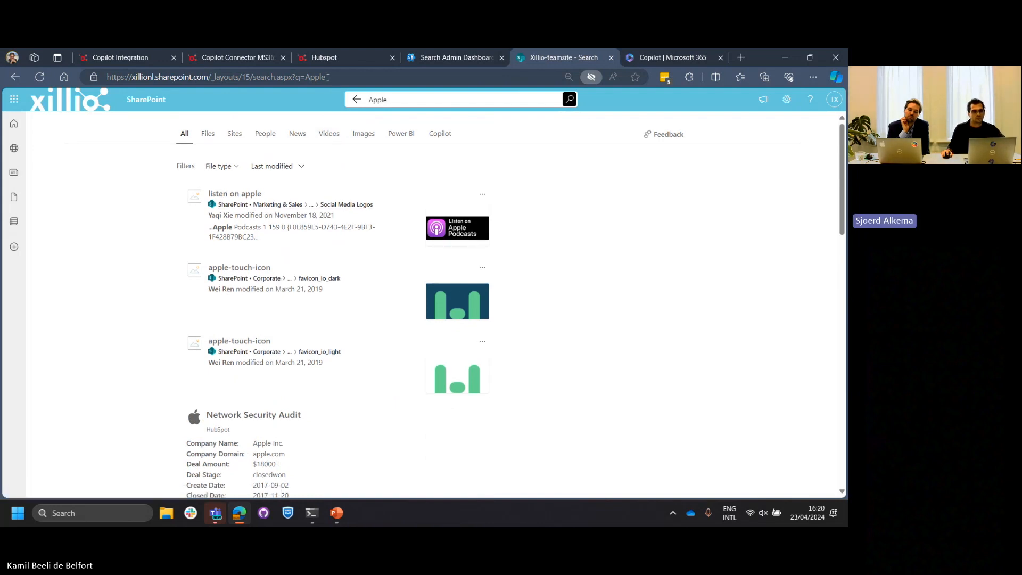
{"action": "left_click", "coordinate": [322, 57]}
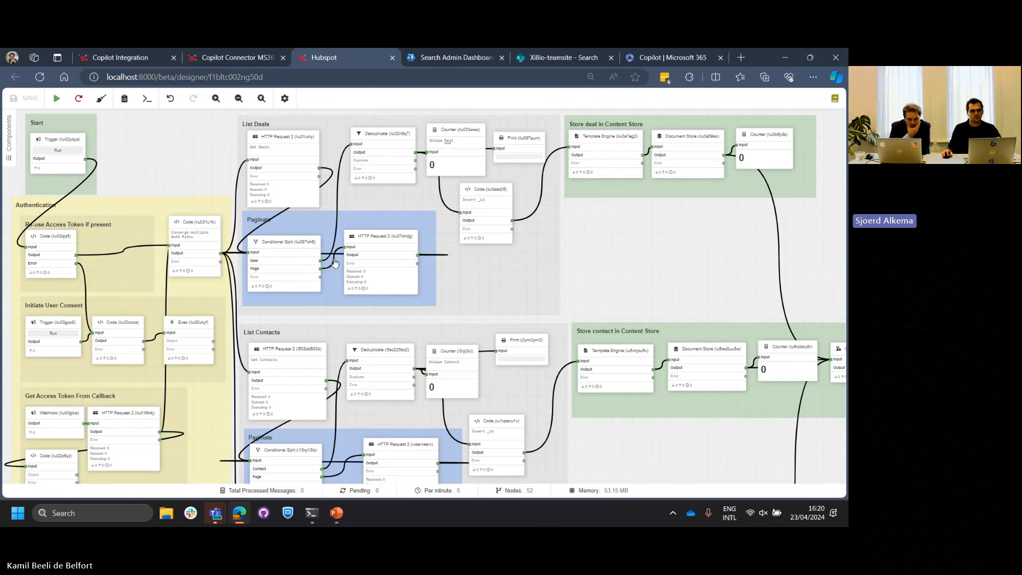
- Review the HubSpot flow, revisit the Microsoft Graph connector flow, then move to Copilot chat
{"action": "scroll", "scroll_direction": "down", "scroll_amount": 3}
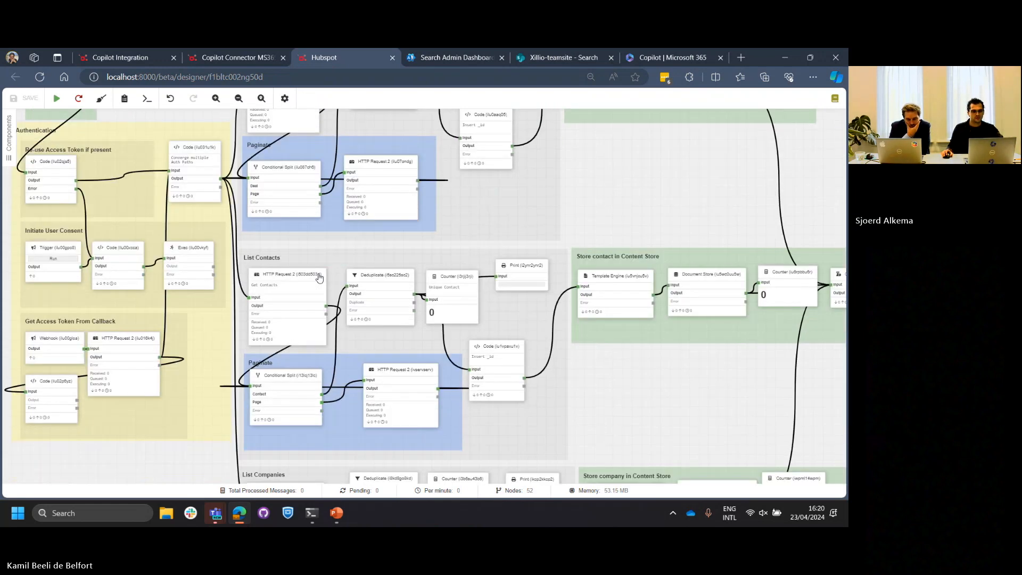
{"action": "scroll", "scroll_direction": "down", "scroll_amount": 3}
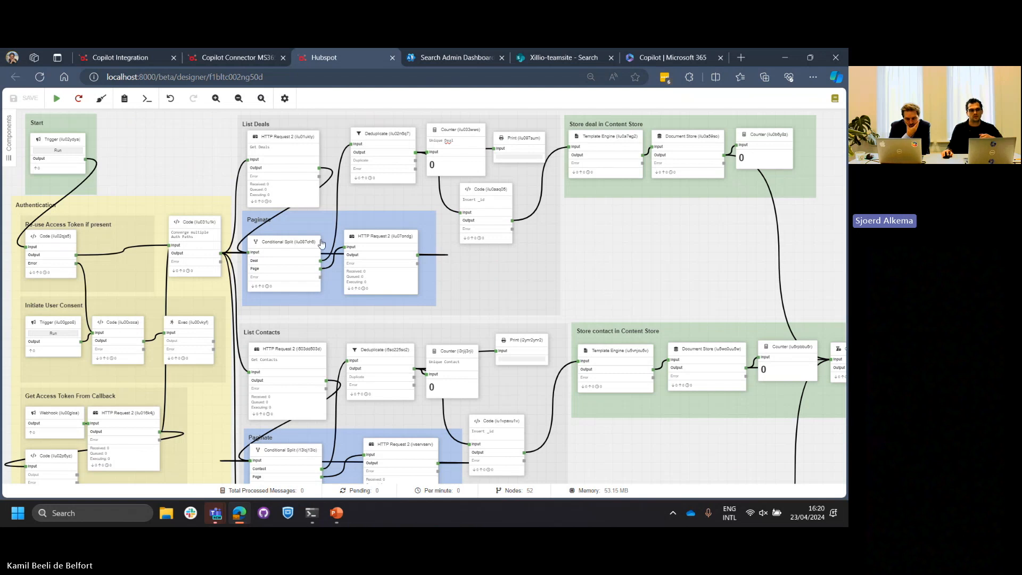
{"action": "mouse_move", "coordinate": [377, 134]}
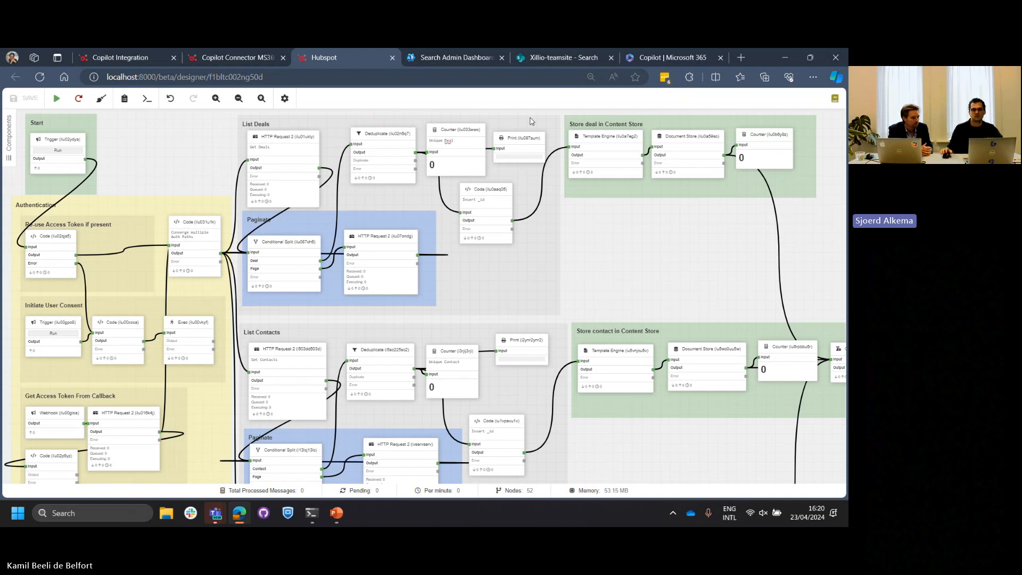
{"action": "left_click", "coordinate": [235, 58]}
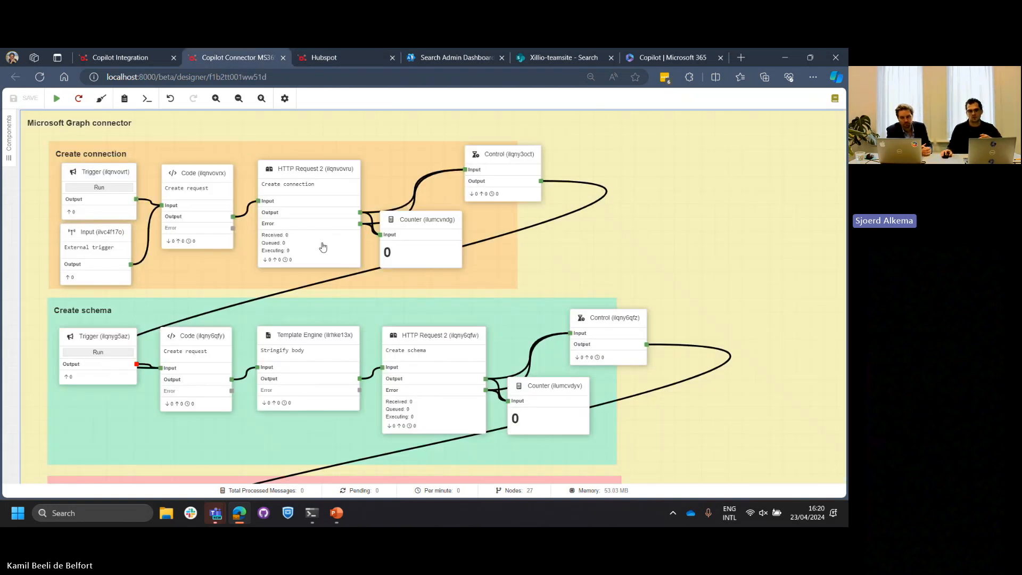
{"action": "left_click", "coordinate": [671, 57]}
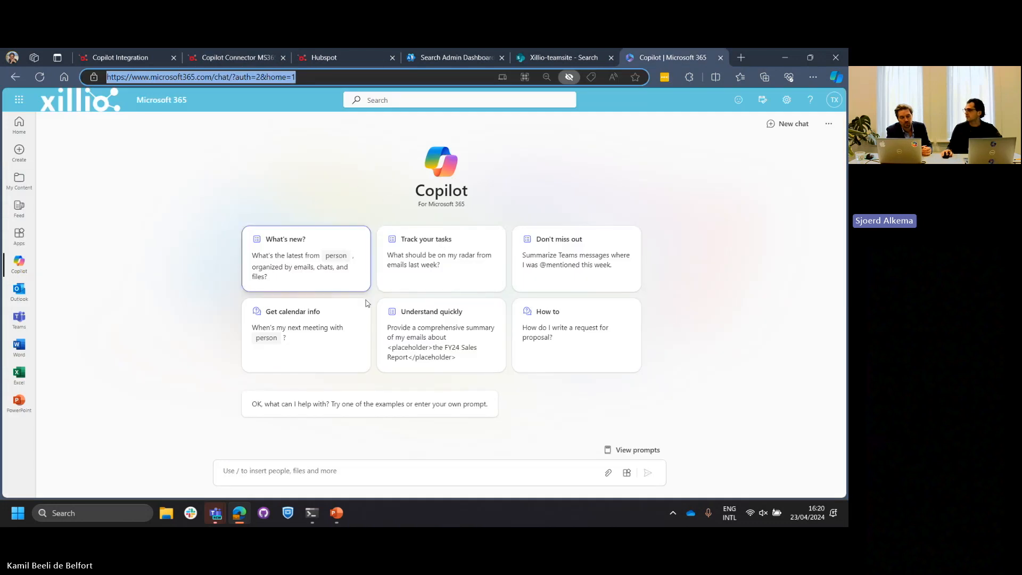
{"action": "mouse_move", "coordinate": [493, 88]}
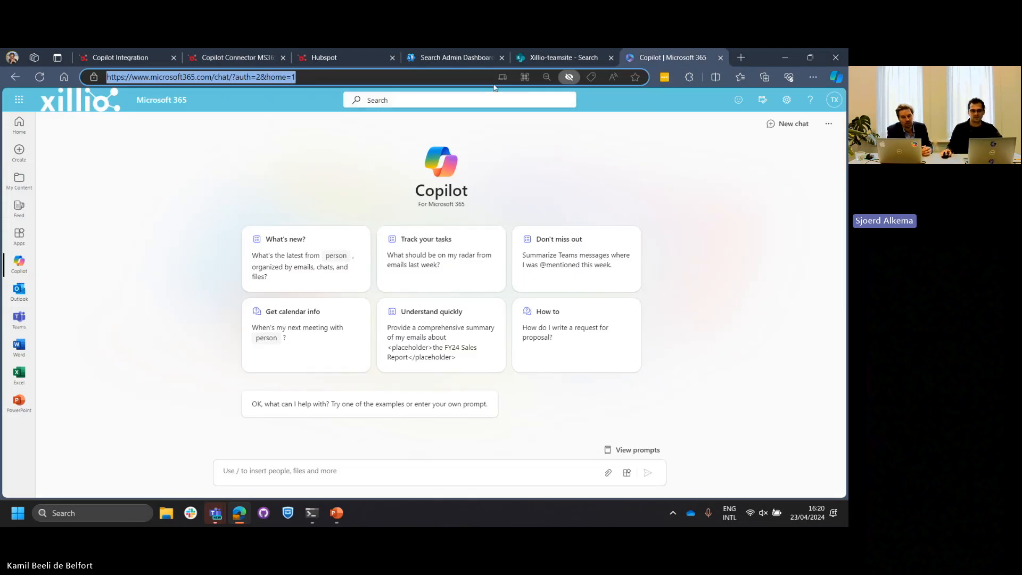
- Switch through the HubSpot tab back to the Xillio-teamsite Search tab with the Apple results
{"action": "left_click", "coordinate": [559, 57]}
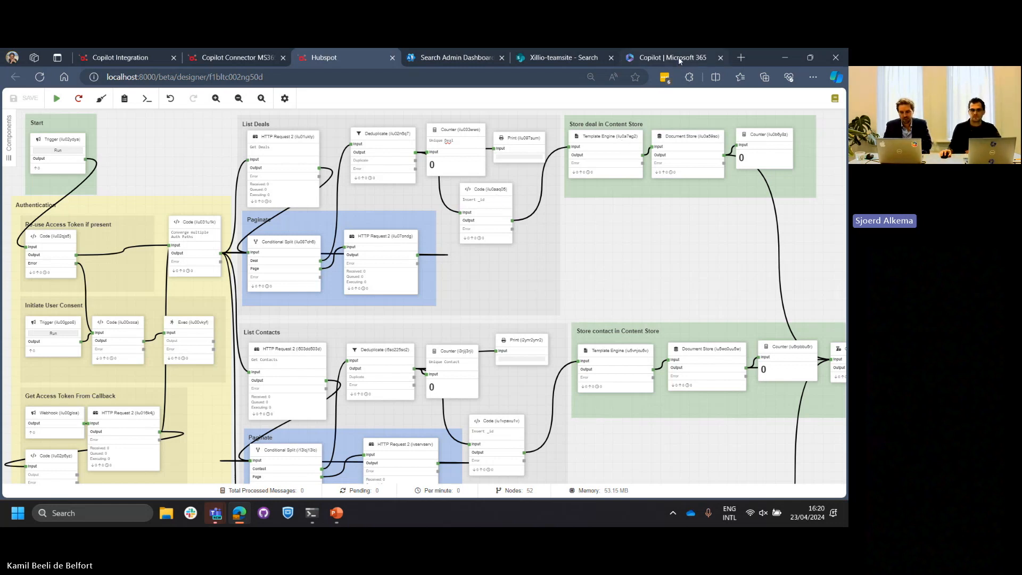
{"action": "left_click", "coordinate": [672, 57]}
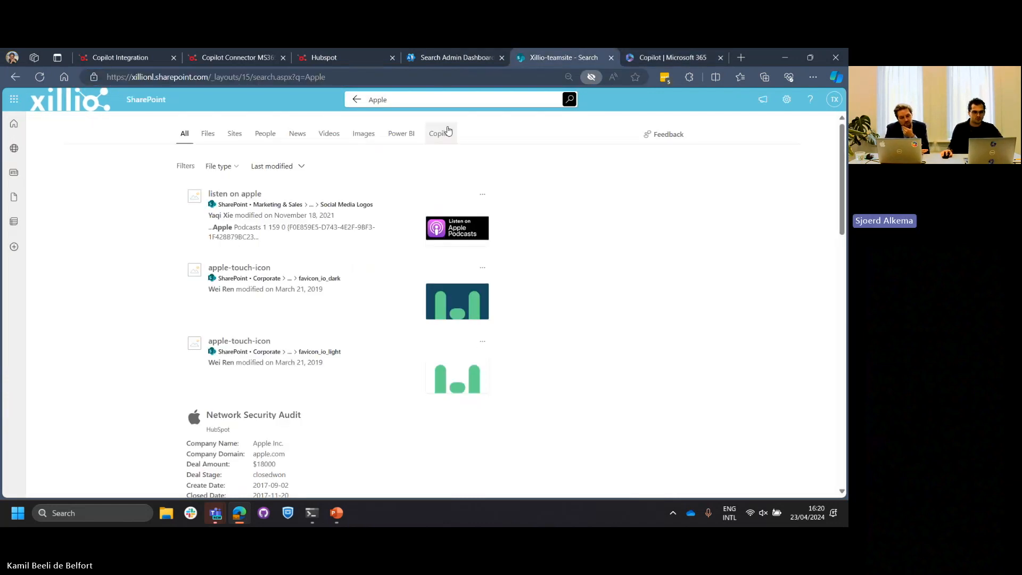
- Filter the Apple search to the Copilot vertical showing only the Network Security Audit deal
{"action": "left_click", "coordinate": [439, 134]}
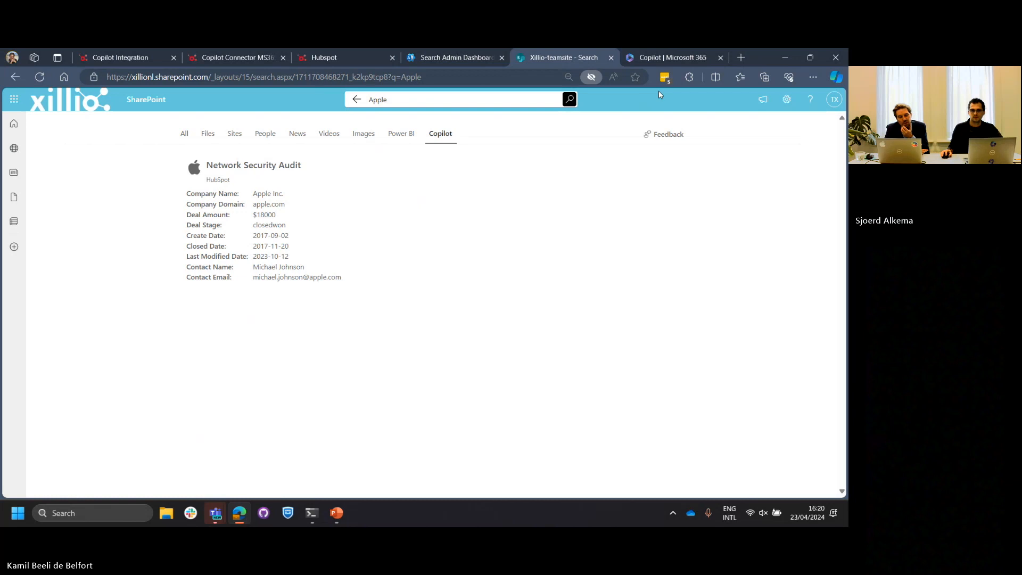
{"action": "left_click", "coordinate": [672, 57]}
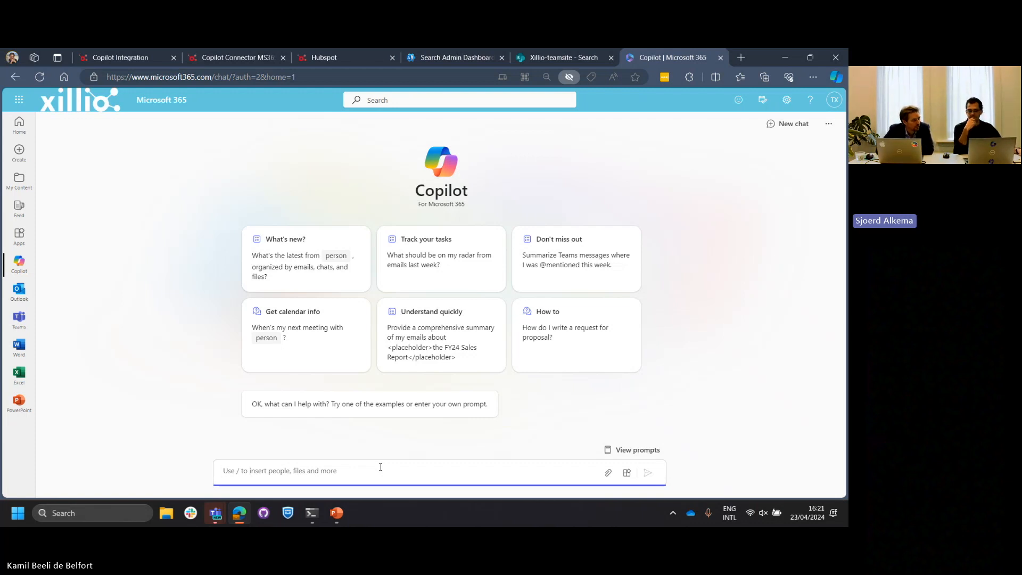
- Write a prompt saying a deal with Apple was closed before and asking Copilot to find its information
{"action": "type", "text": "I k"}
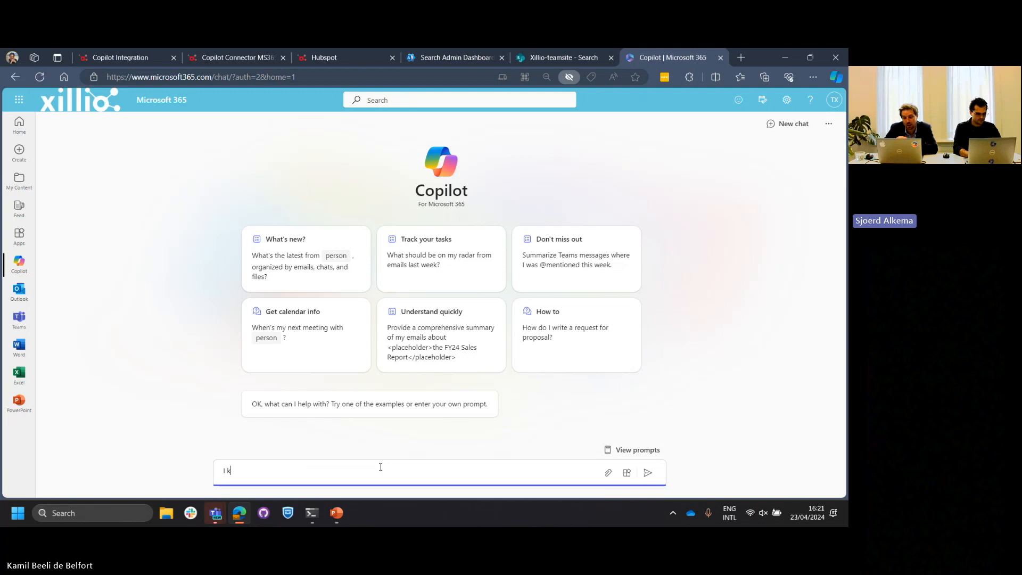
{"action": "type", "text": "now"}
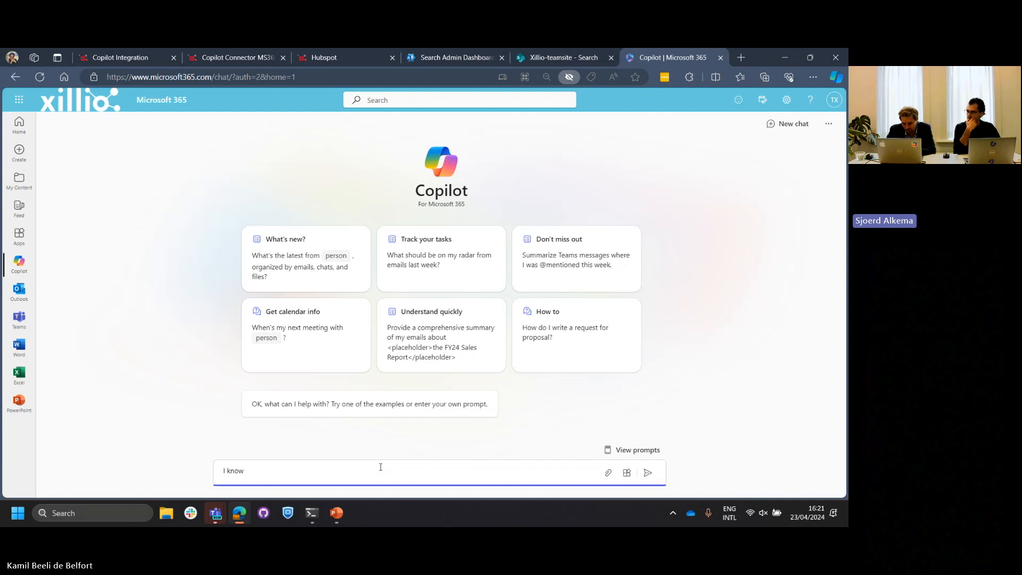
{"action": "type", "text": "we"}
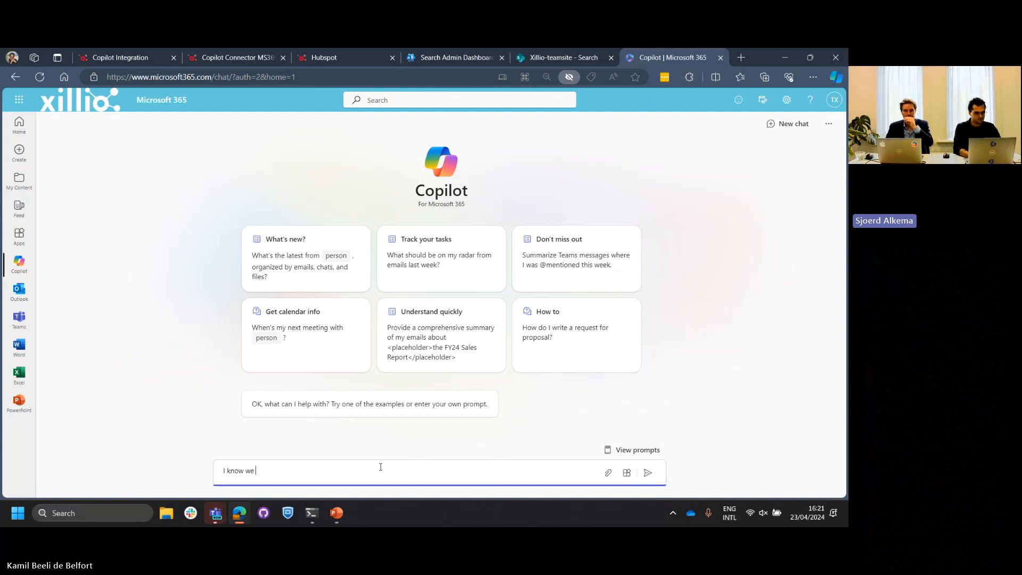
{"action": "type", "text": "have closed"}
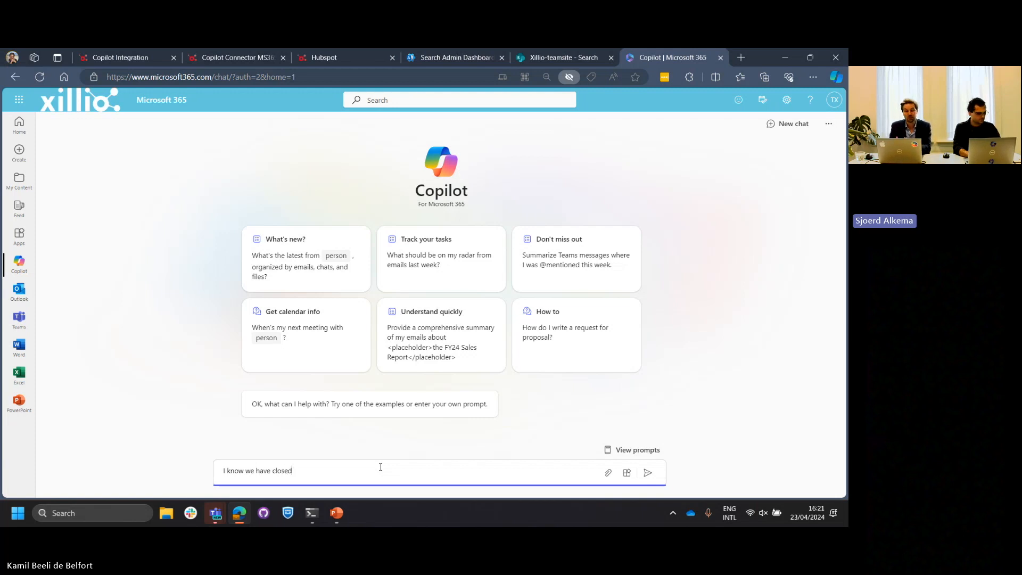
{"action": "type", "text": "a deal"}
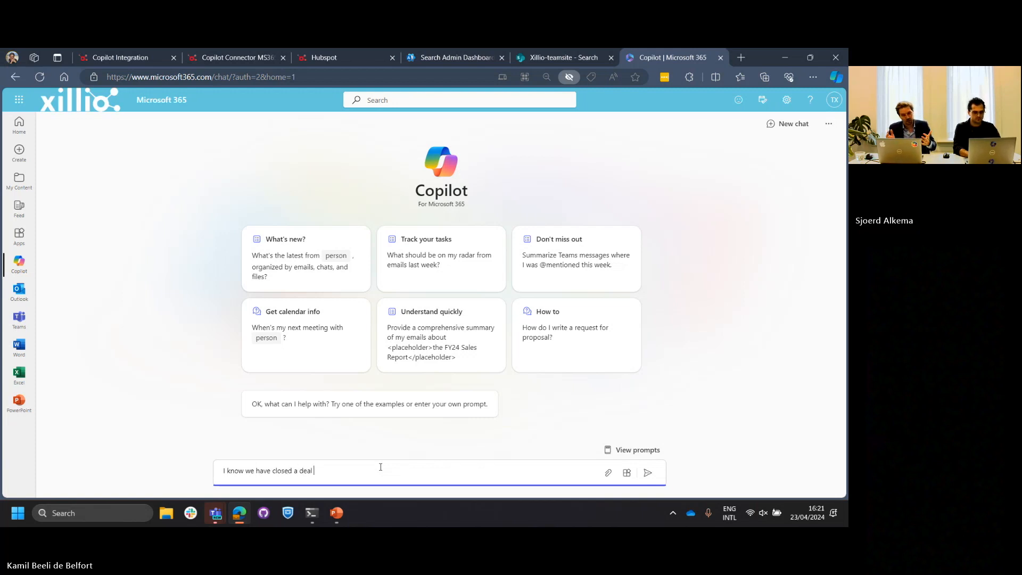
{"action": "type", "text": "with Apple"}
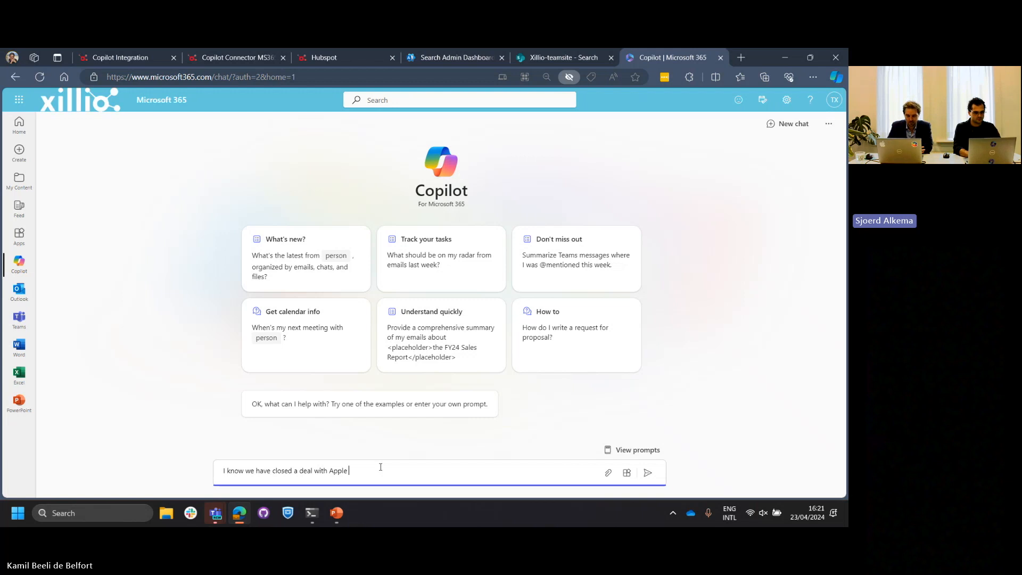
{"action": "type", "text": "before."}
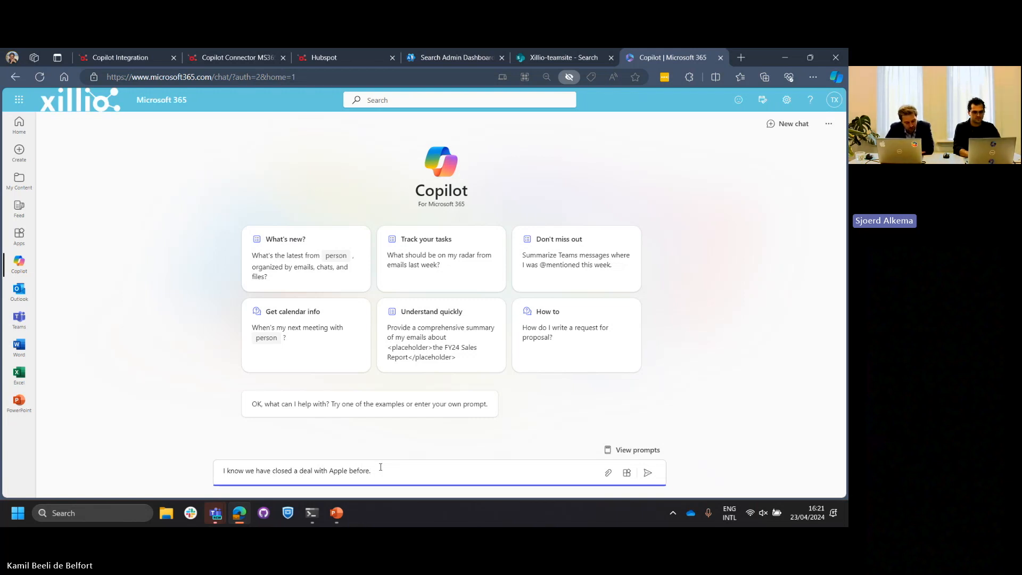
{"action": "type", "text": "Find the in"}
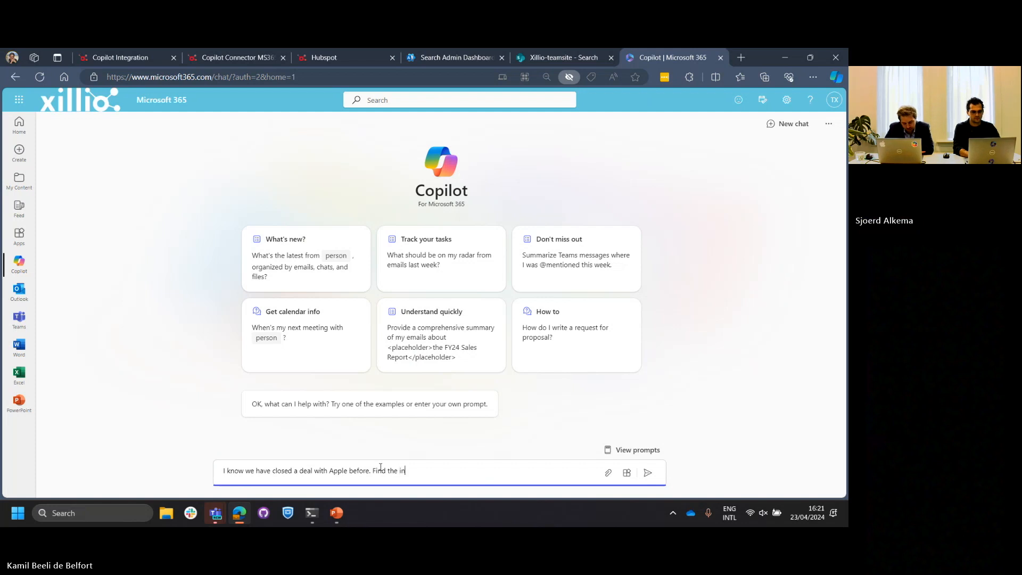
{"action": "type", "text": "formation"}
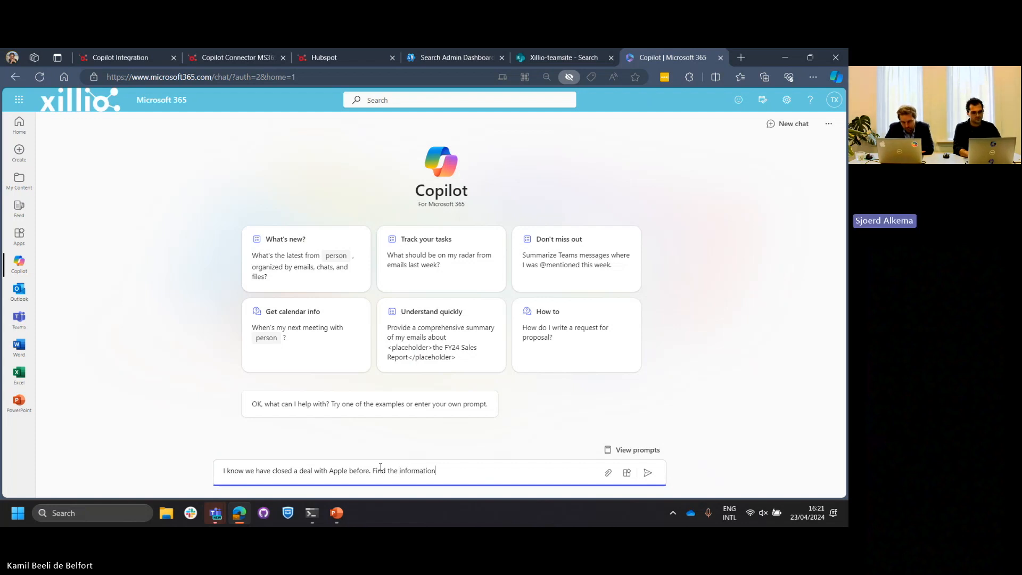
{"action": "type", "text": "about this"}
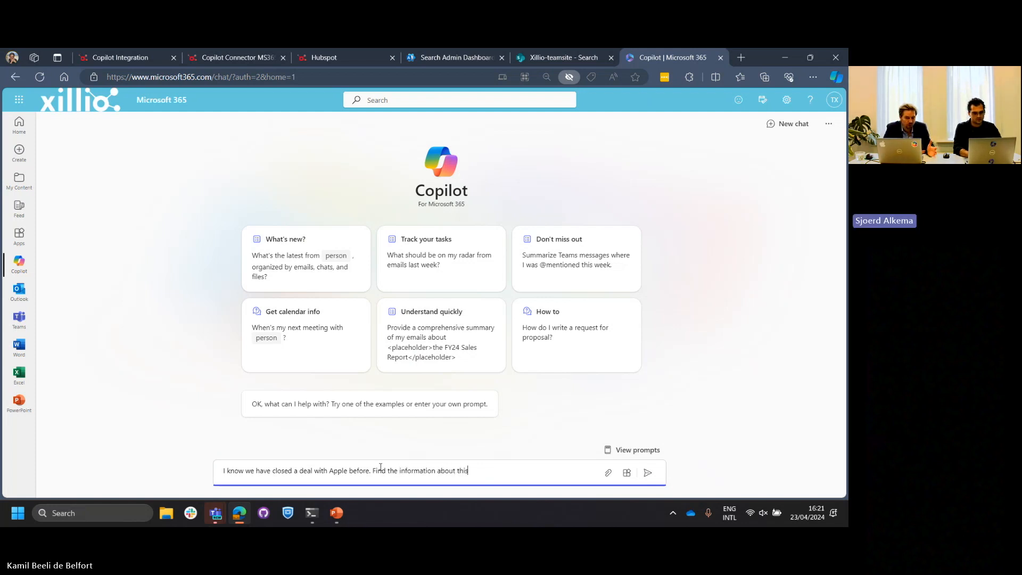
{"action": "type", "text": "deal a"}
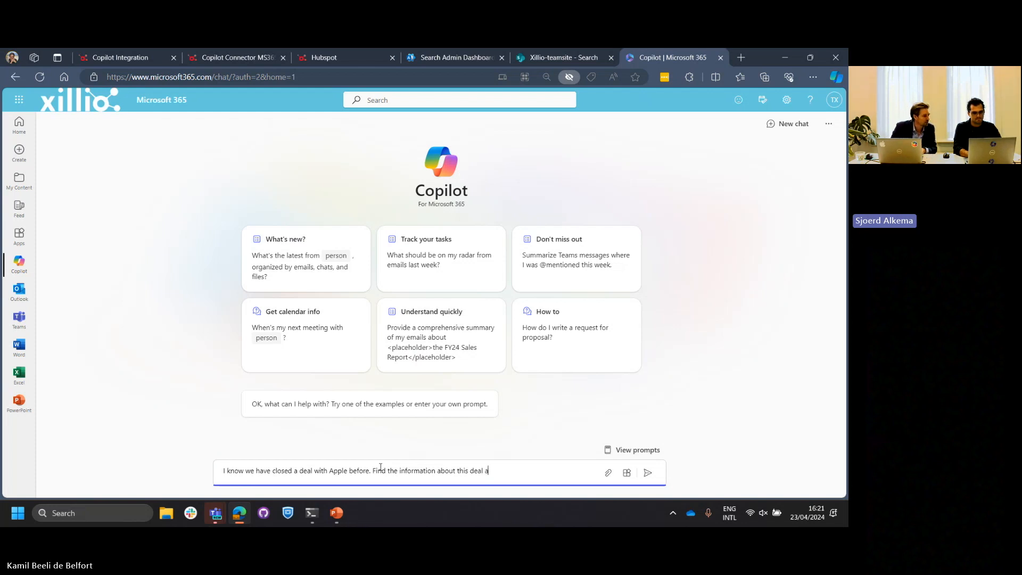
{"action": "type", "text": "nd"}
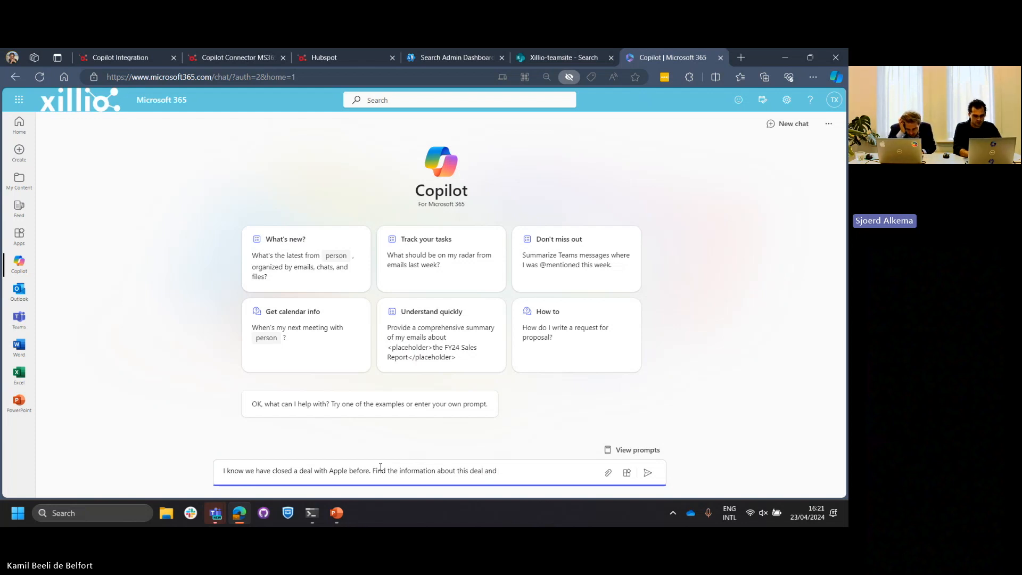
{"action": "type", "text": "use"}
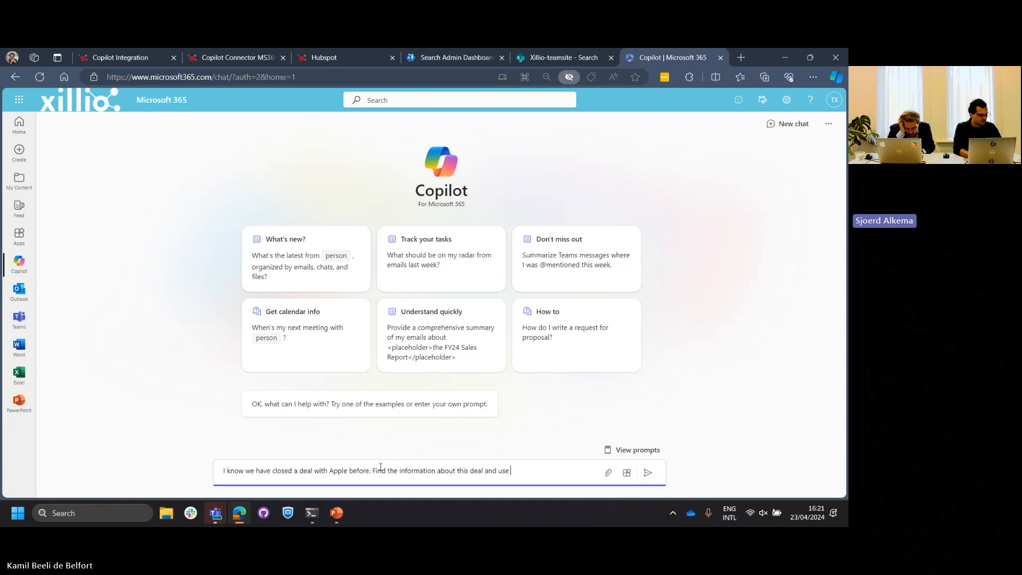
{"action": "type", "text": "i t"}
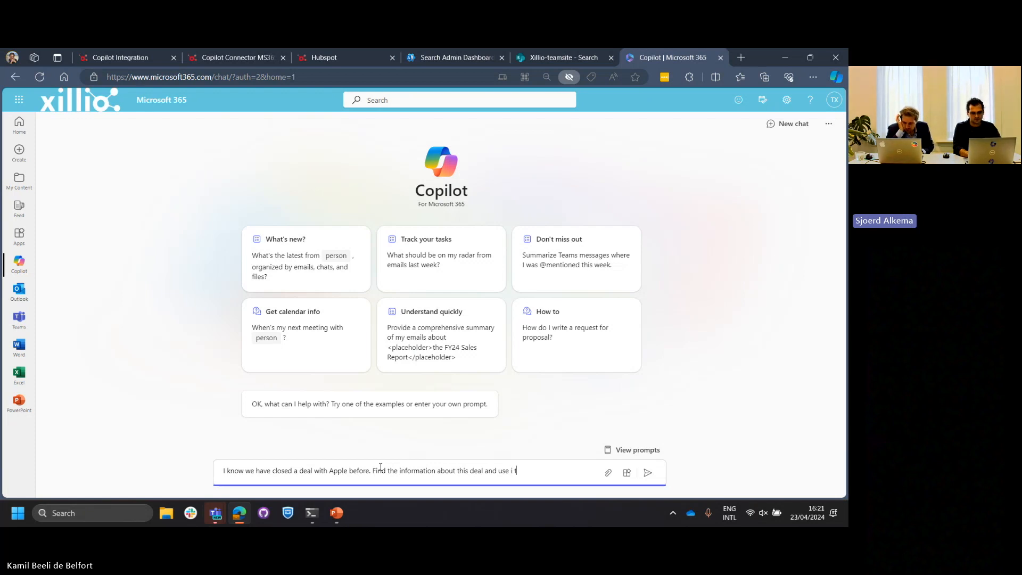
{"action": "type", "text": "o"}
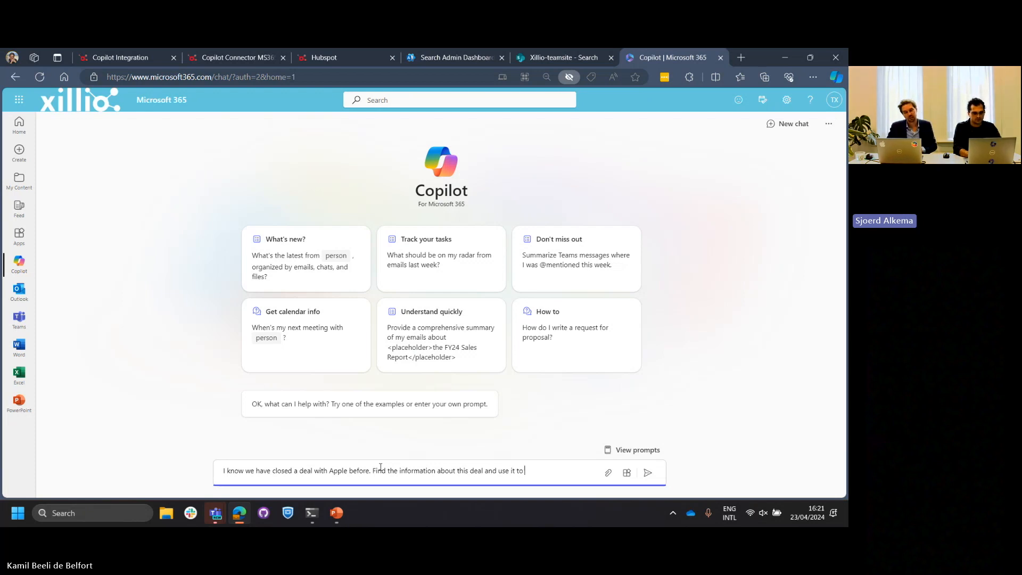
- Extend the prompt to request an intro proposal for a future OpenText-to-SharePoint migration project and send it
{"action": "type", "text": "write an"}
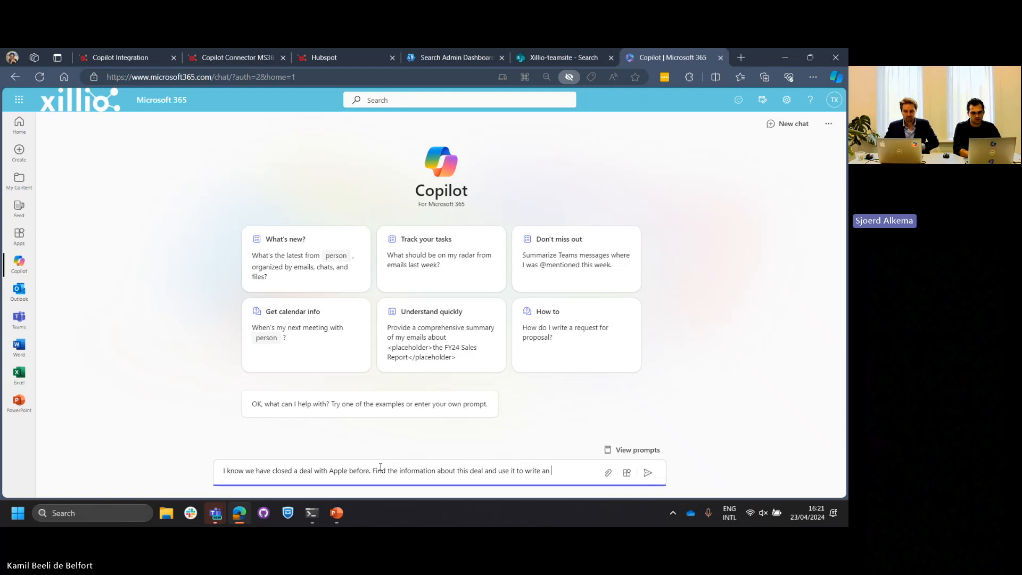
{"action": "type", "text": "introduction for a"}
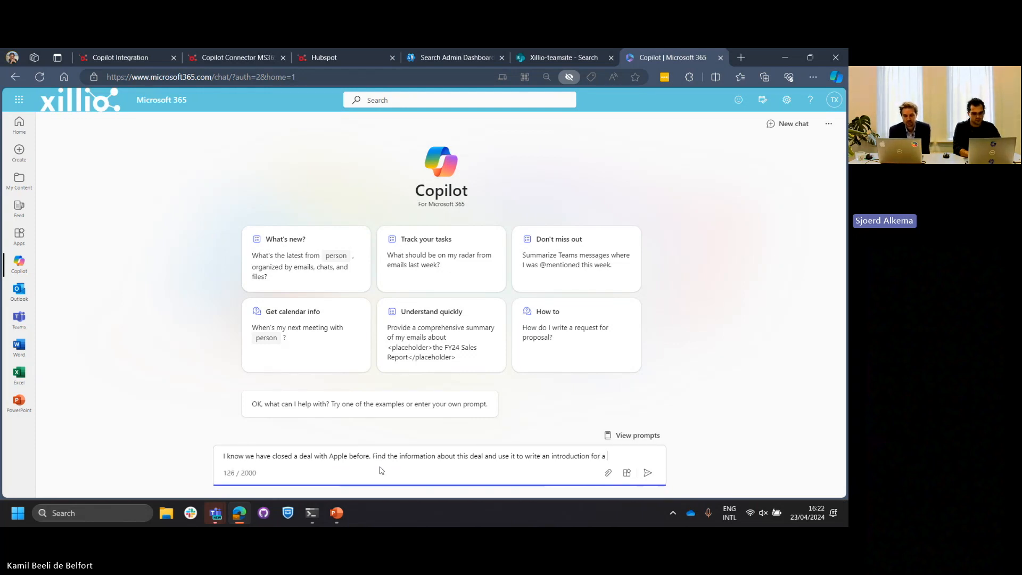
{"action": "type", "text": "proposal"}
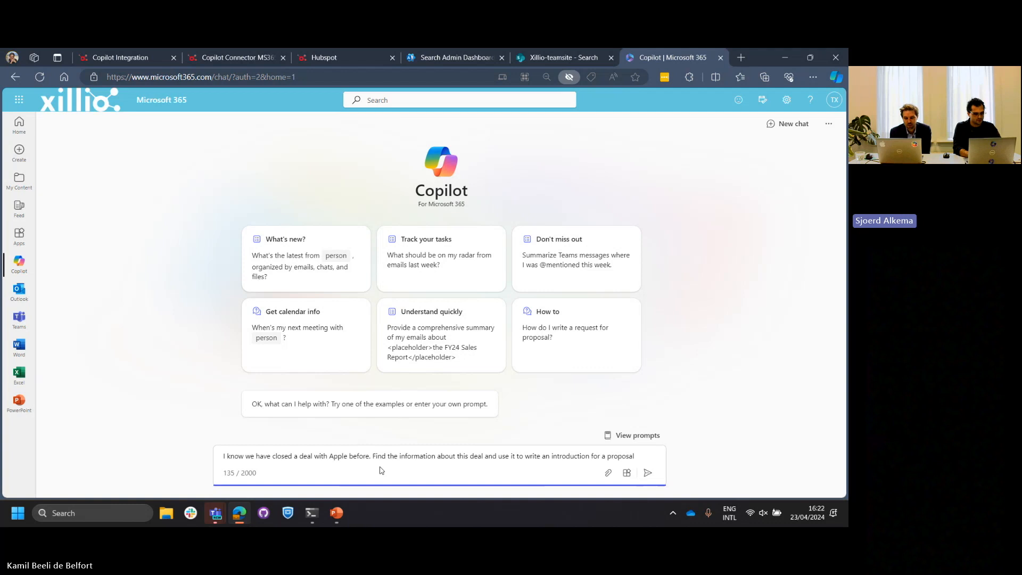
{"action": "type", "text": "for a future"}
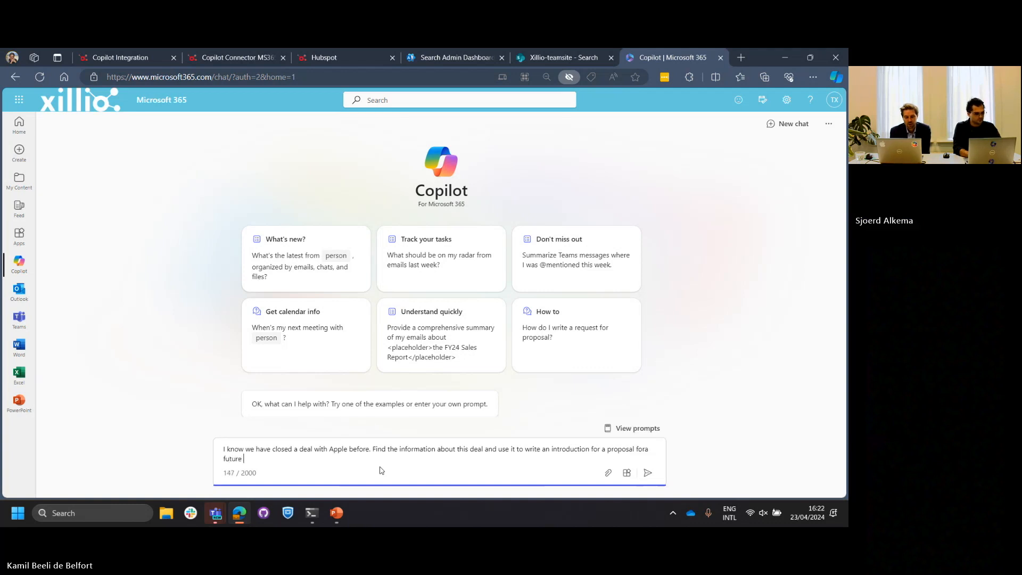
{"action": "type", "text": "migraiton"}
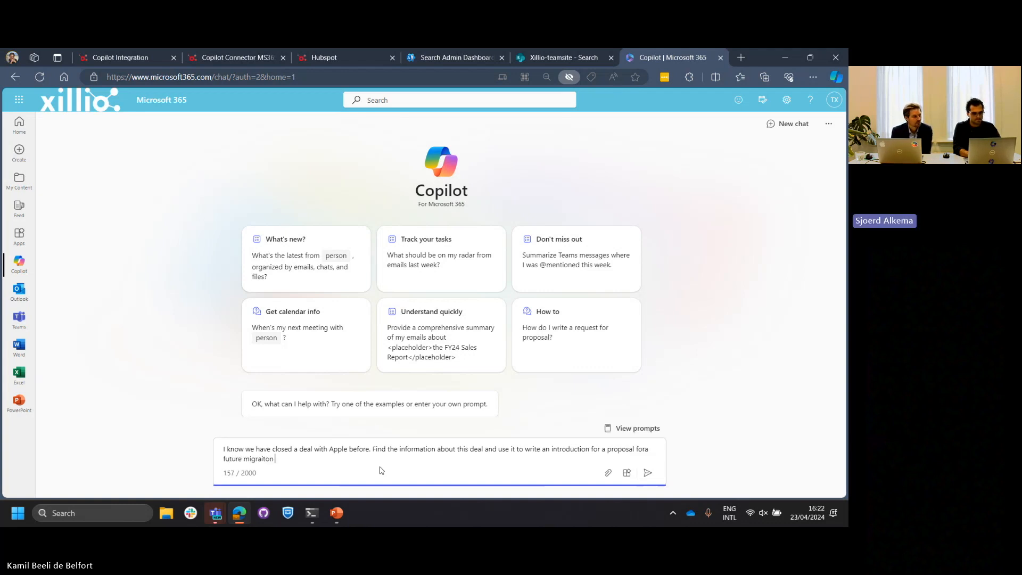
{"action": "type", "text": "project"}
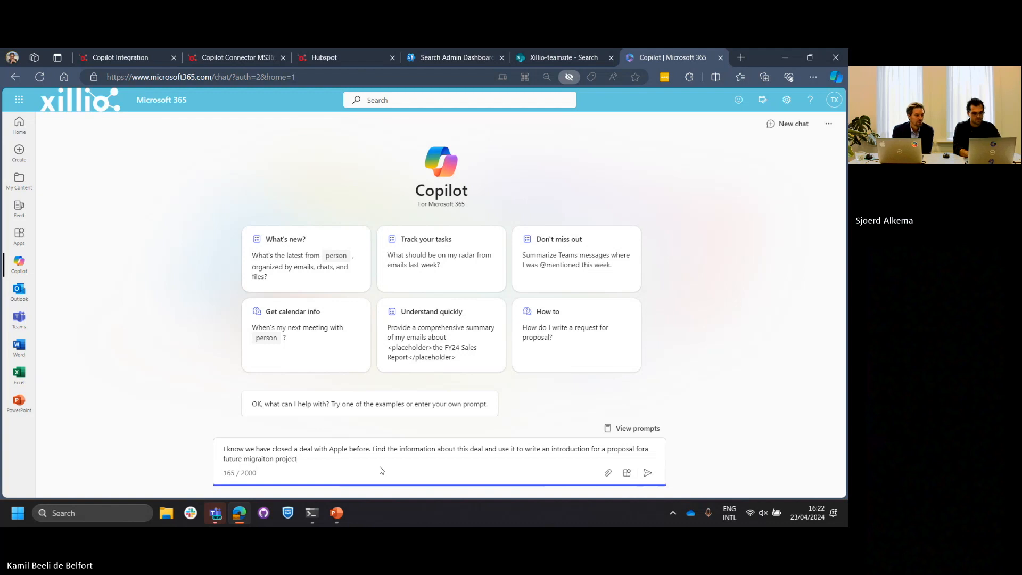
{"action": "type", "text": "from OpentTEx"}
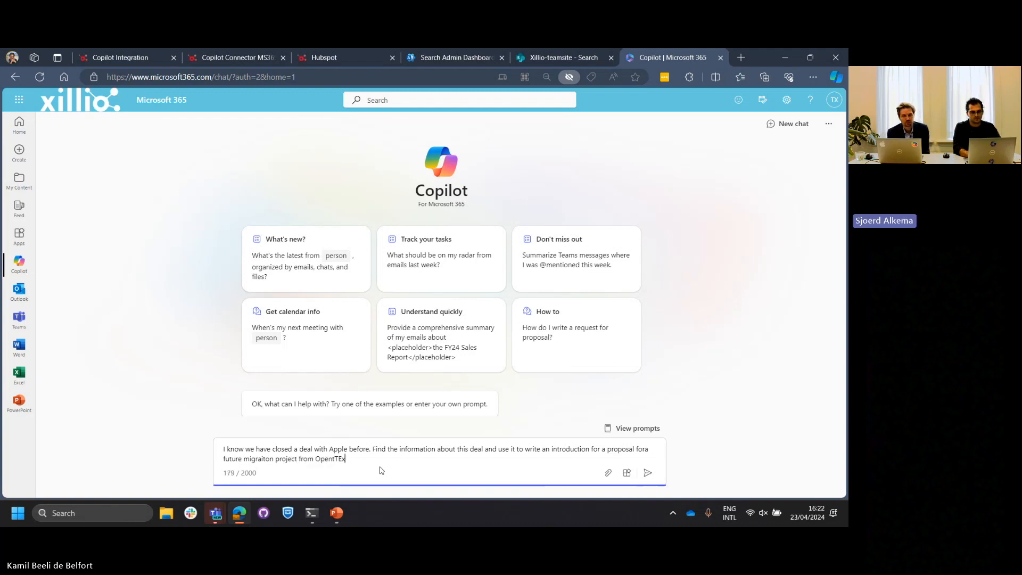
{"action": "type", "text": "t"}
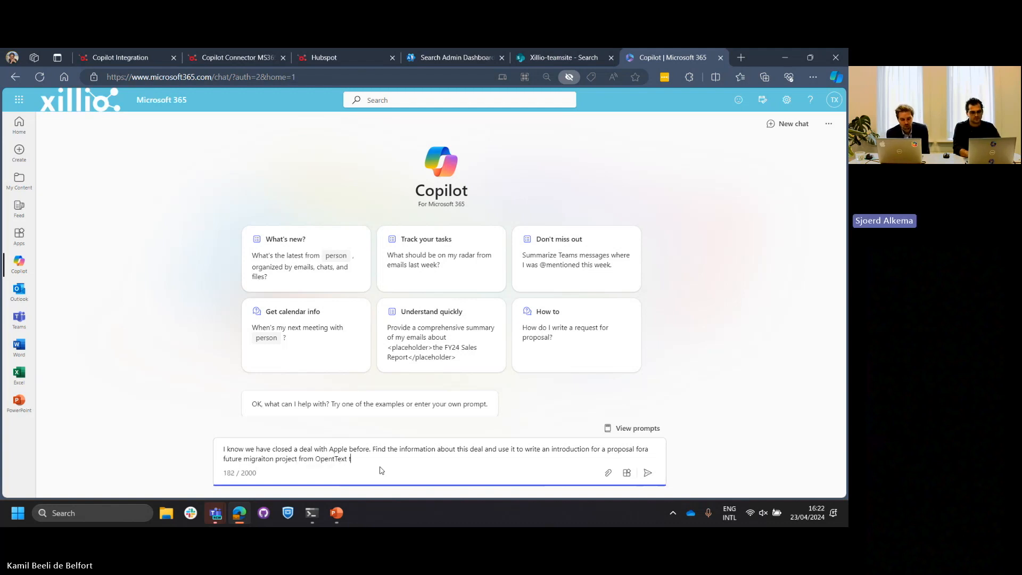
{"action": "type", "text": "to SharePoint"}
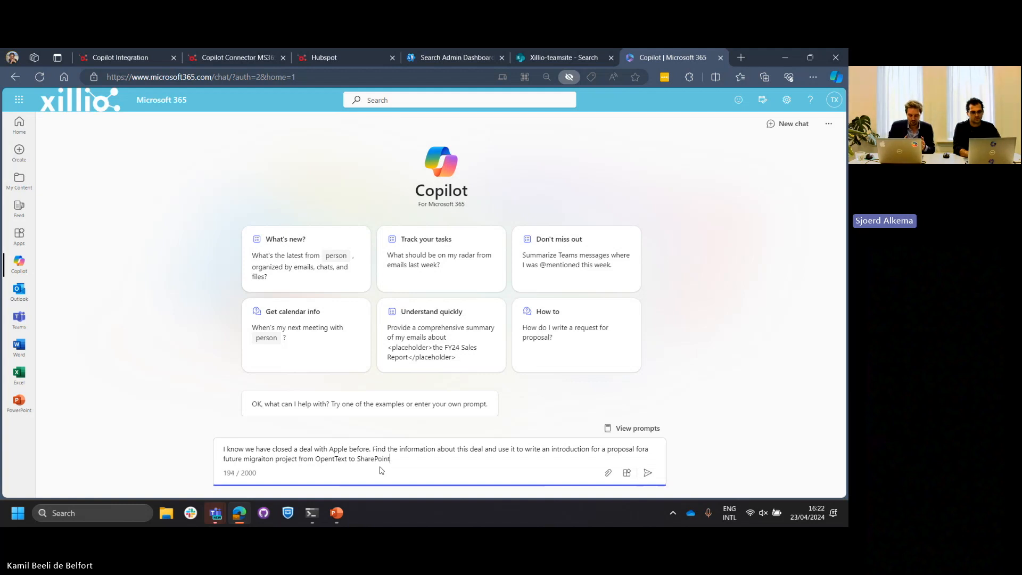
{"action": "left_click", "coordinate": [646, 472]}
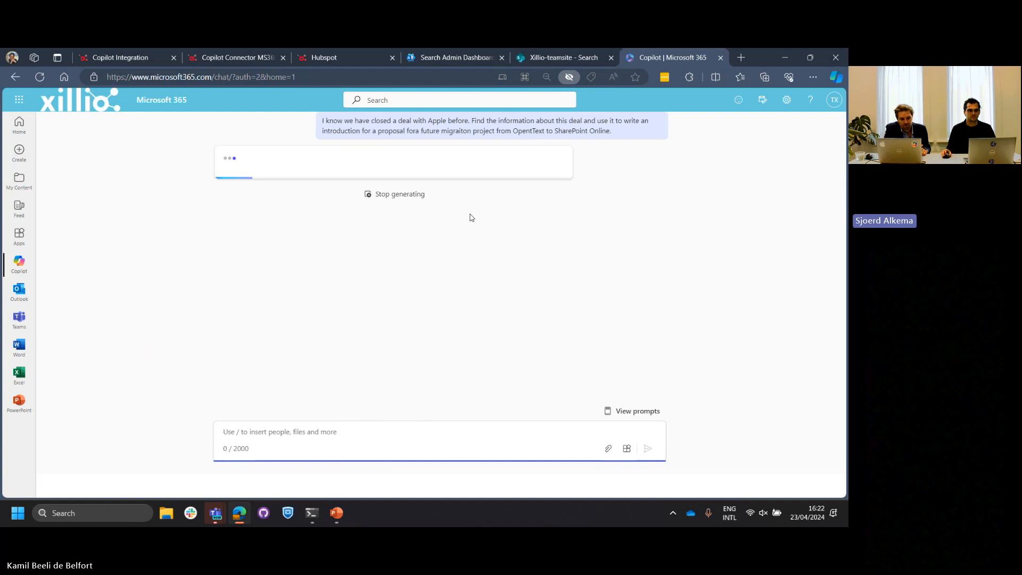
{"action": "mouse_move", "coordinate": [480, 216]}
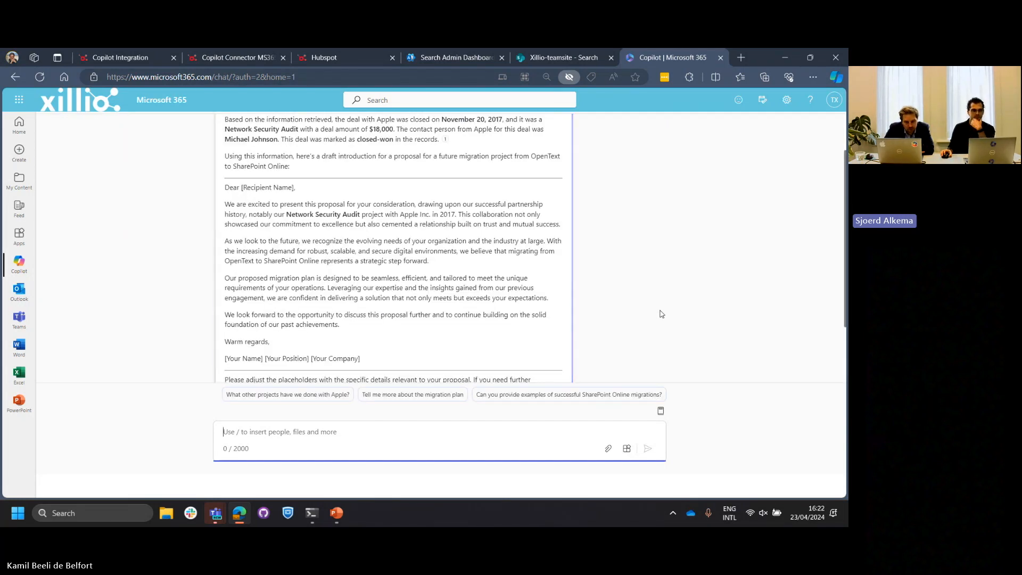
{"action": "scroll", "scroll_direction": "up", "scroll_amount": 3}
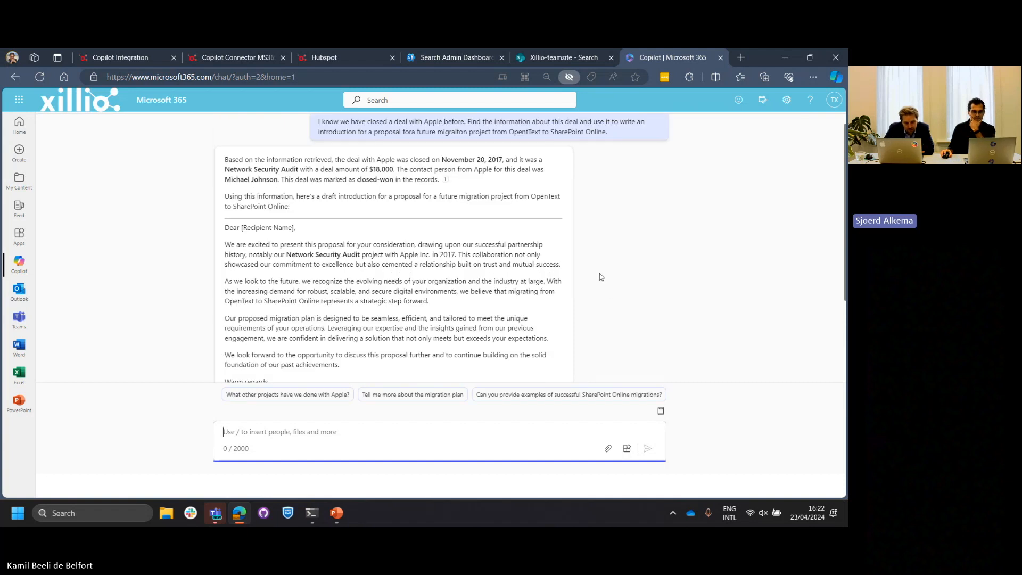
{"action": "mouse_move", "coordinate": [594, 271]}
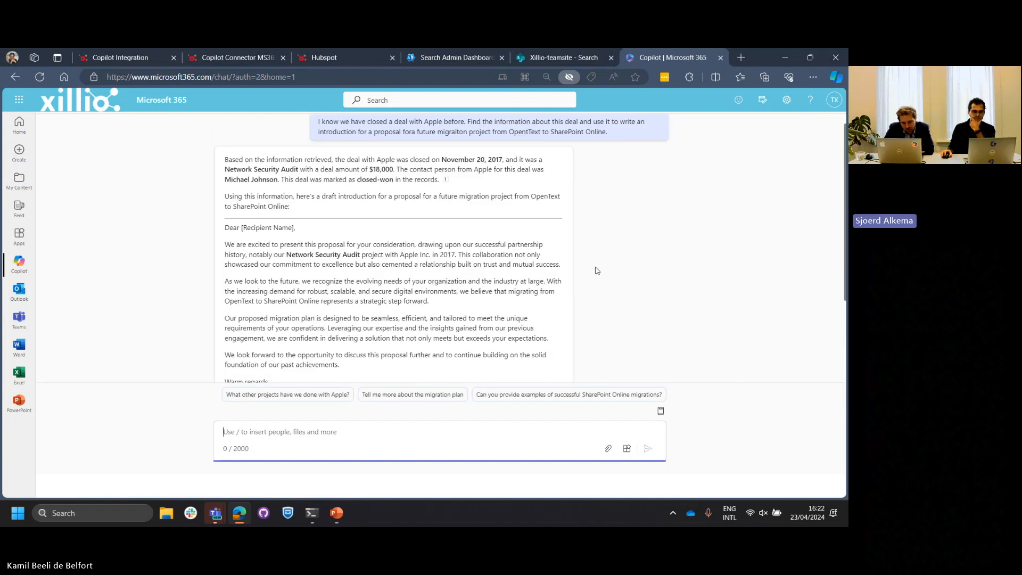
{"action": "mouse_move", "coordinate": [589, 272]}
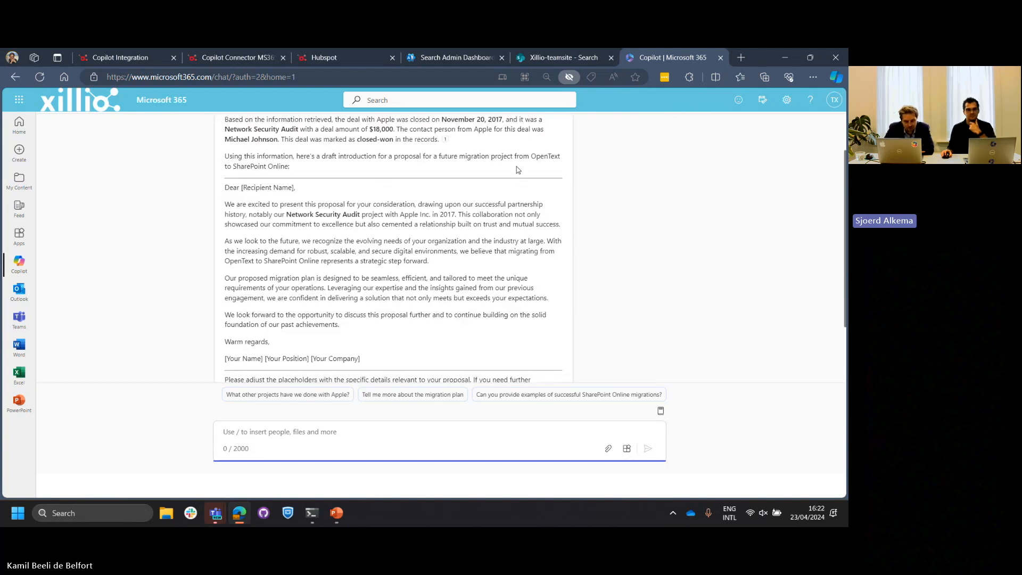
{"action": "mouse_move", "coordinate": [520, 182]}
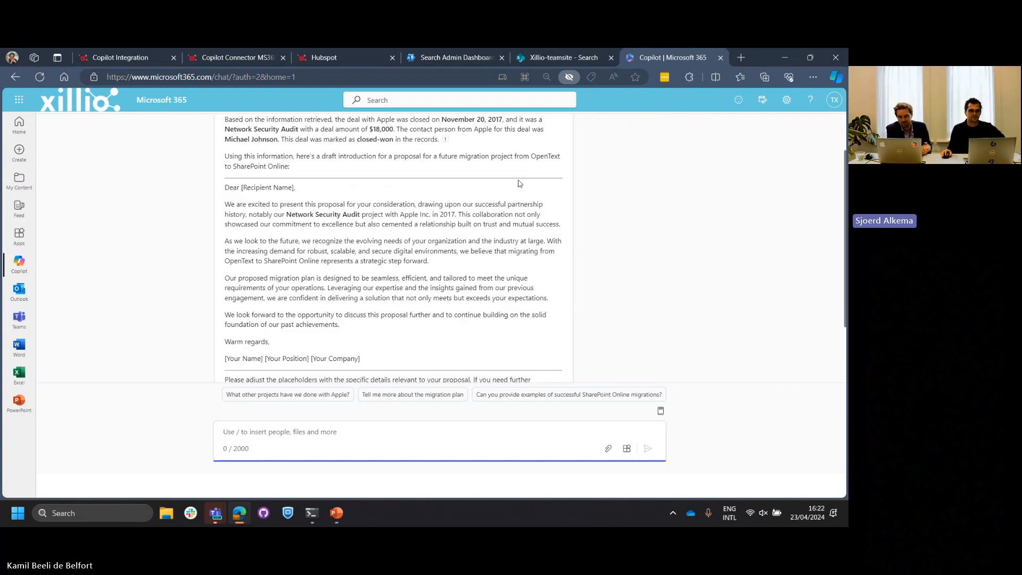
{"action": "scroll", "scroll_direction": "down", "scroll_amount": 3}
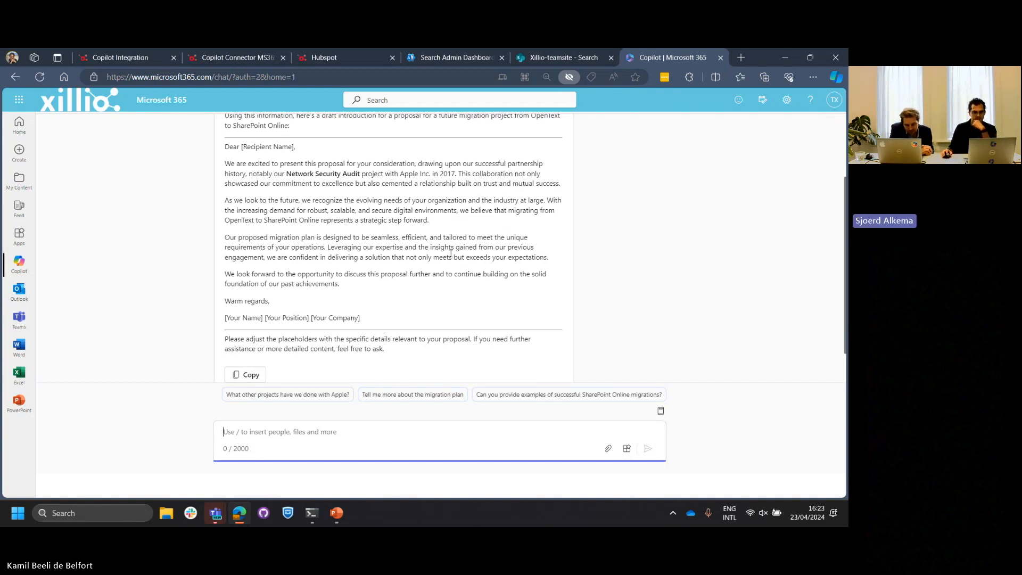
{"action": "mouse_move", "coordinate": [297, 248]}
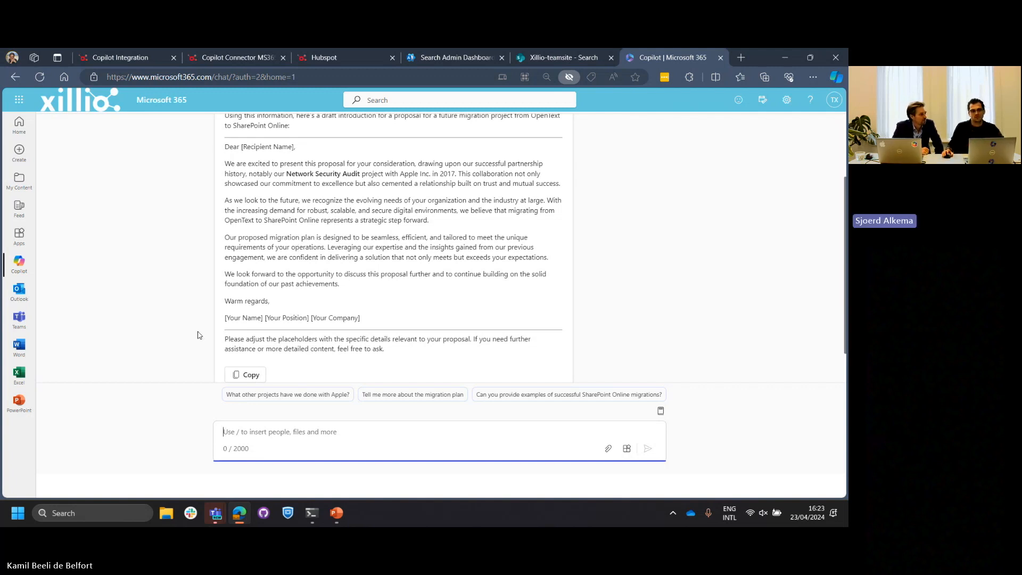
{"action": "scroll", "scroll_direction": "up", "scroll_amount": 3}
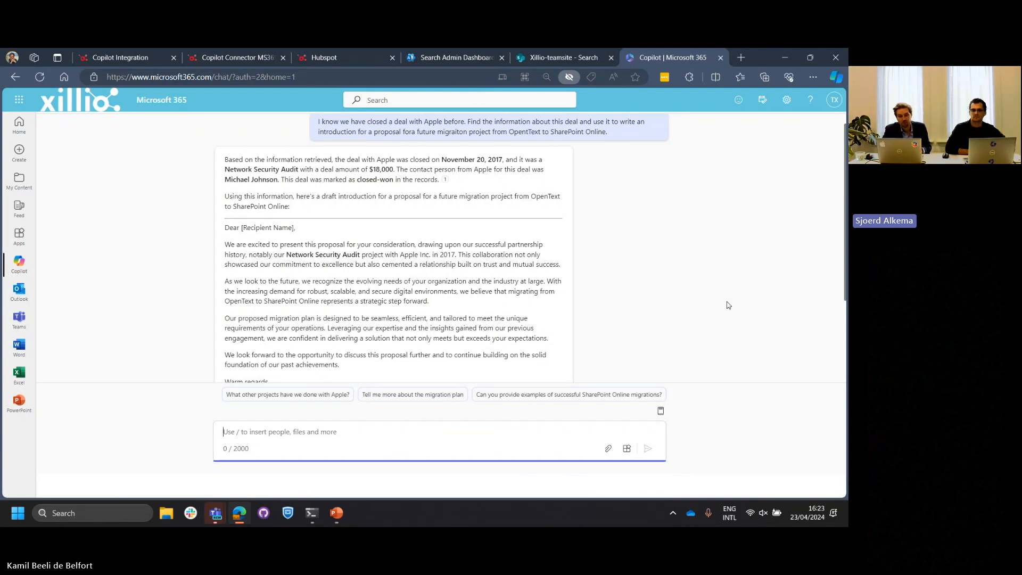
{"action": "mouse_move", "coordinate": [715, 299]}
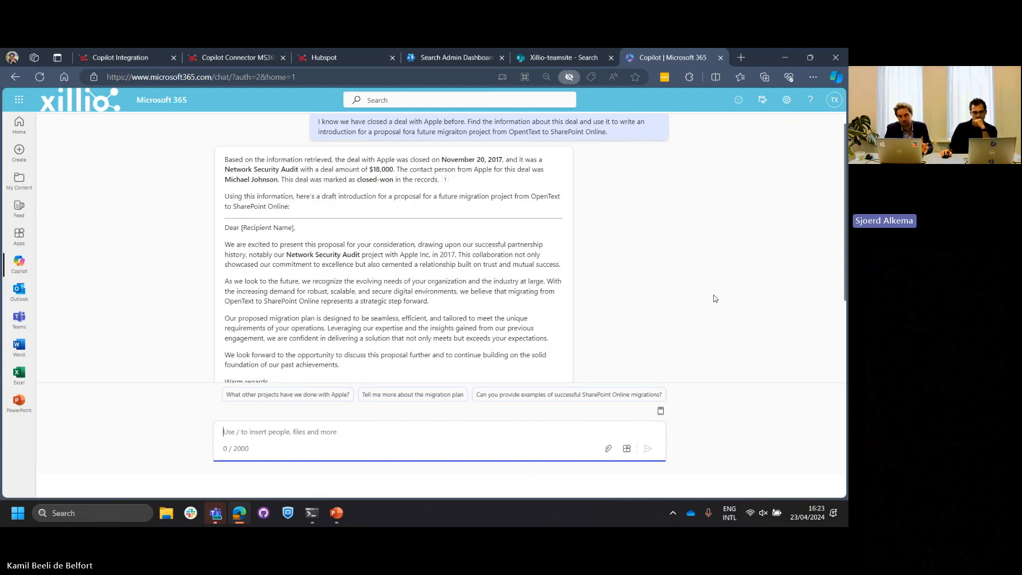
{"action": "mouse_move", "coordinate": [706, 290]}
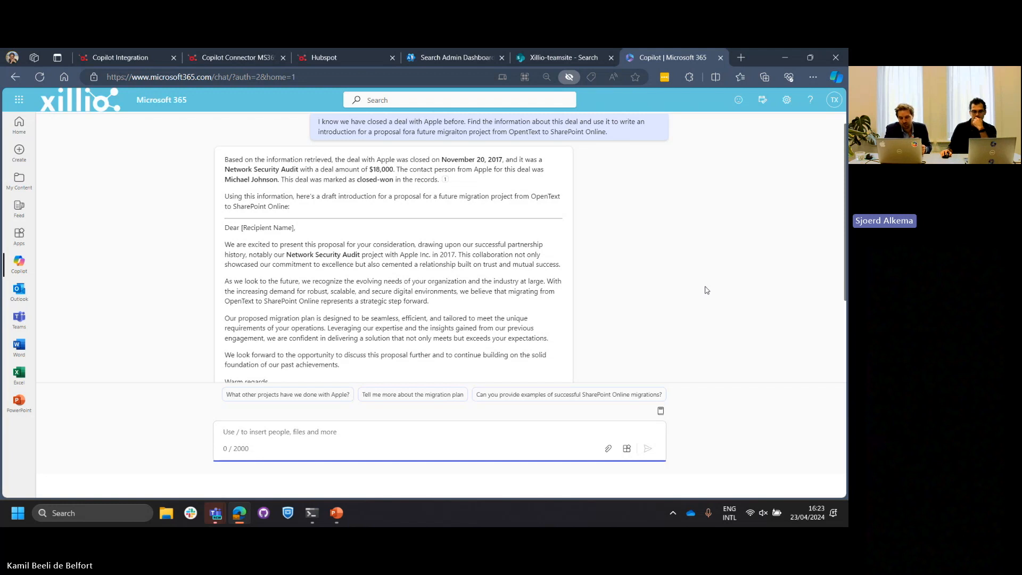
{"action": "mouse_move", "coordinate": [699, 290]}
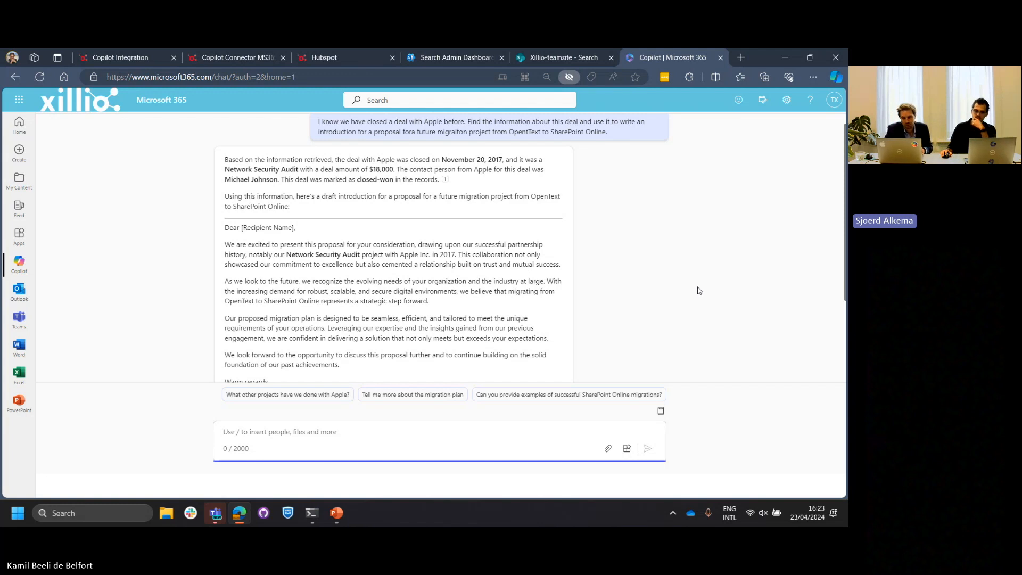
{"action": "mouse_move", "coordinate": [668, 245]}
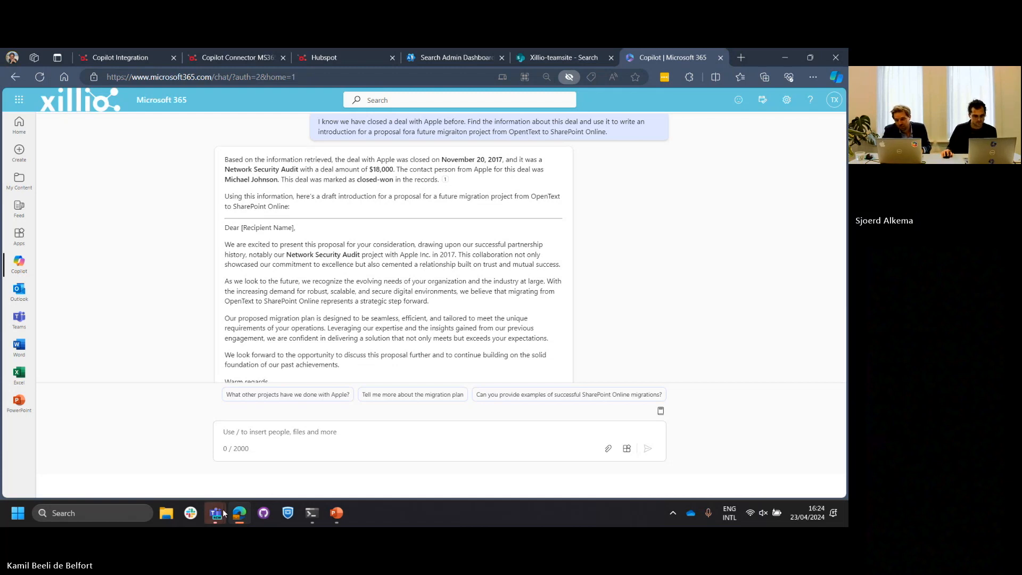
{"action": "mouse_move", "coordinate": [215, 513]}
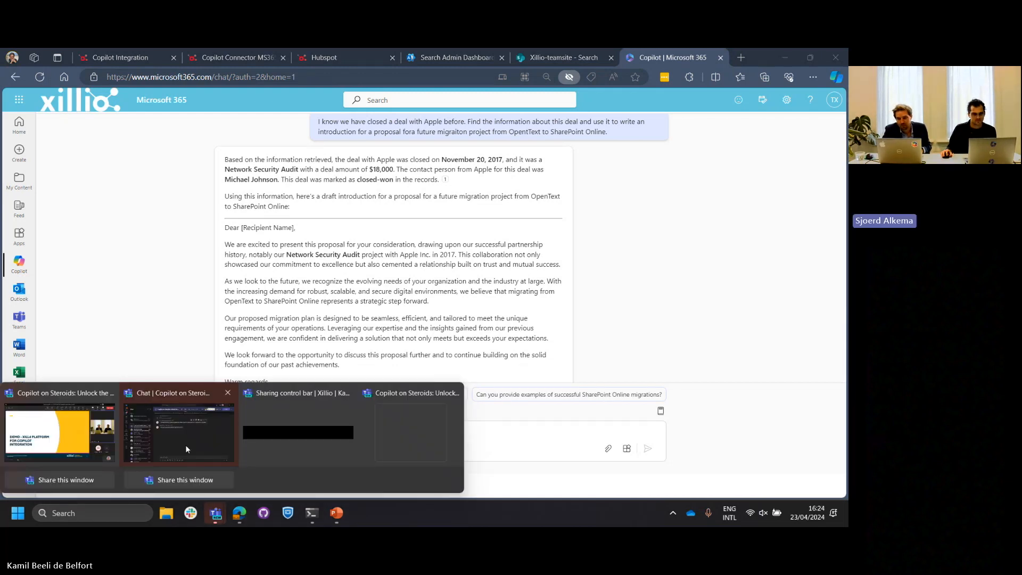
- Bring up the Teams meeting chat window to read the attendees' questions
{"action": "left_click", "coordinate": [178, 433]}
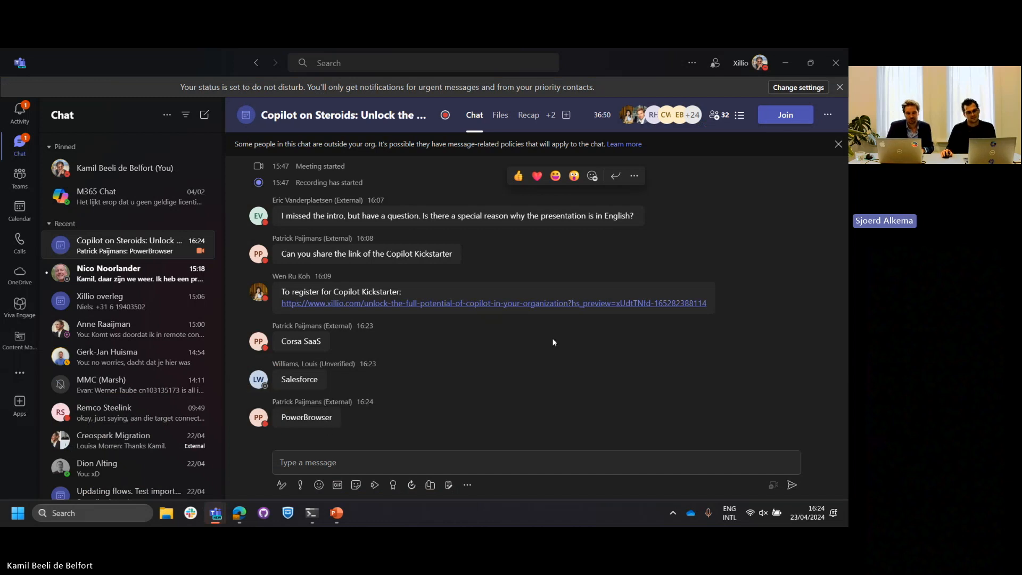
{"action": "mouse_move", "coordinate": [753, 169]}
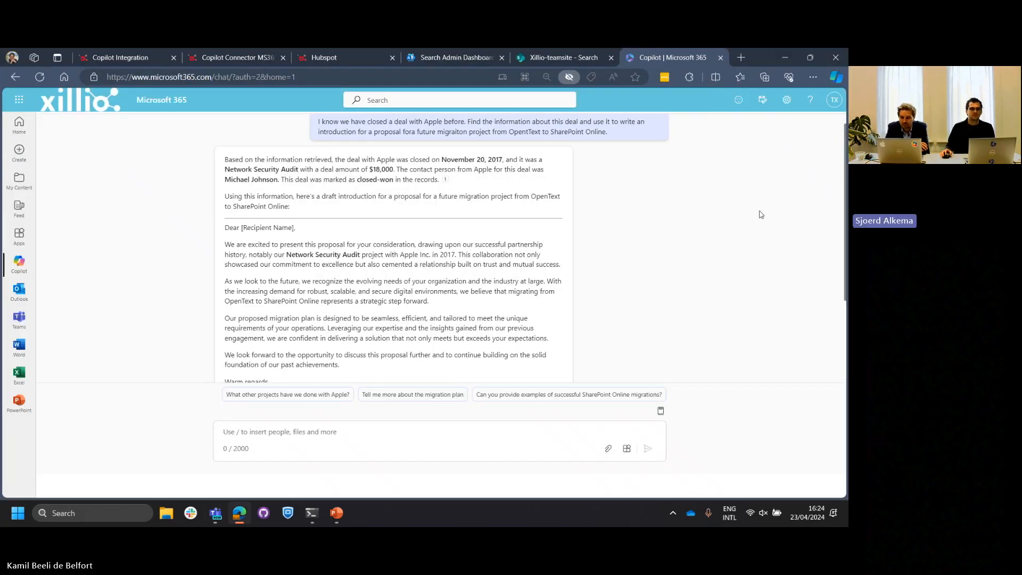
{"action": "mouse_move", "coordinate": [362, 428]}
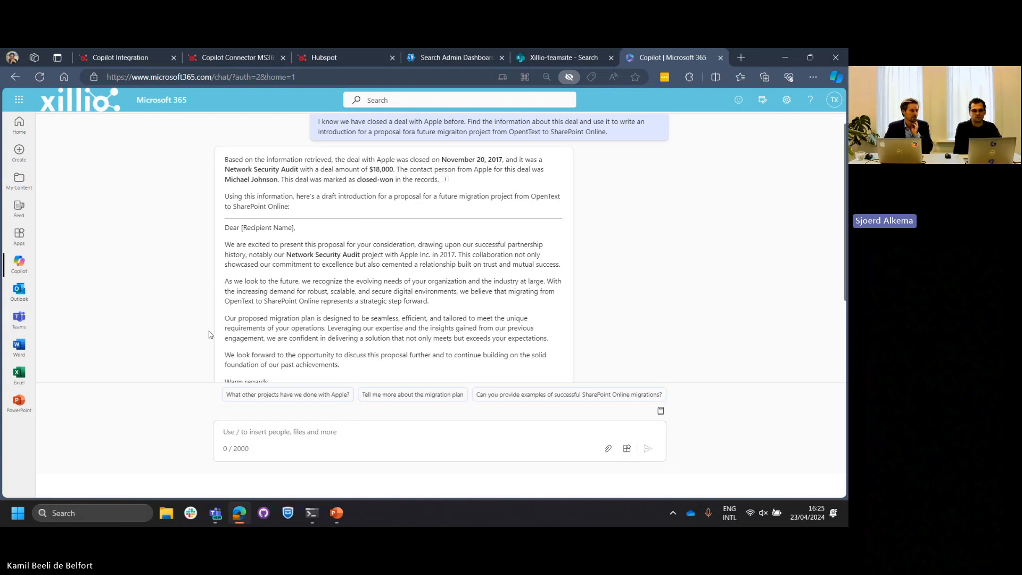
{"action": "mouse_move", "coordinate": [198, 324]}
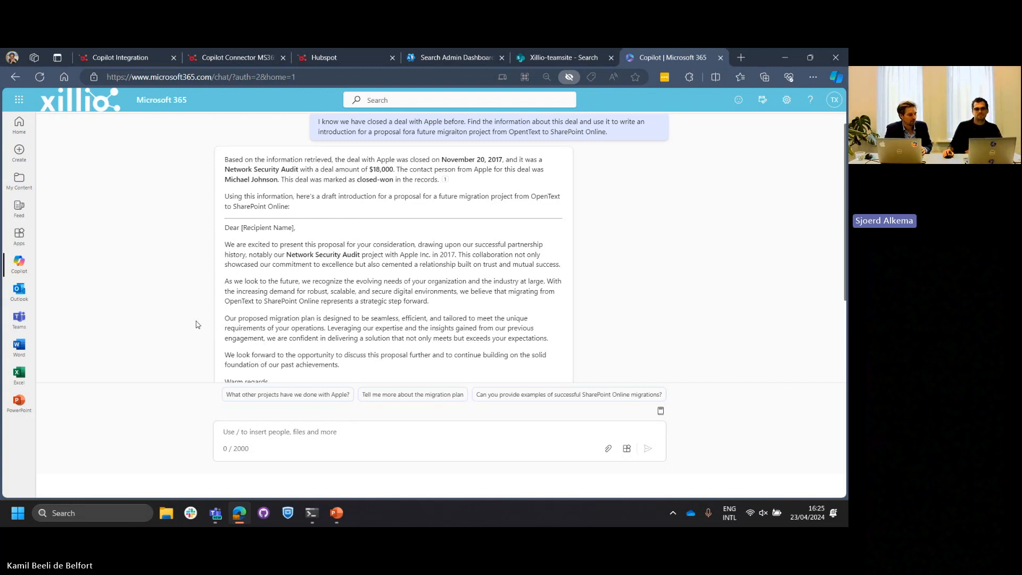
{"action": "scroll", "scroll_direction": "down", "scroll_amount": 3}
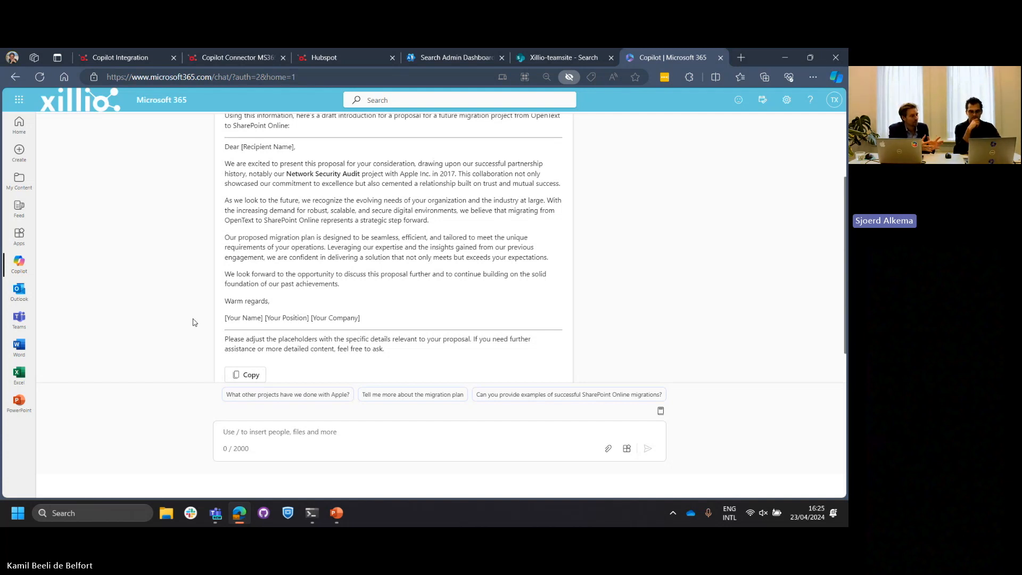
{"action": "mouse_move", "coordinate": [222, 333]}
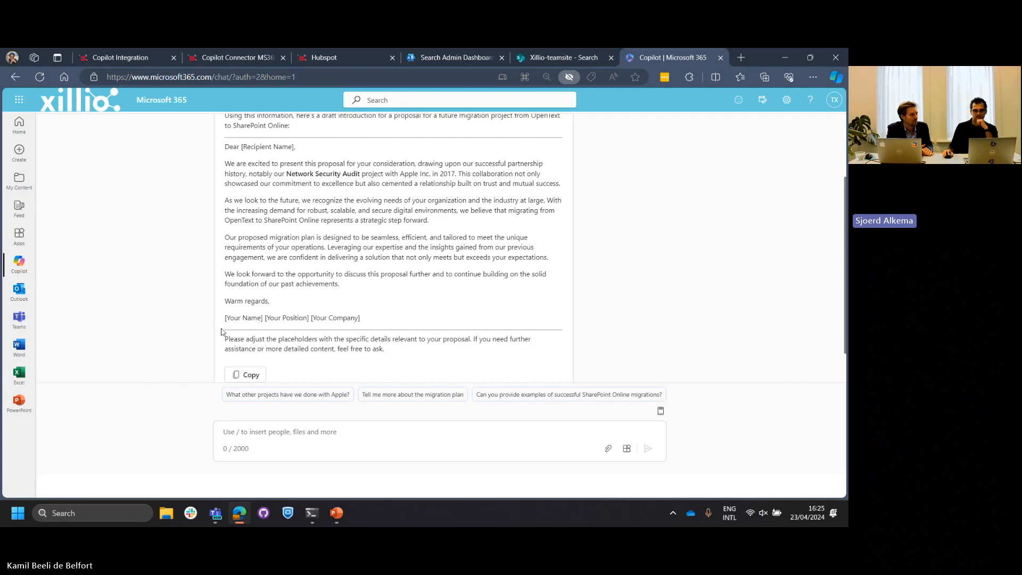
{"action": "scroll", "scroll_direction": "up", "scroll_amount": 3}
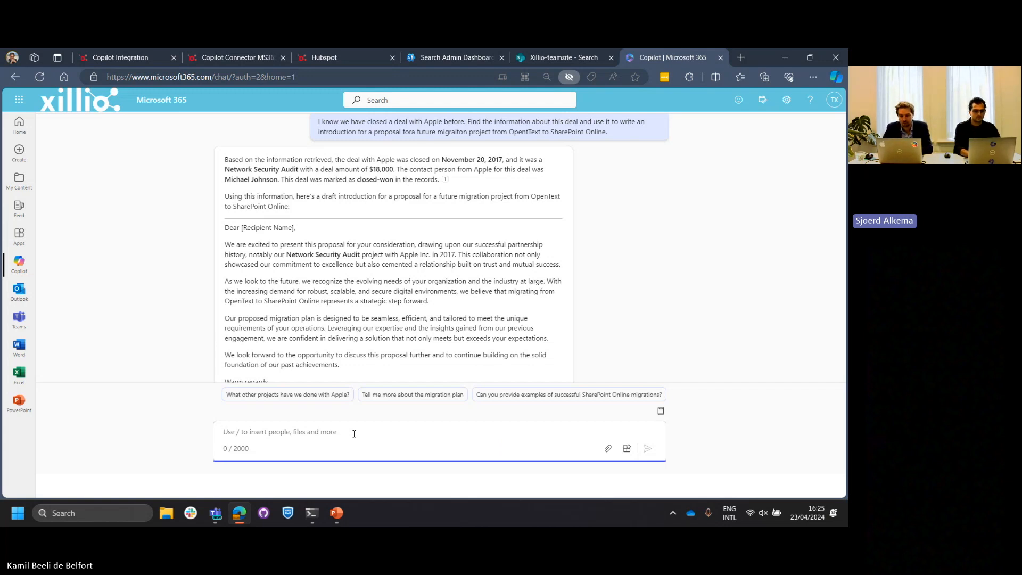
{"action": "type", "text": "For my refe"}
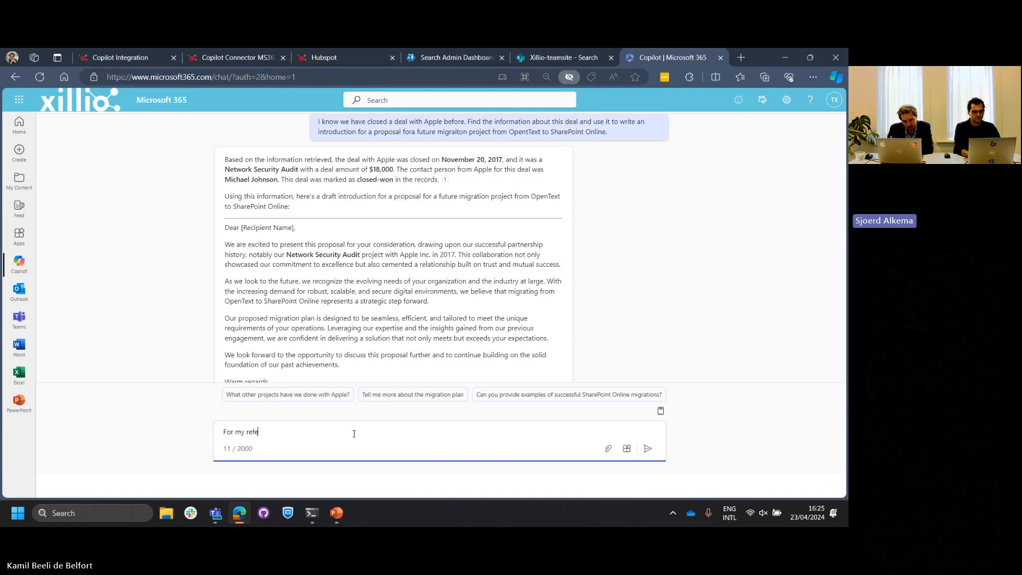
{"action": "type", "text": "rence"}
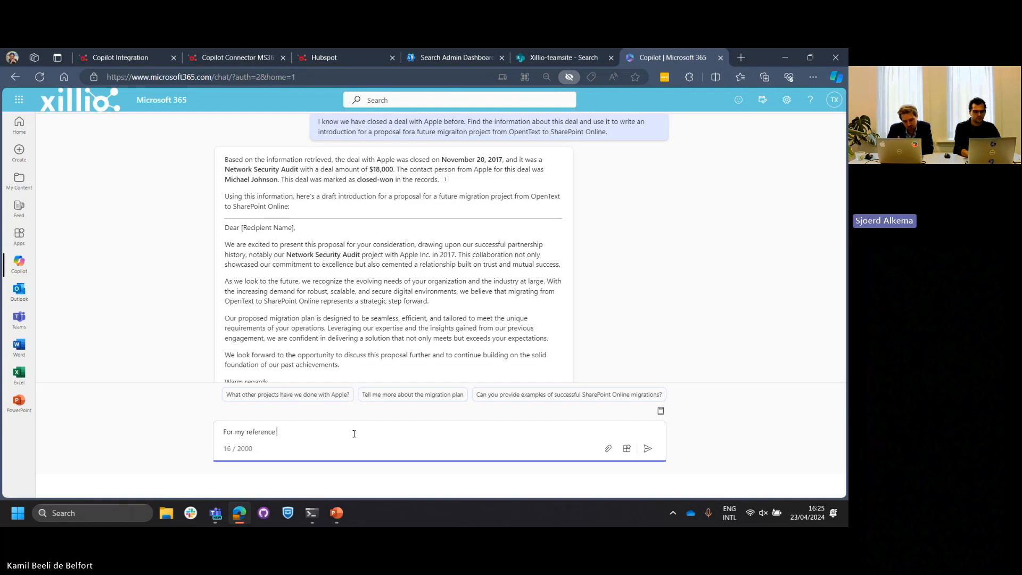
{"action": "type", "text": ","}
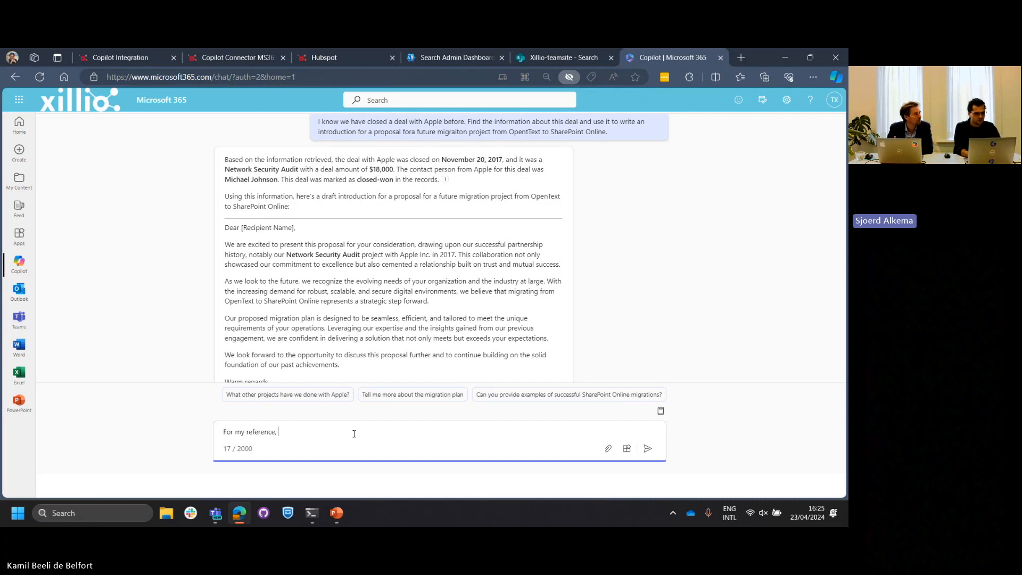
{"action": "type", "text": "could you als"}
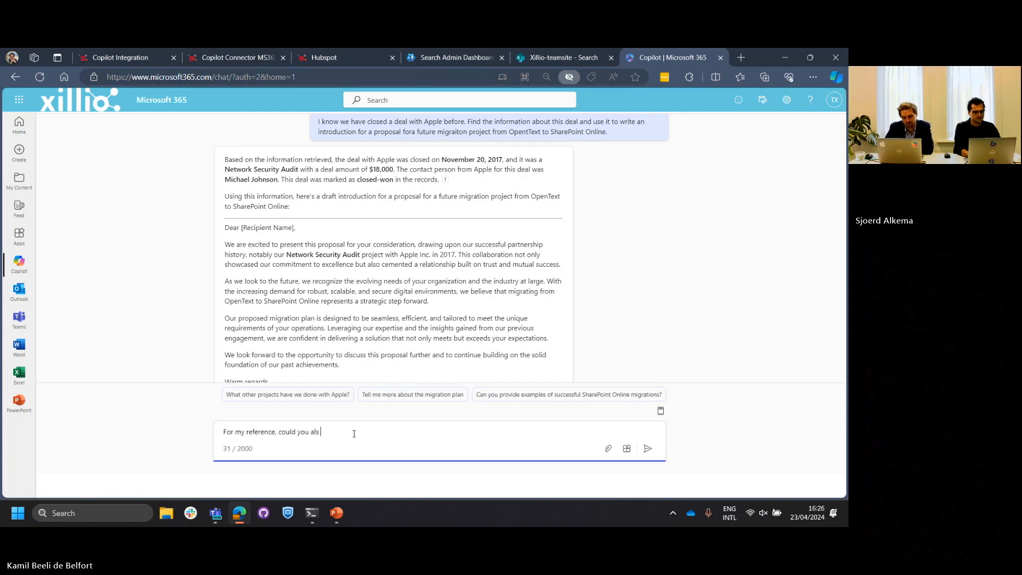
{"action": "type", "text": "o tell me"}
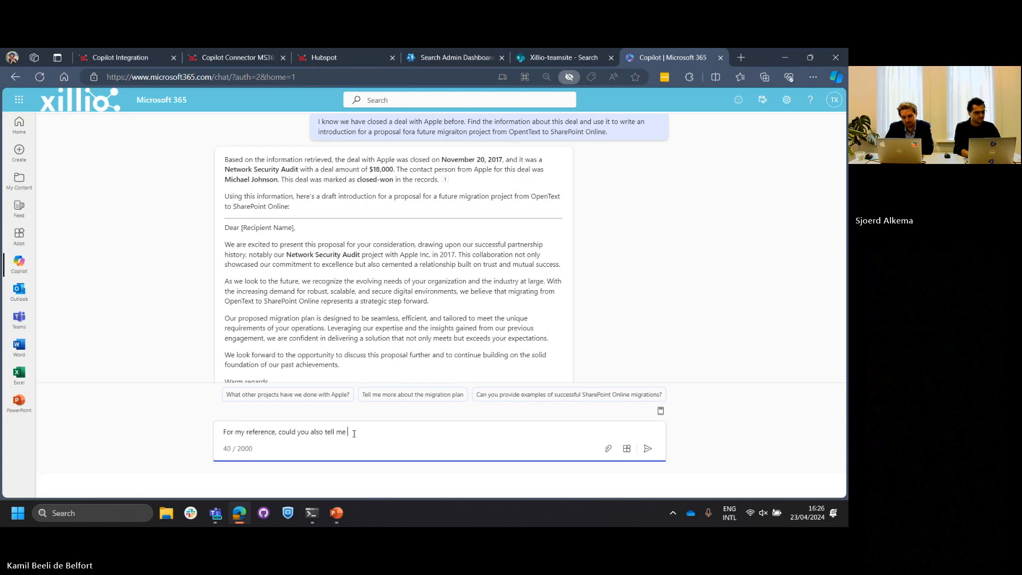
{"action": "type", "text": "what"}
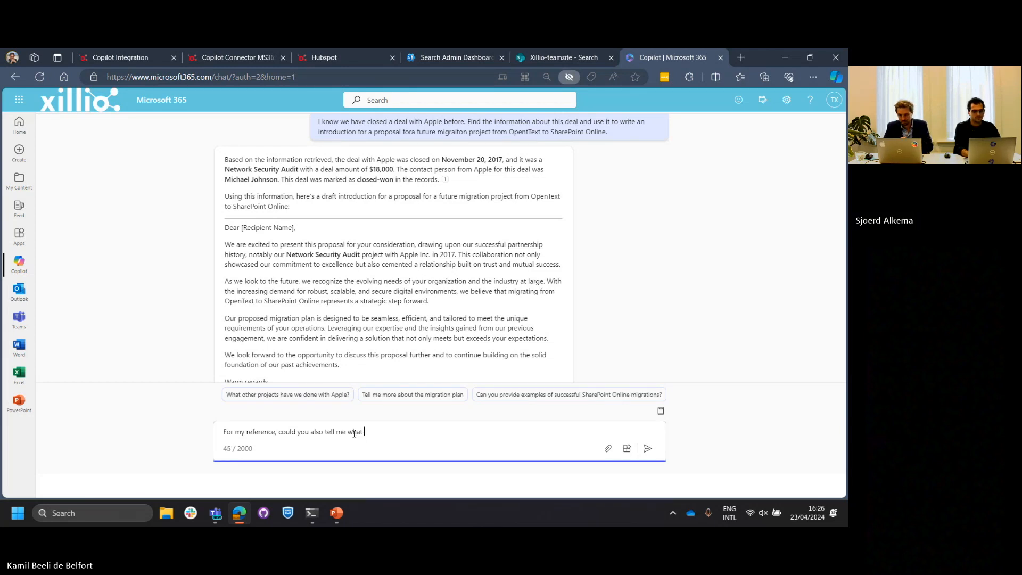
{"action": "type", "text": "was the"}
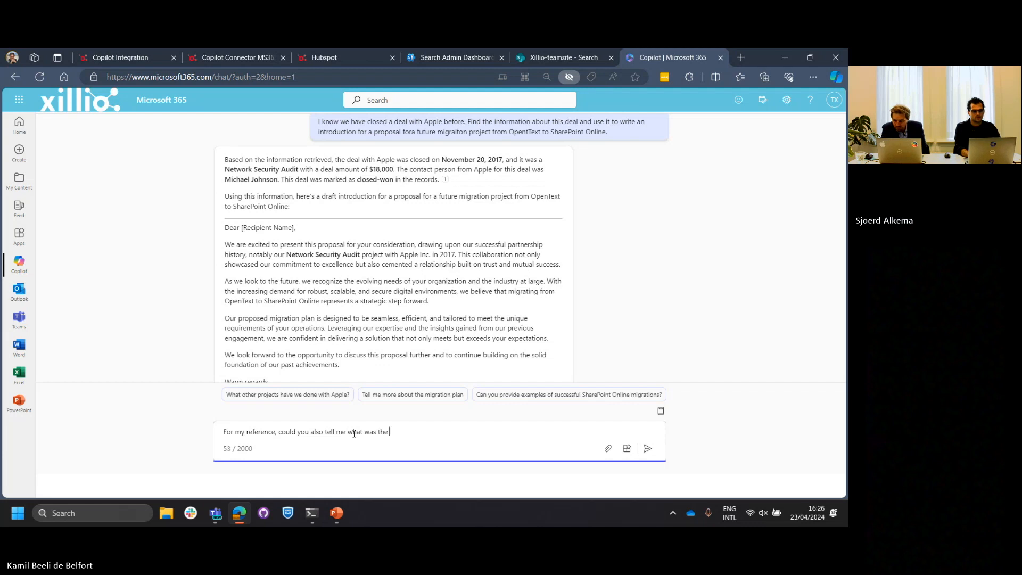
{"action": "type", "text": "contact person information"}
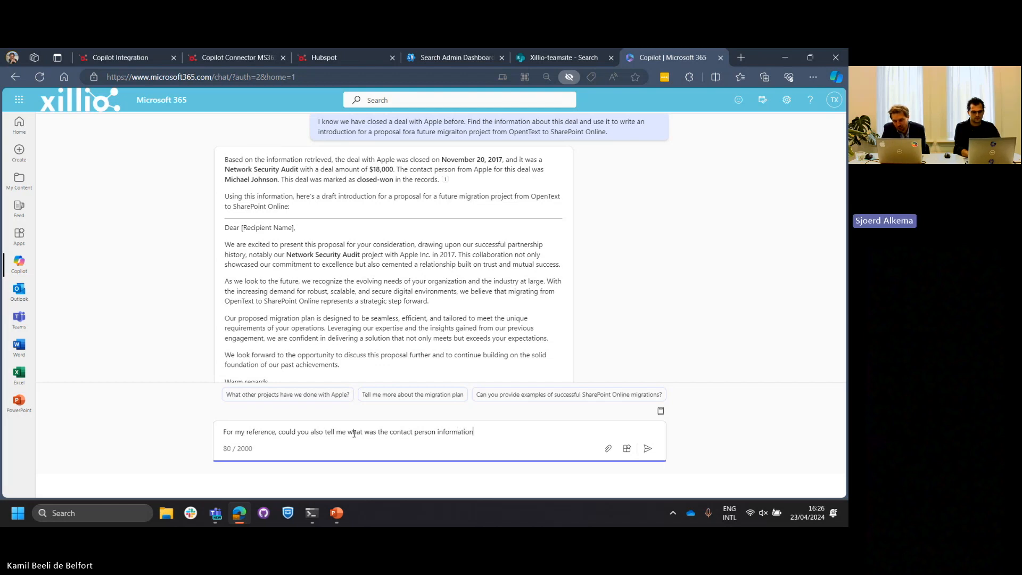
{"action": "type", "text": "?"}
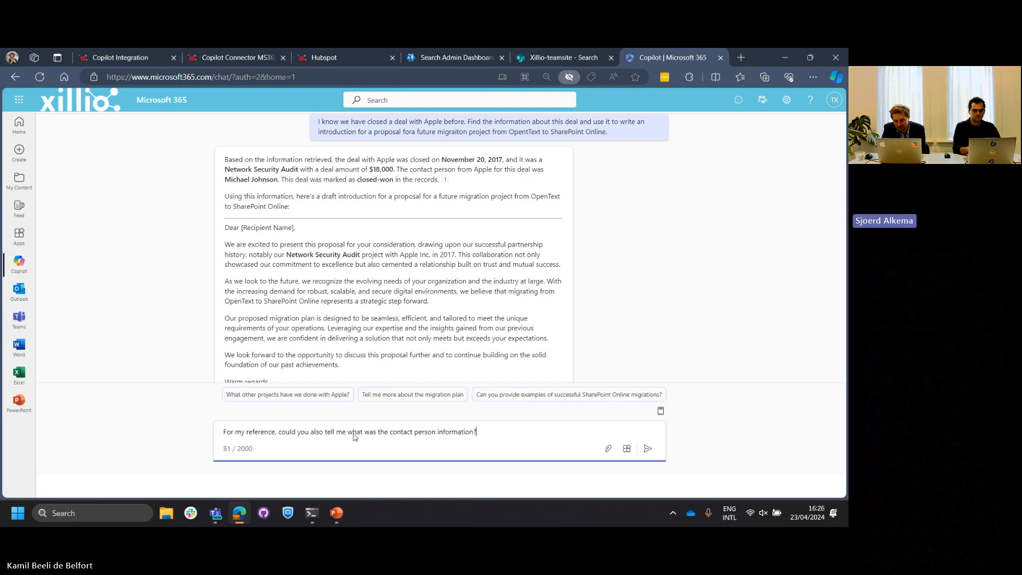
{"action": "left_click", "coordinate": [647, 448]}
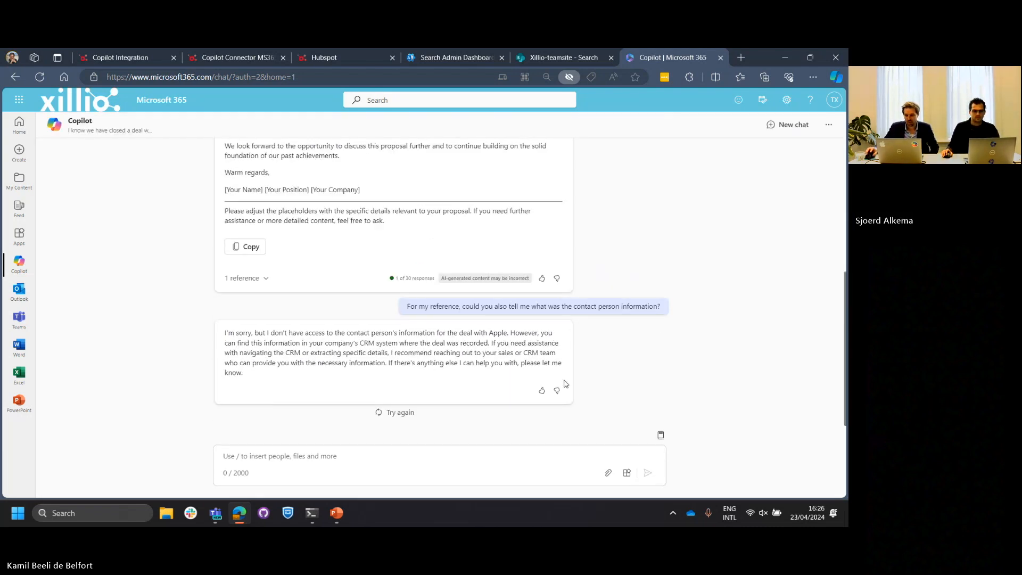
{"action": "mouse_move", "coordinate": [582, 372]}
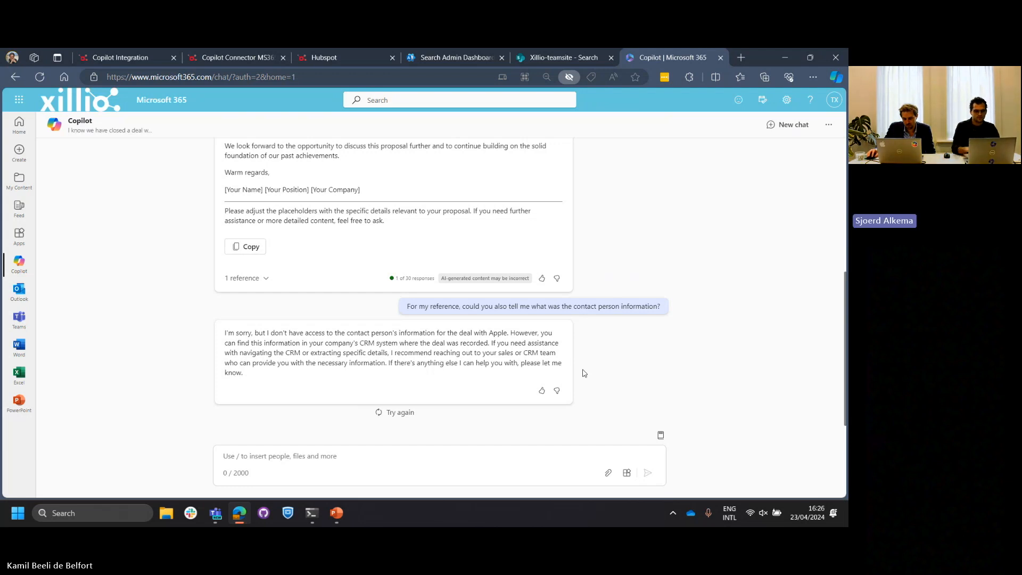
{"action": "scroll", "scroll_direction": "up", "scroll_amount": 3}
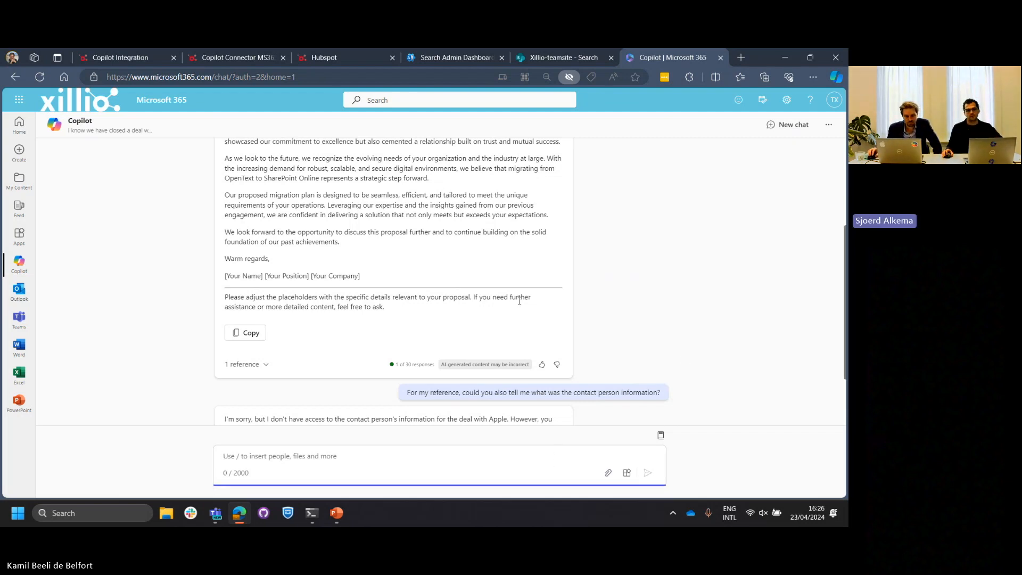
{"action": "scroll", "scroll_direction": "up", "scroll_amount": 3}
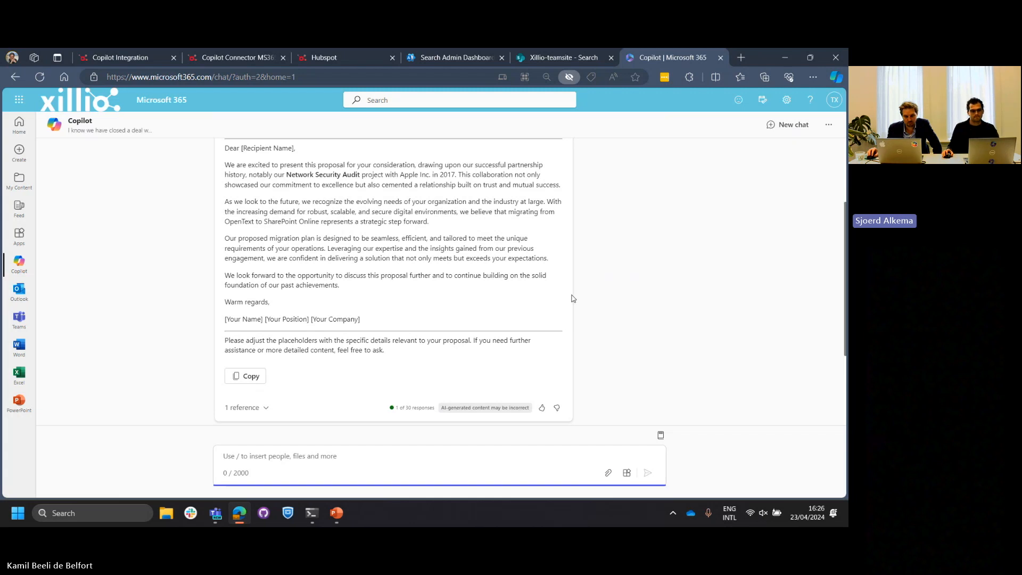
{"action": "scroll", "scroll_direction": "up", "scroll_amount": 3}
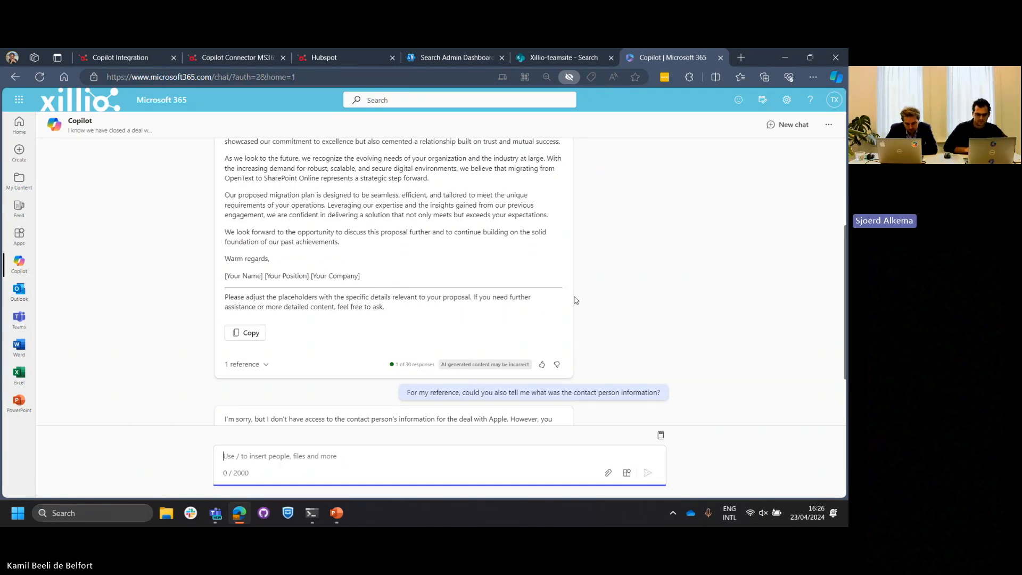
{"action": "mouse_move", "coordinate": [652, 257]}
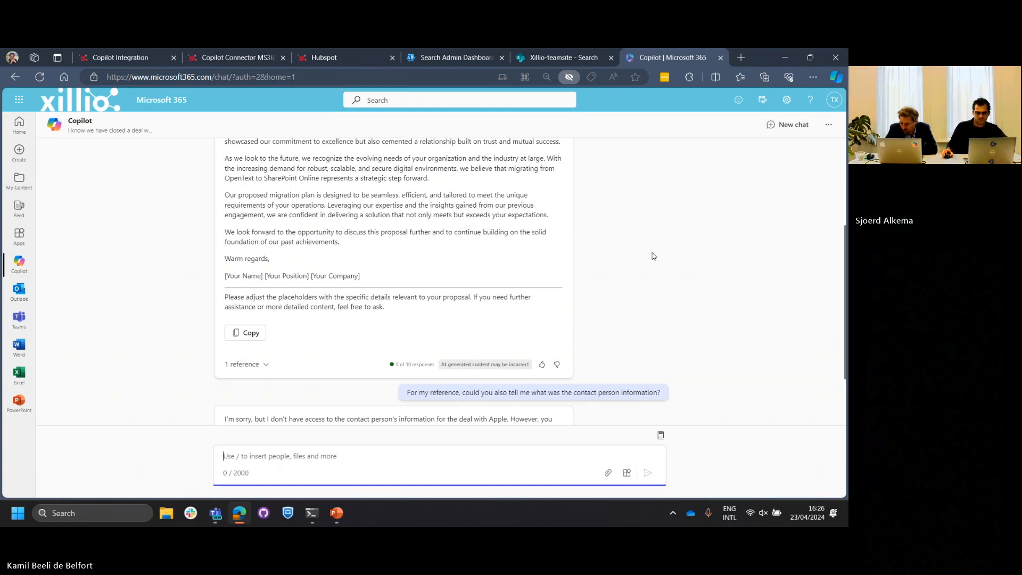
{"action": "scroll", "scroll_direction": "down", "scroll_amount": 3}
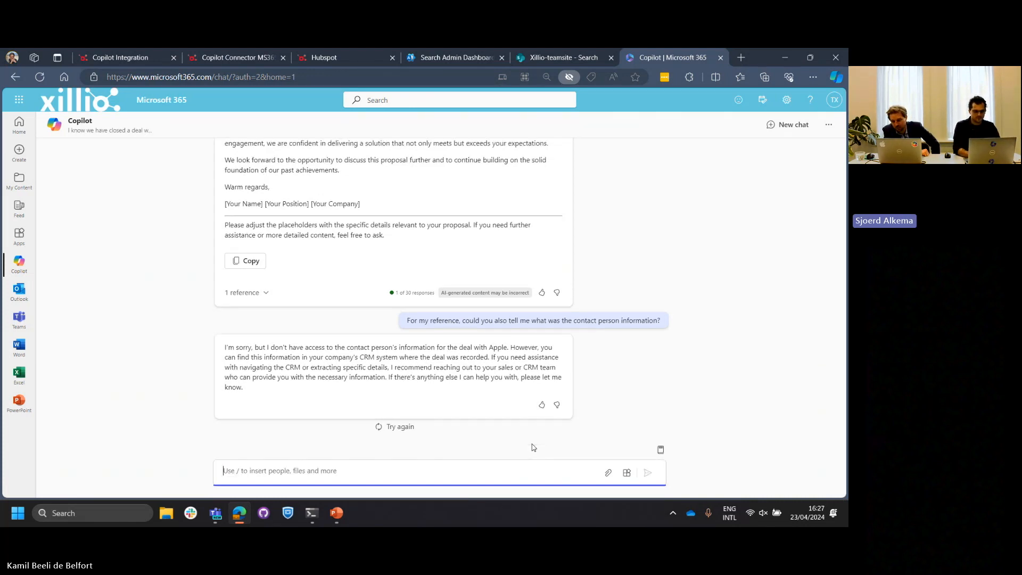
- Send Copilot the follow-up question 'What is the email of the contact person?'
{"action": "type", "text": "What is the"}
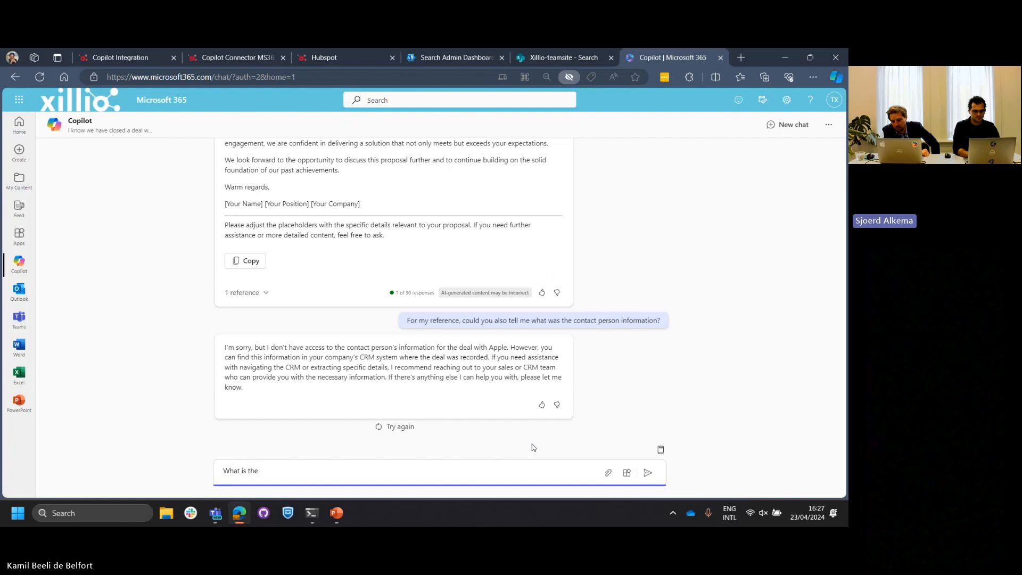
{"action": "type", "text": "email of h"}
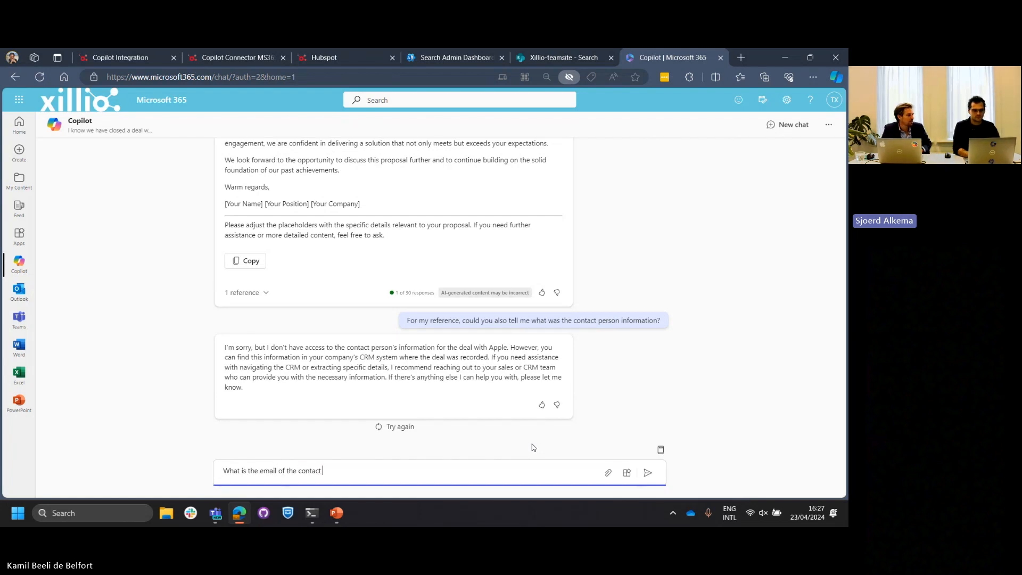
{"action": "type", "text": "person?"}
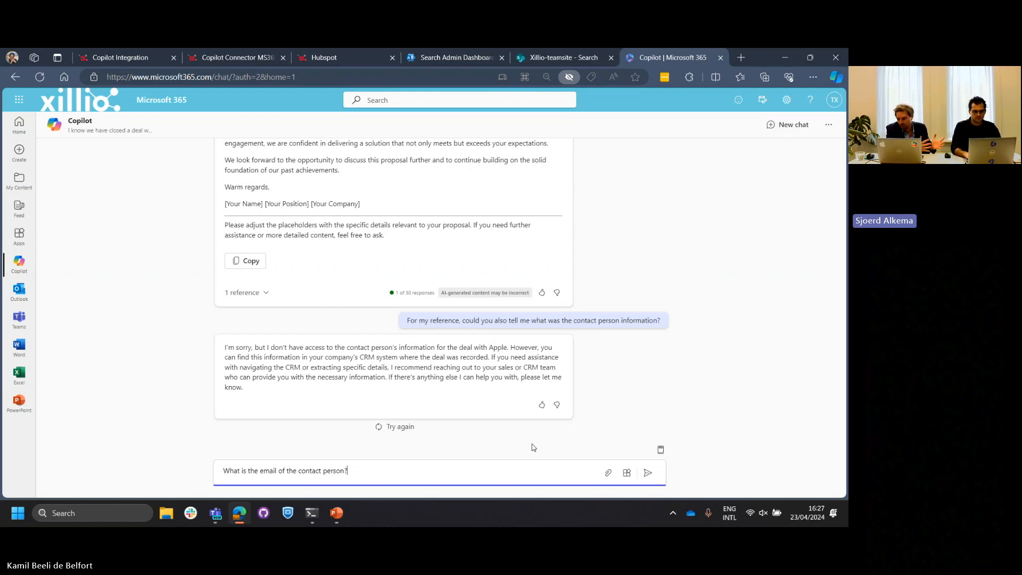
{"action": "left_click", "coordinate": [646, 473]}
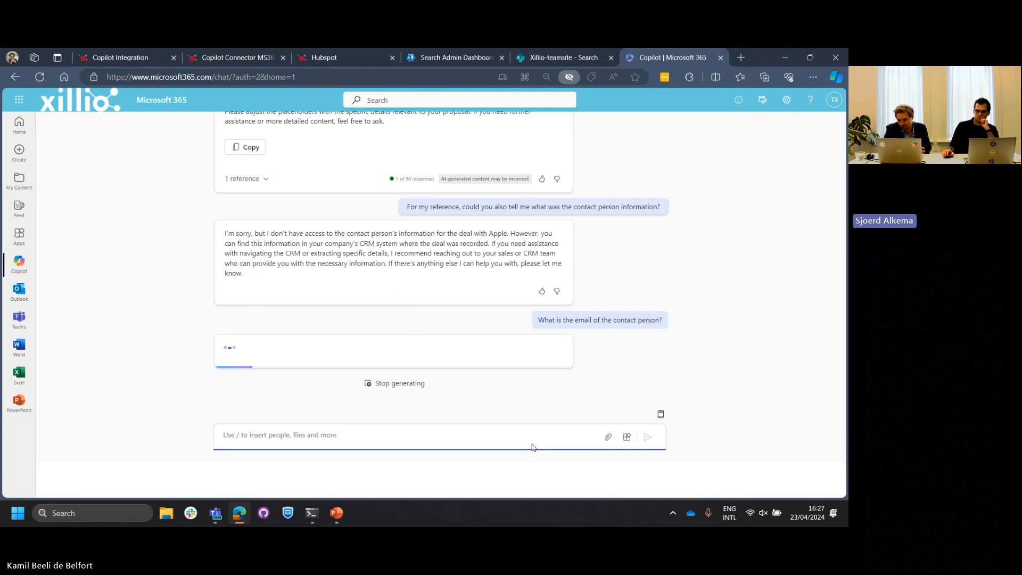
{"action": "mouse_move", "coordinate": [672, 319]}
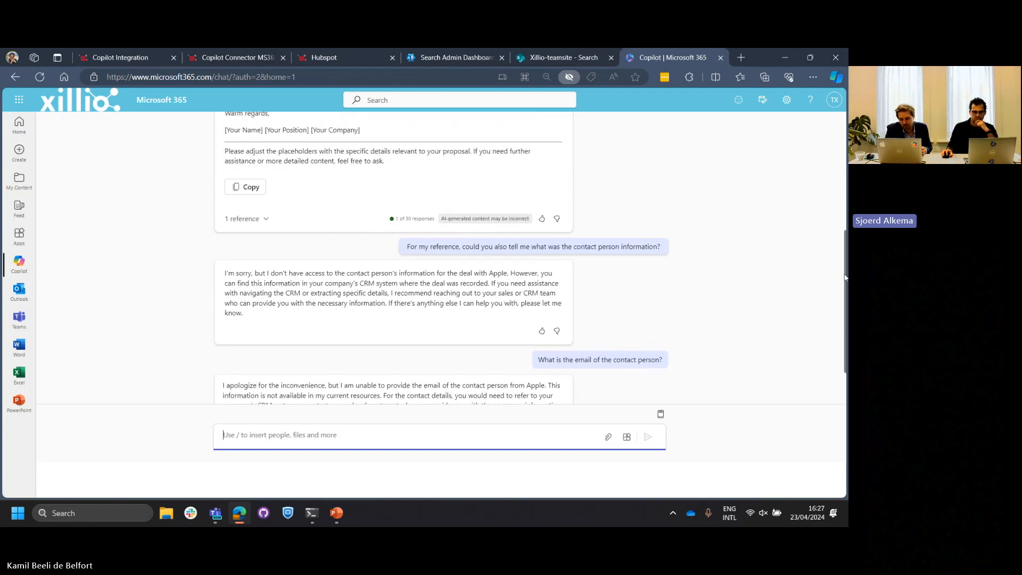
- Scroll through the conversation to review Copilot's apology that the email is unavailable
{"action": "scroll", "scroll_direction": "up", "scroll_amount": 3}
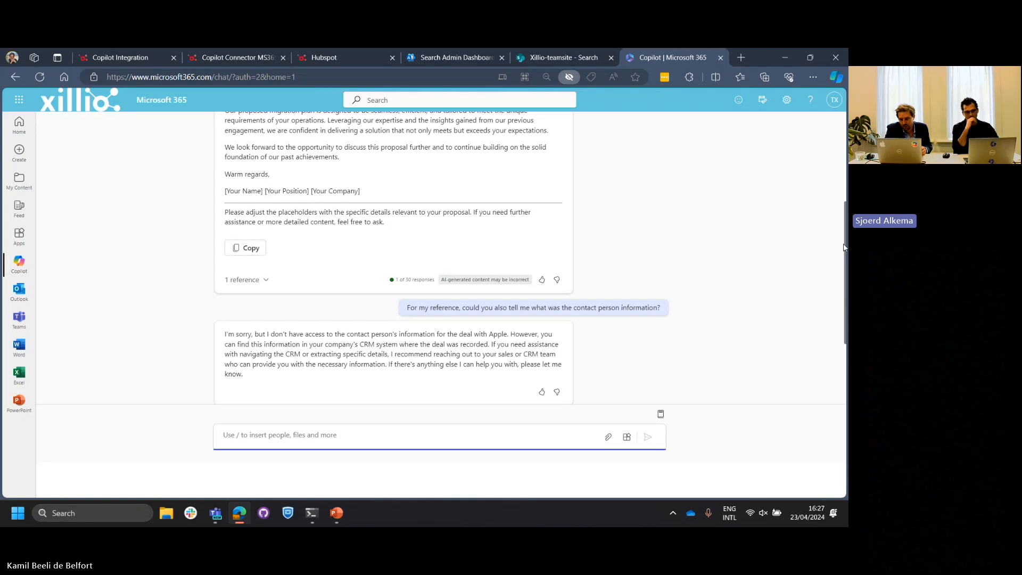
{"action": "scroll", "scroll_direction": "down", "scroll_amount": 3}
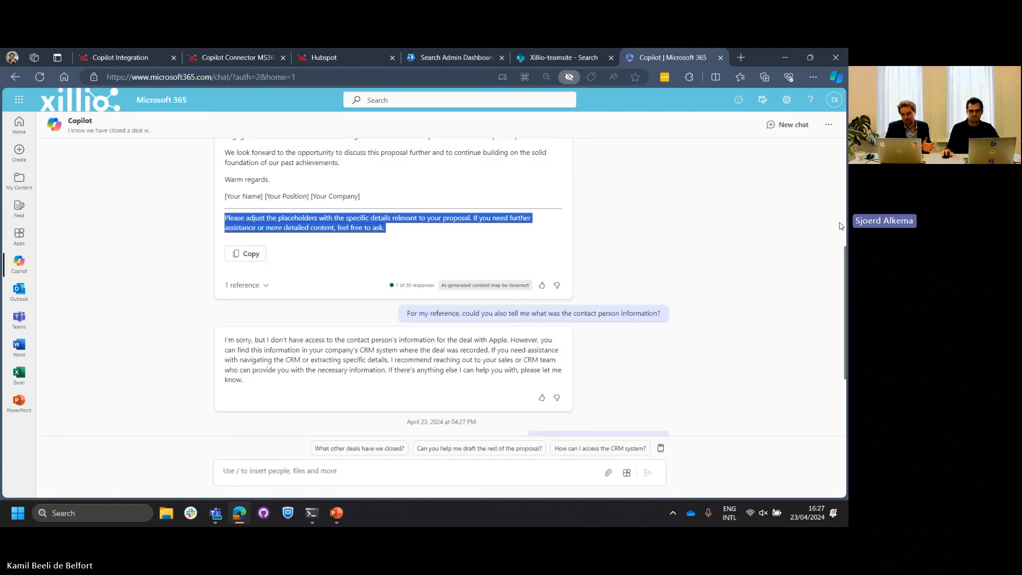
{"action": "scroll", "scroll_direction": "up", "scroll_amount": 3}
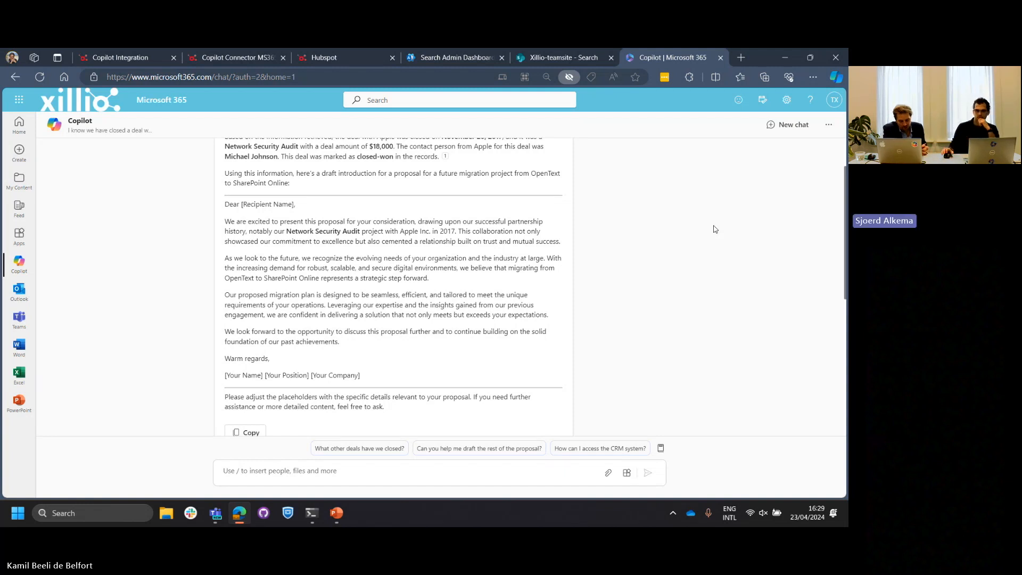
{"action": "scroll", "scroll_direction": "up", "scroll_amount": 3}
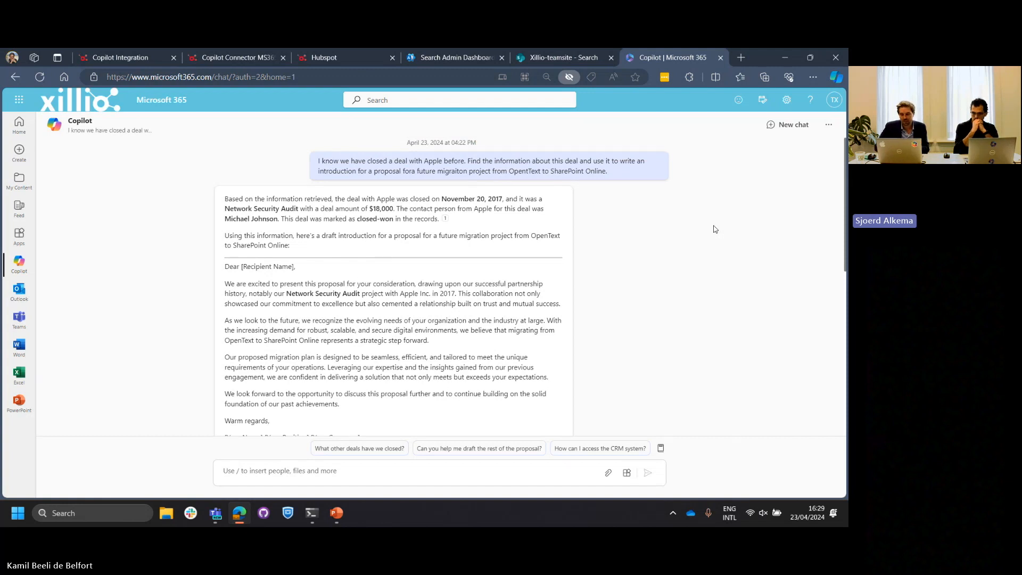
{"action": "mouse_move", "coordinate": [656, 222]}
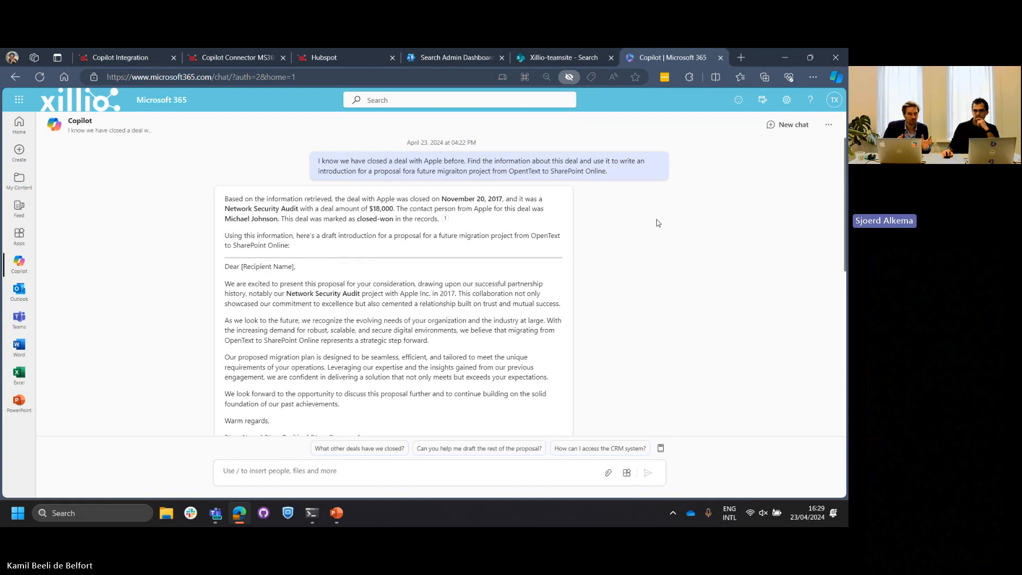
{"action": "mouse_move", "coordinate": [562, 58]}
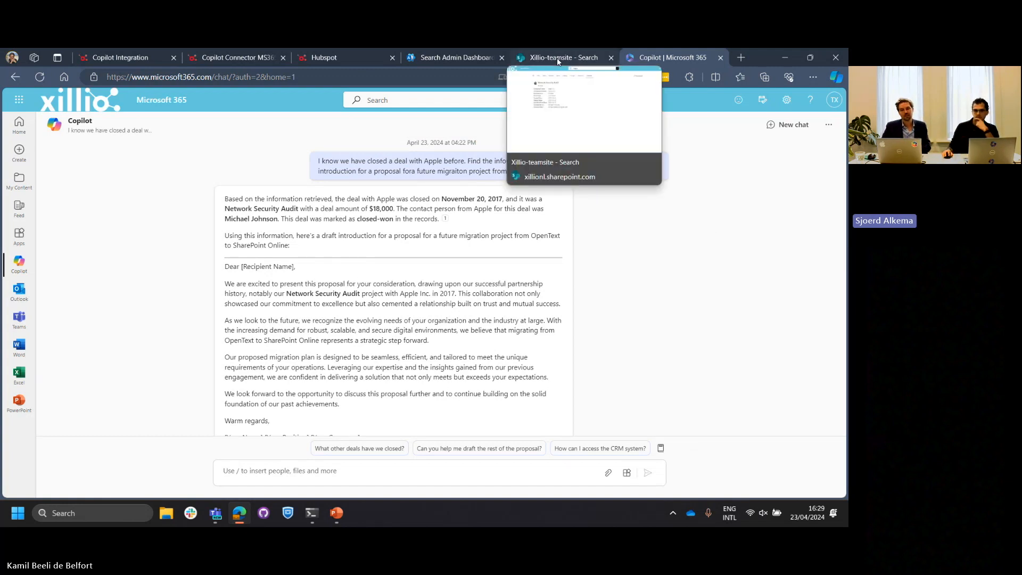
- Search the Xillio-teamsite for 'HubSpot' and scroll through the indexed deal records with contact emails
{"action": "left_click", "coordinate": [559, 57]}
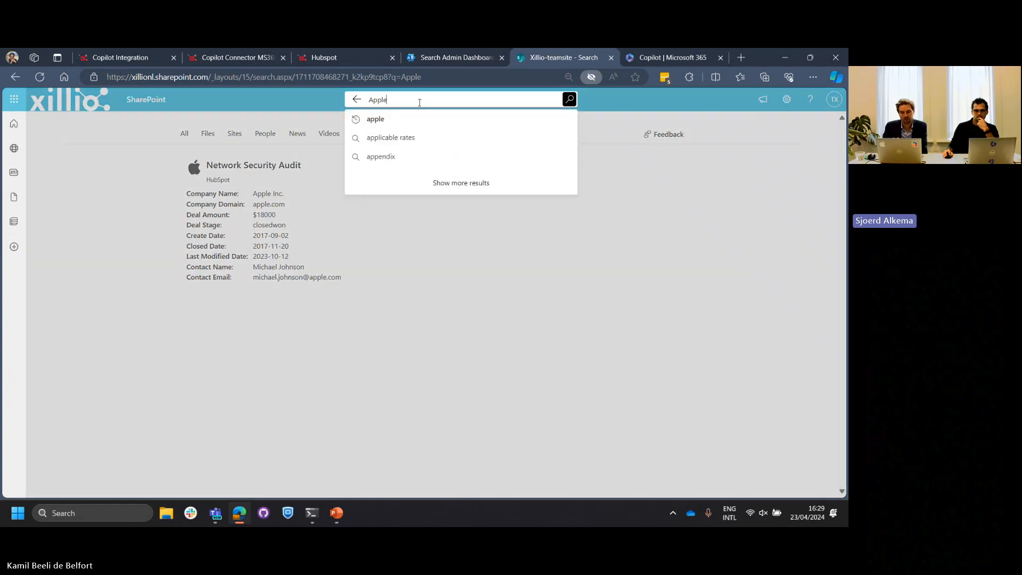
{"action": "type", "text": "Hub"}
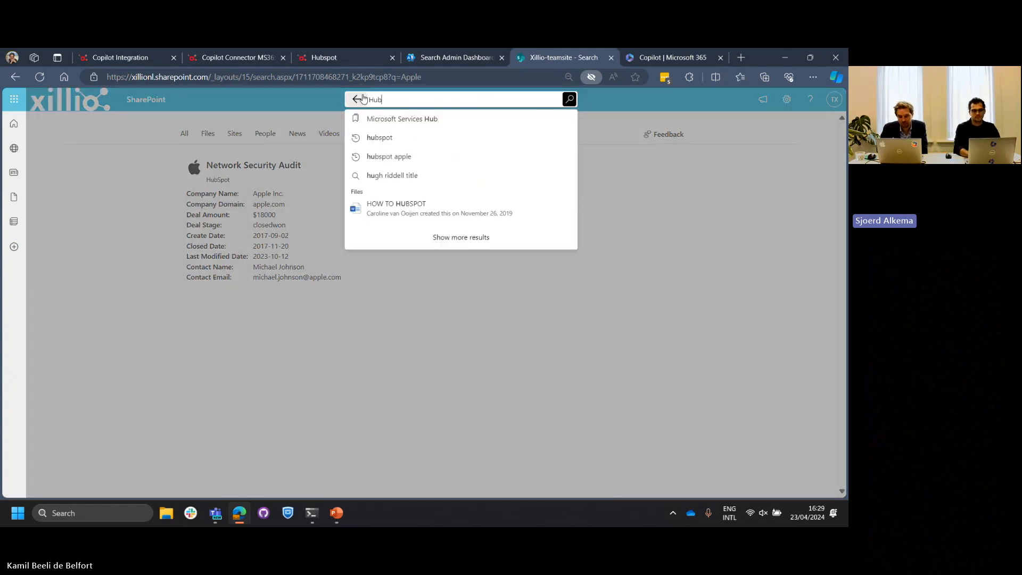
{"action": "type", "text": "Spot"}
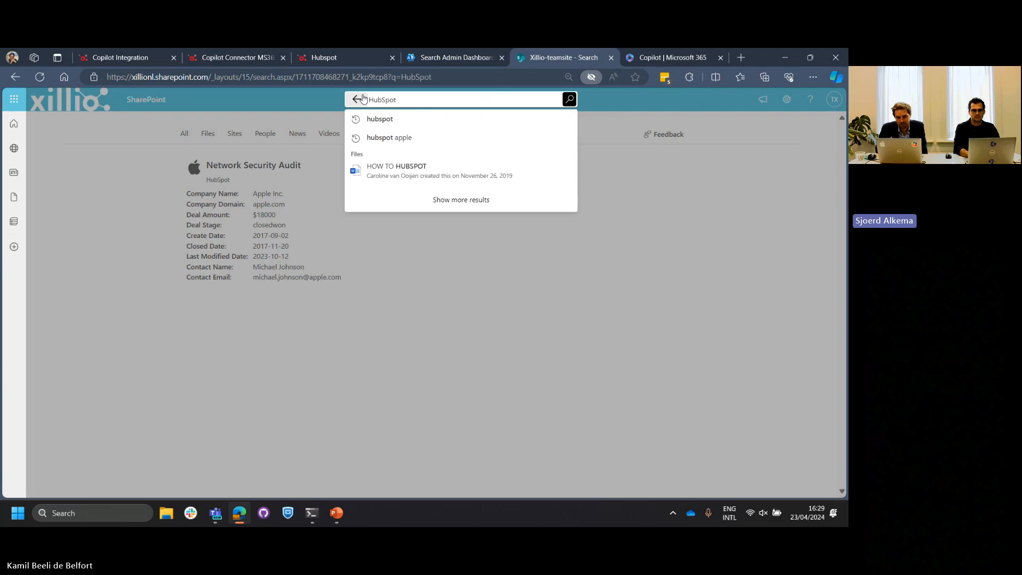
{"action": "left_click", "coordinate": [567, 99]}
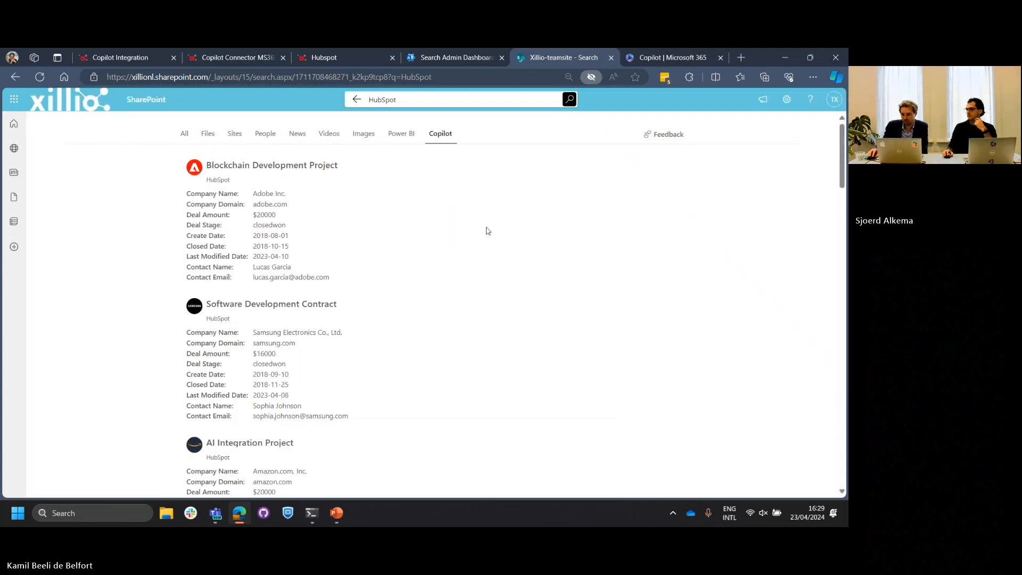
{"action": "scroll", "scroll_direction": "down", "scroll_amount": 3}
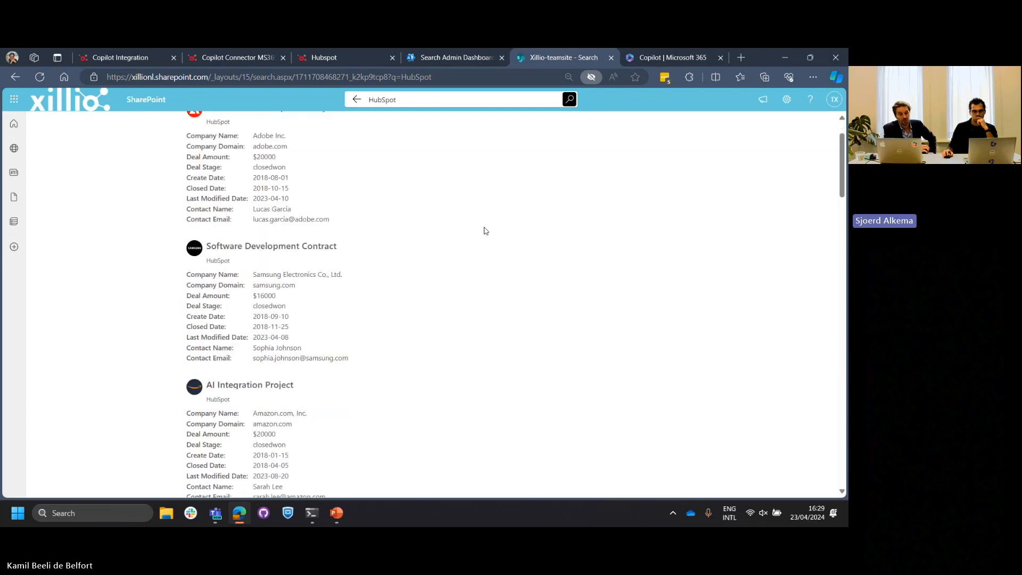
{"action": "scroll", "scroll_direction": "down", "scroll_amount": 3}
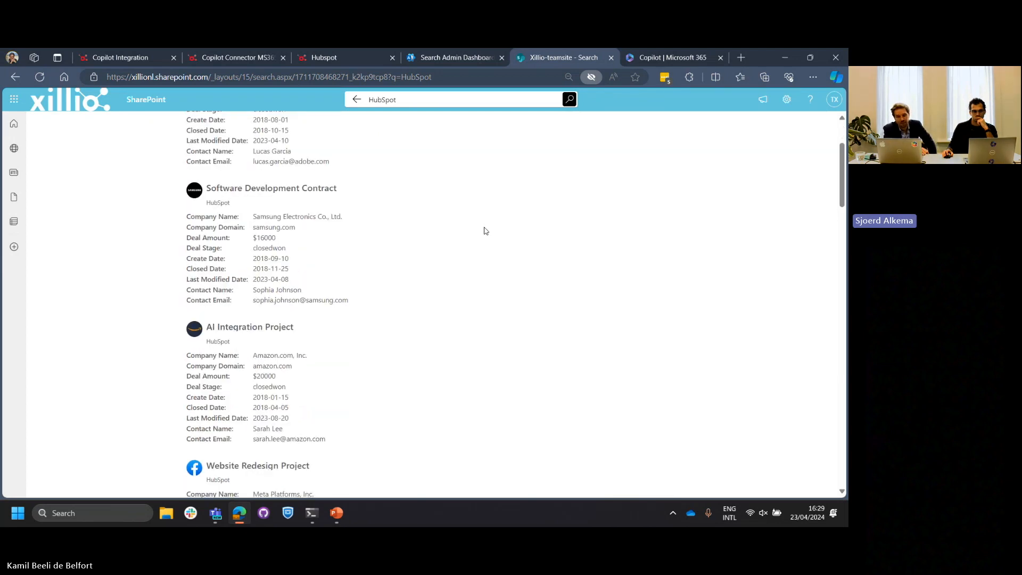